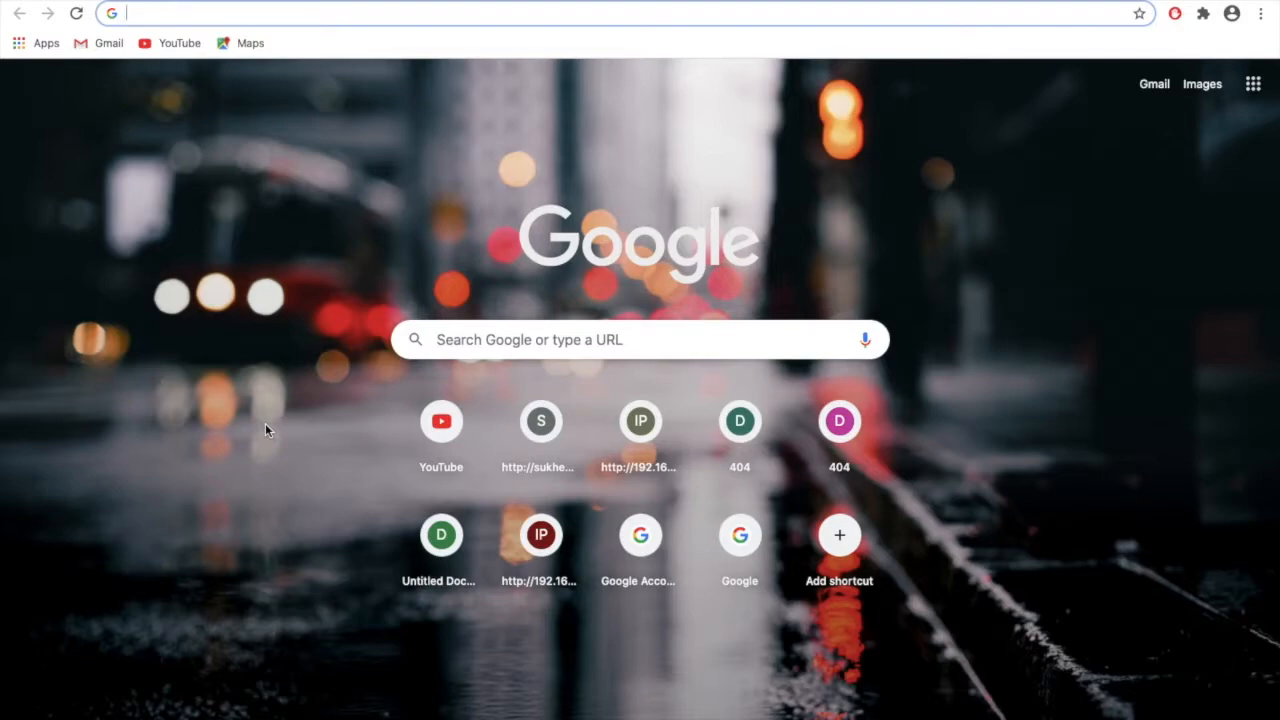
Load 192.168.0.110 in Chrome to show the Mail server page, then enter sukhen.home.
{"action": "type", "text": "192.168.0.110"}
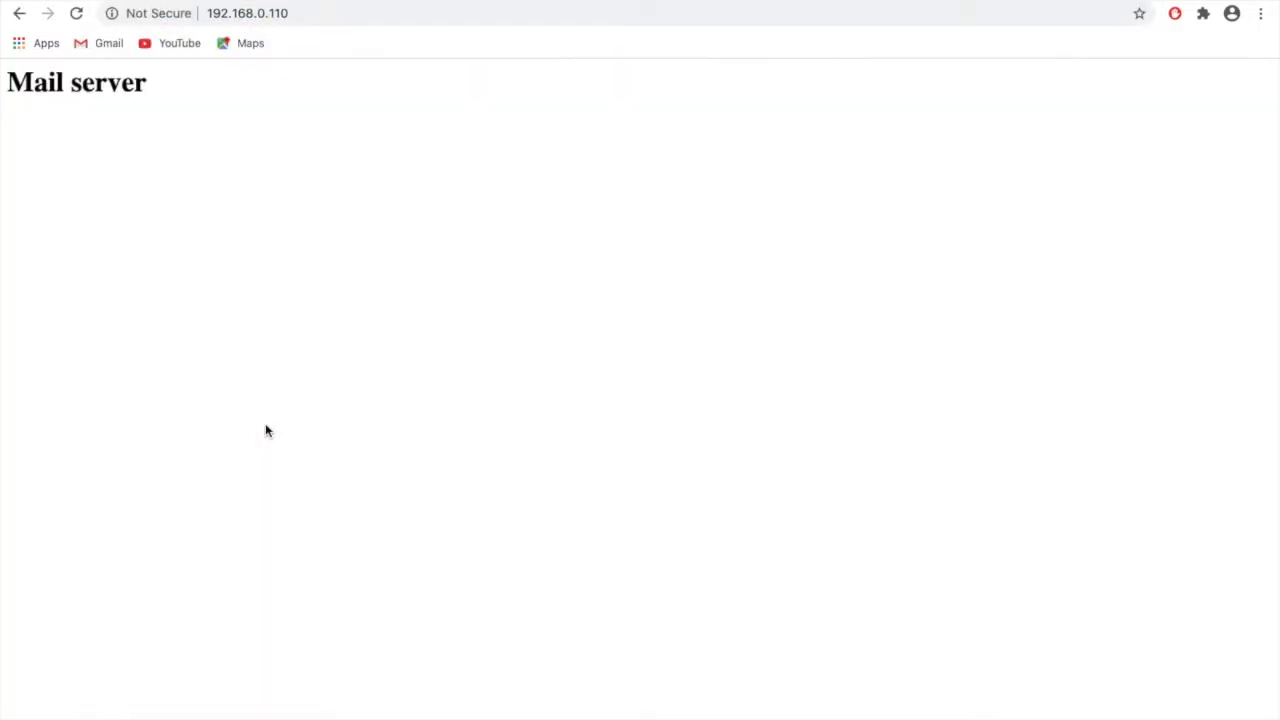
{"action": "mouse_move", "coordinate": [291, 387]}
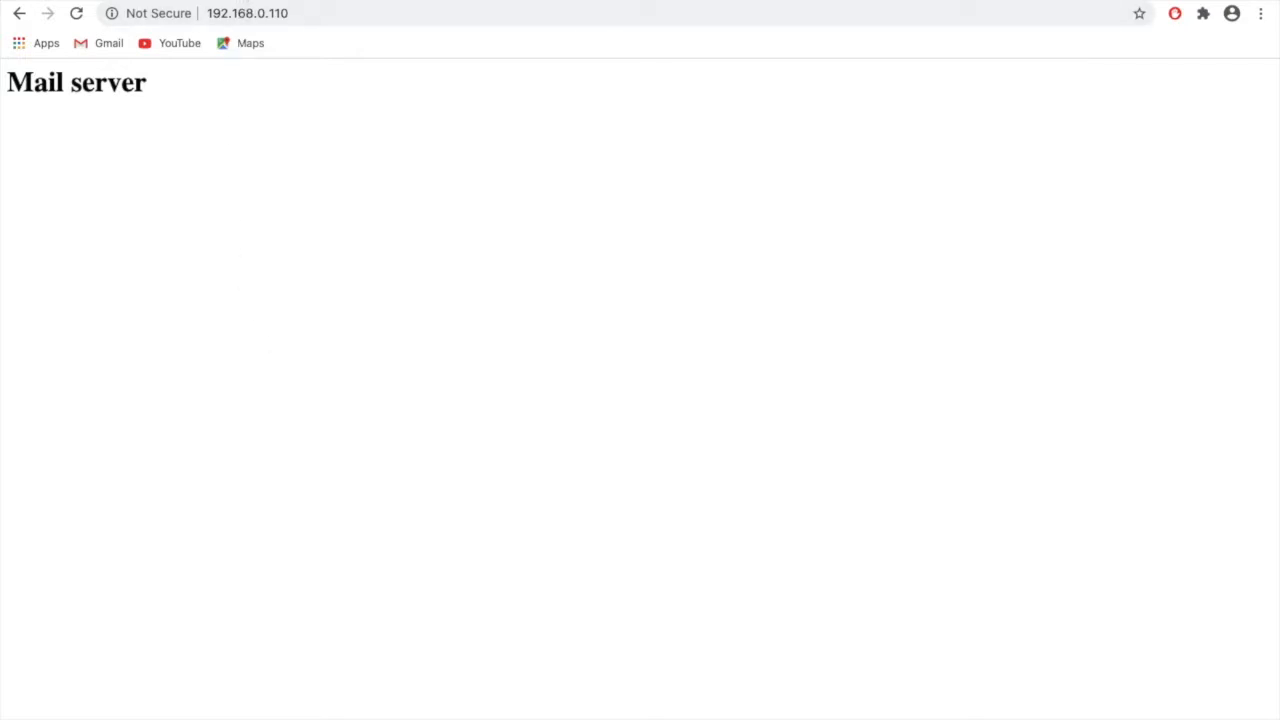
{"action": "type", "text": "sukhen.home"}
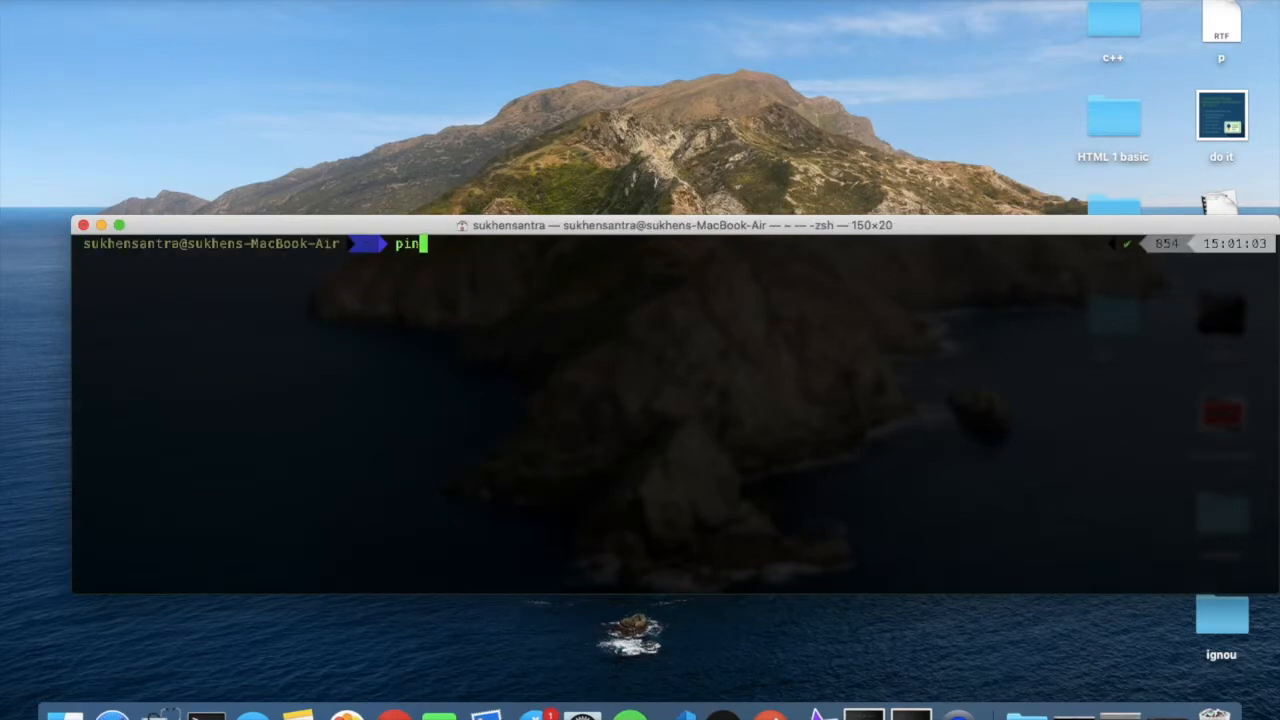
{"action": "type", "text": "g www"}
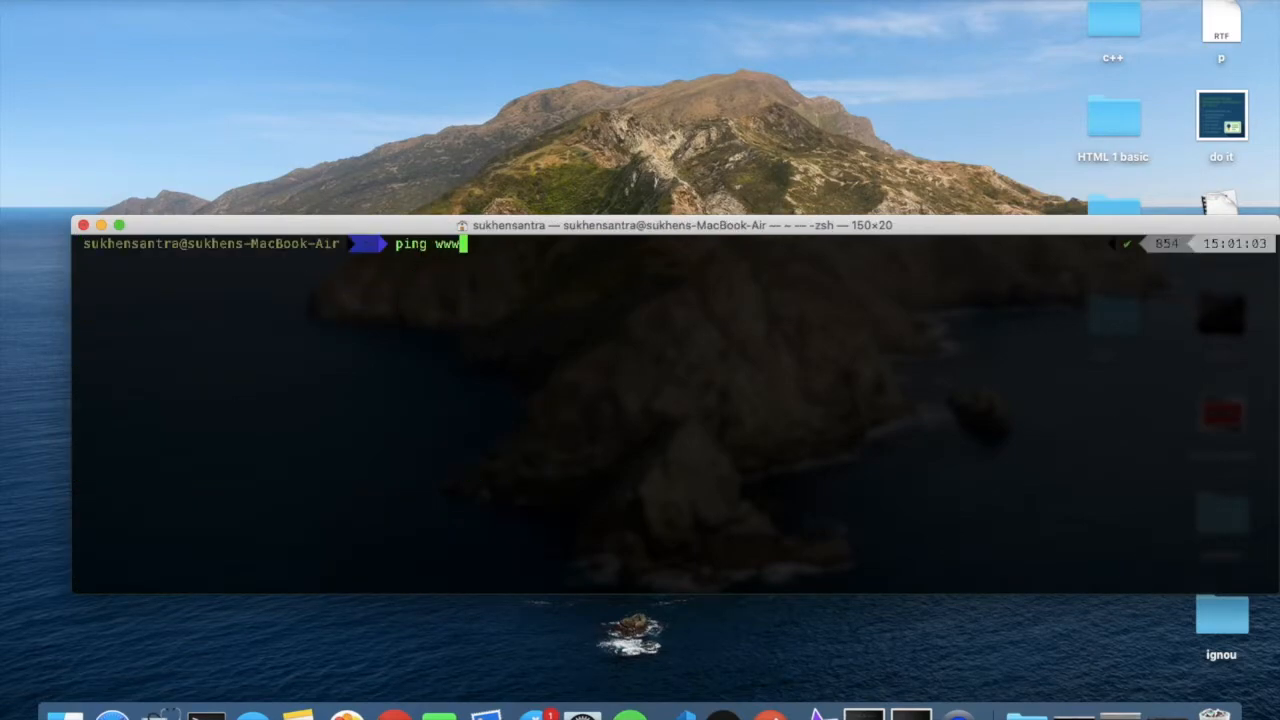
{"action": "type", "text": "."}
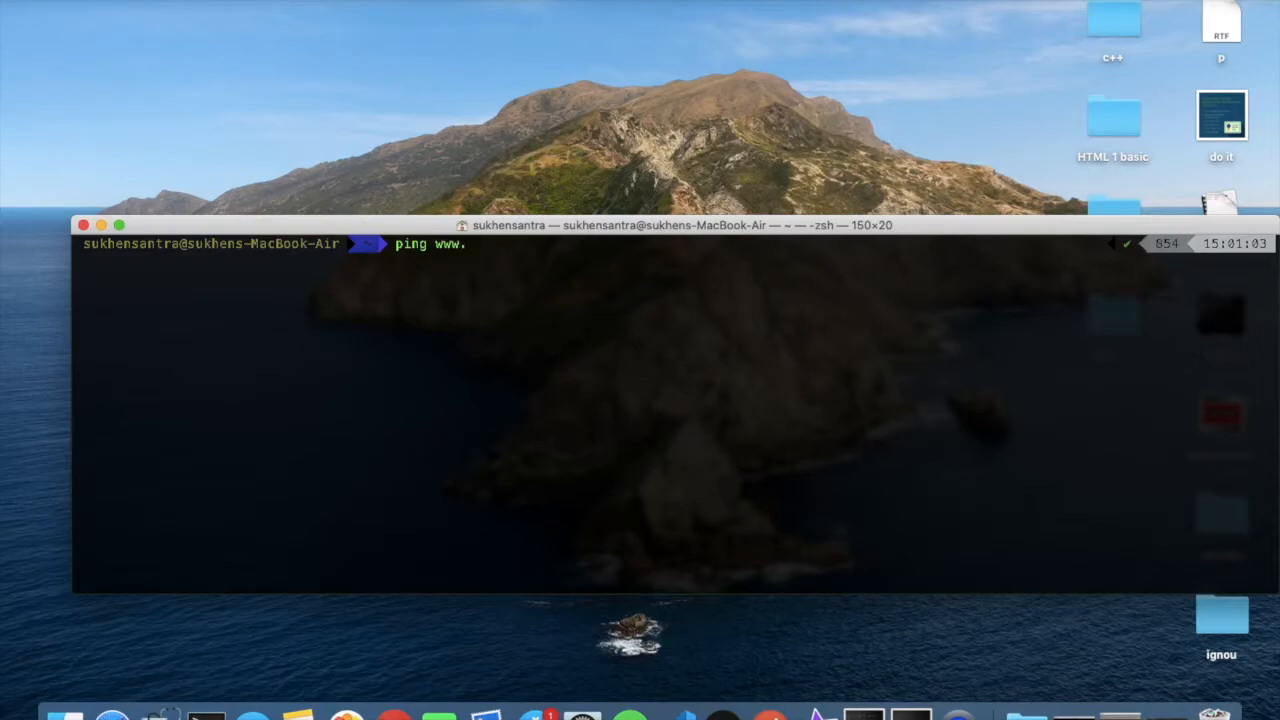
{"action": "type", "text": "sukhen"}
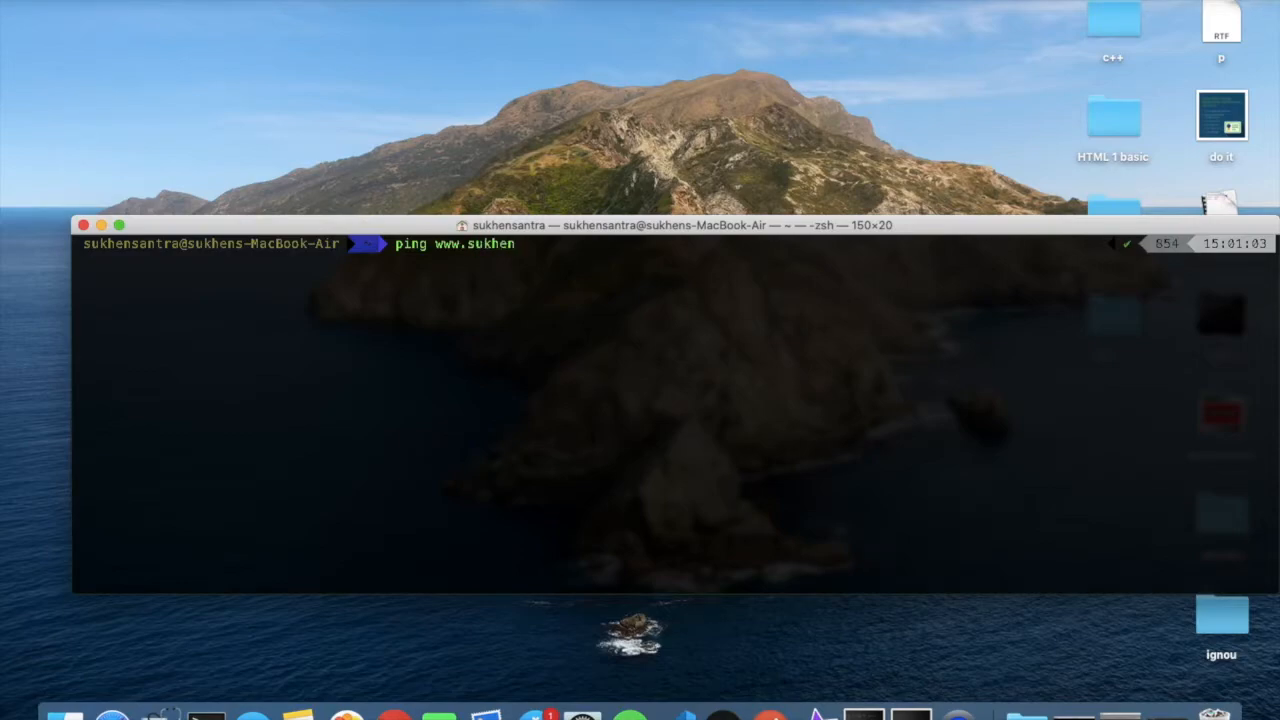
{"action": "key", "text": "Return"}
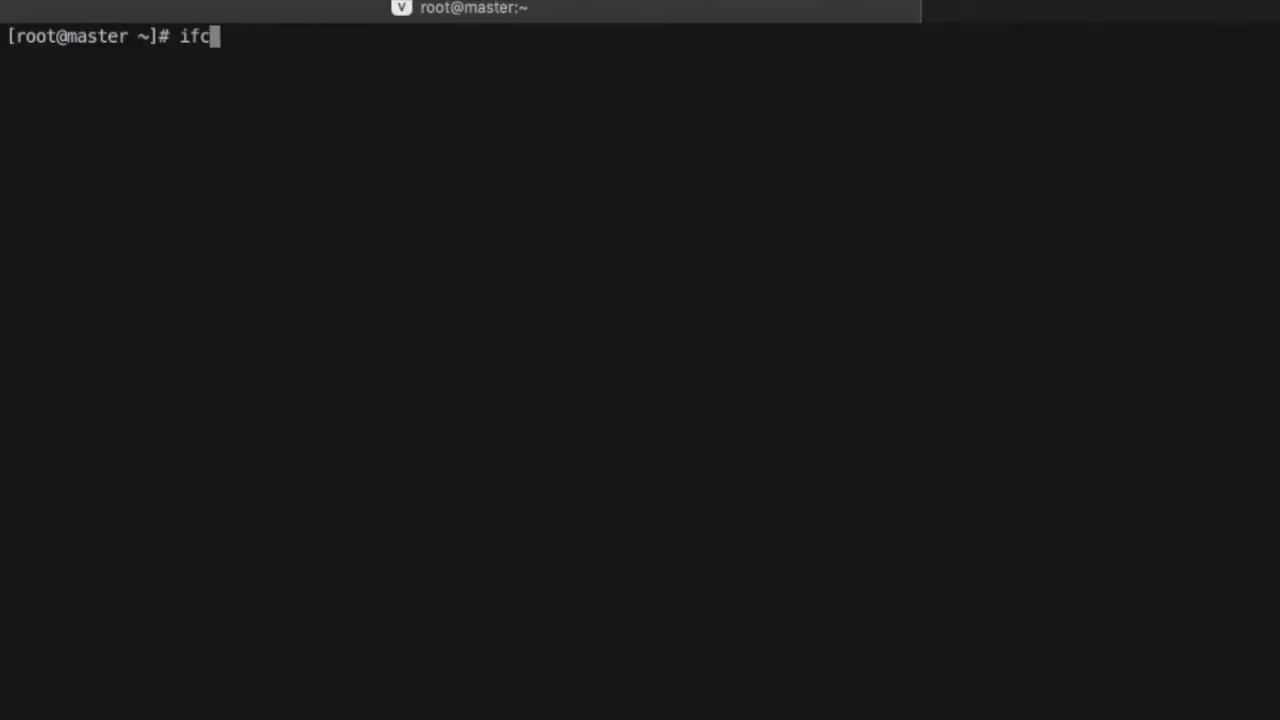
{"action": "type", "text": "onfig"}
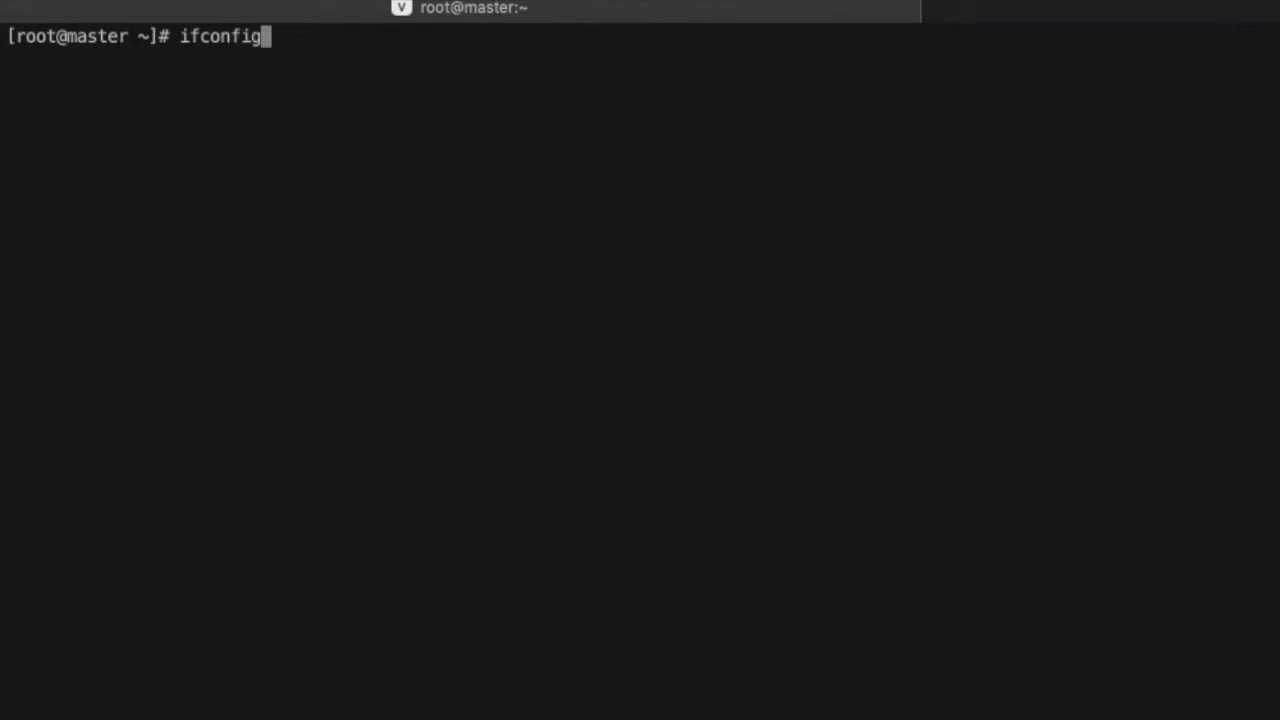
{"action": "key", "text": "Return"}
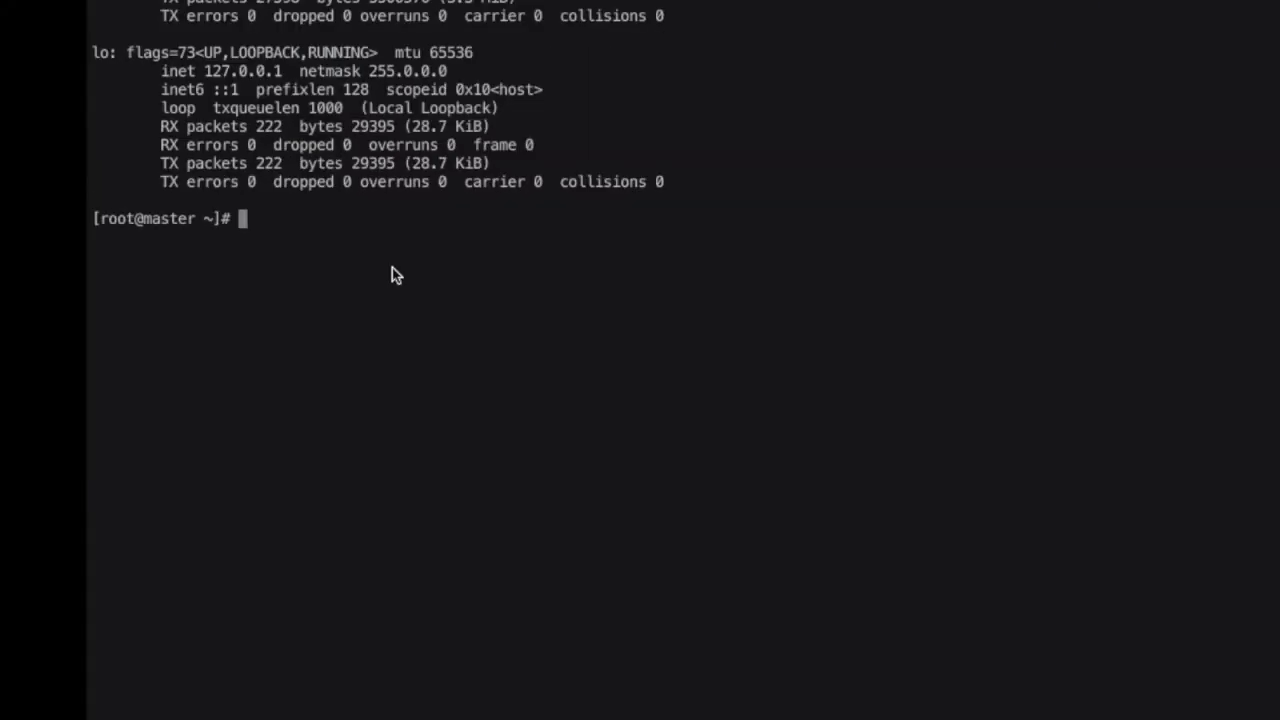
Run 'yum install bind bind-utils -y' on the server.
{"action": "type", "text": "yum i"}
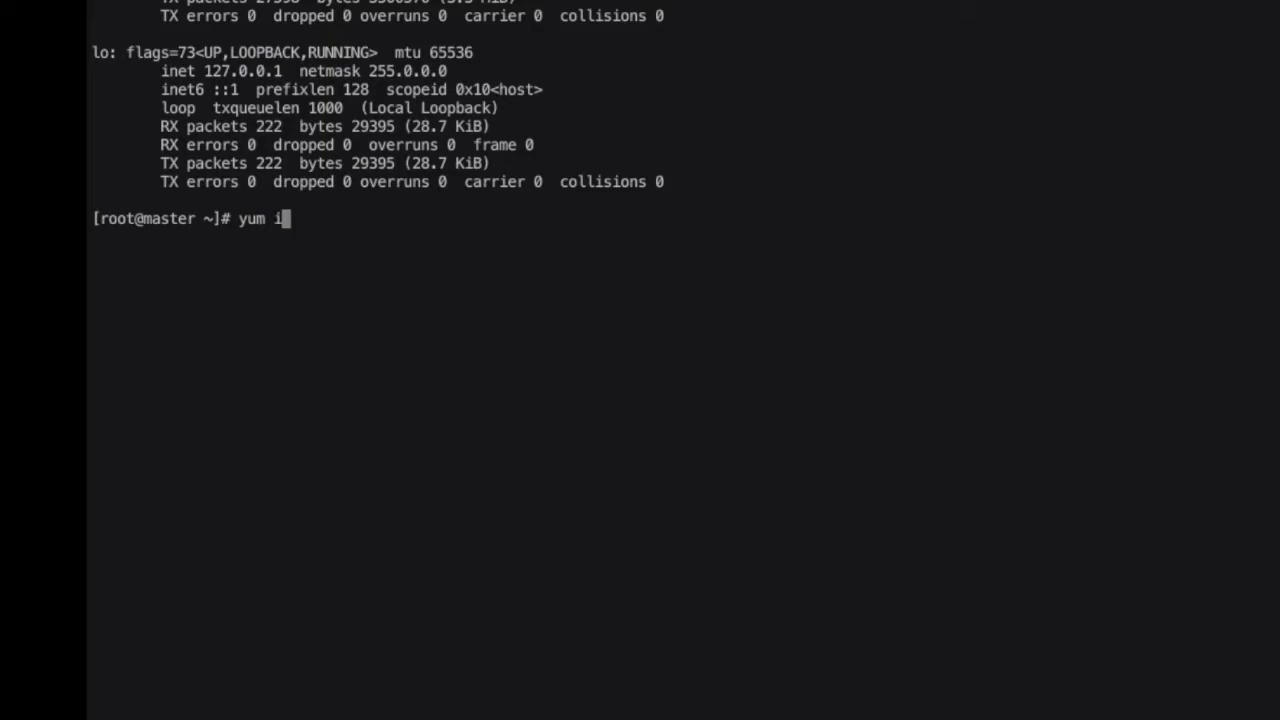
{"action": "type", "text": "nstall"}
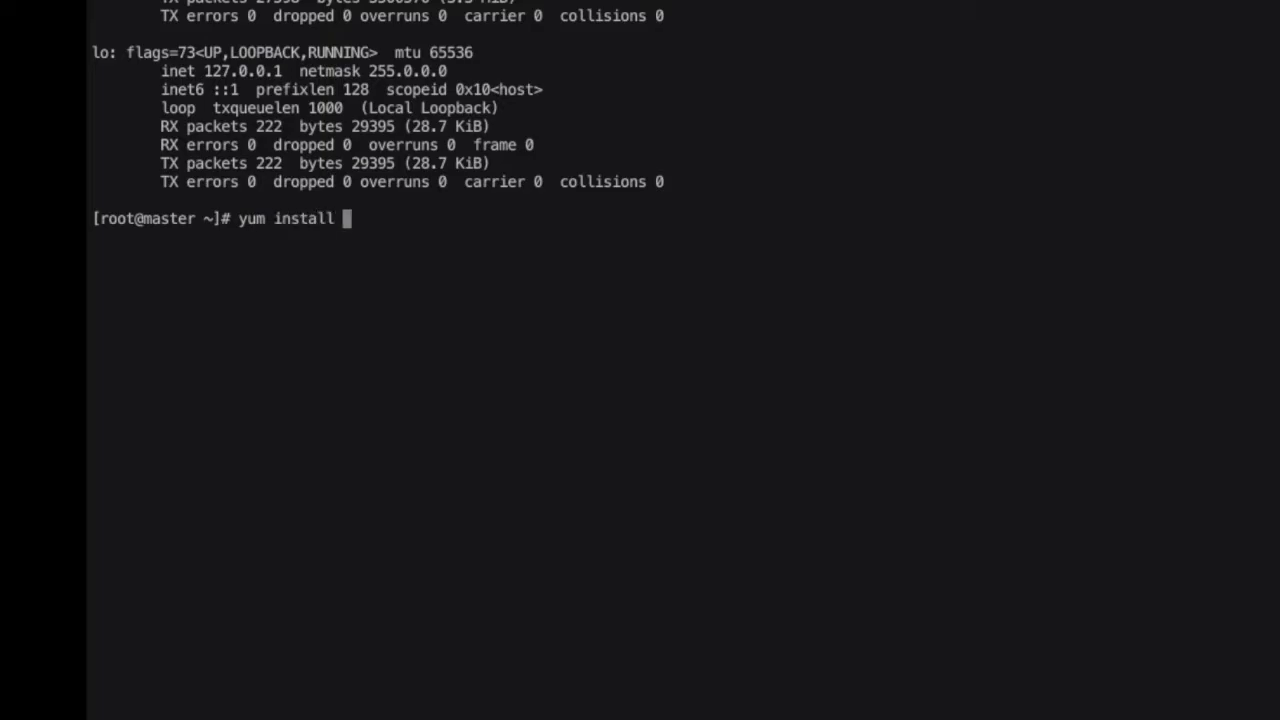
{"action": "type", "text": "bind"}
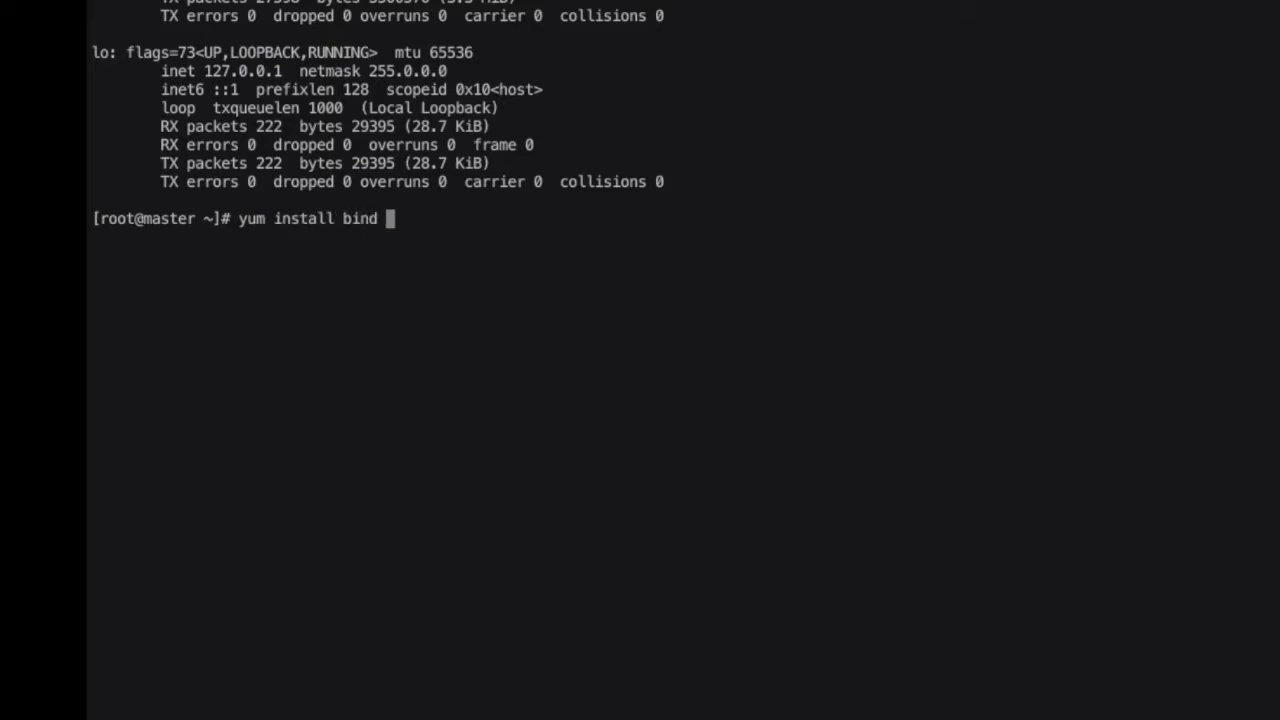
{"action": "type", "text": "bin"}
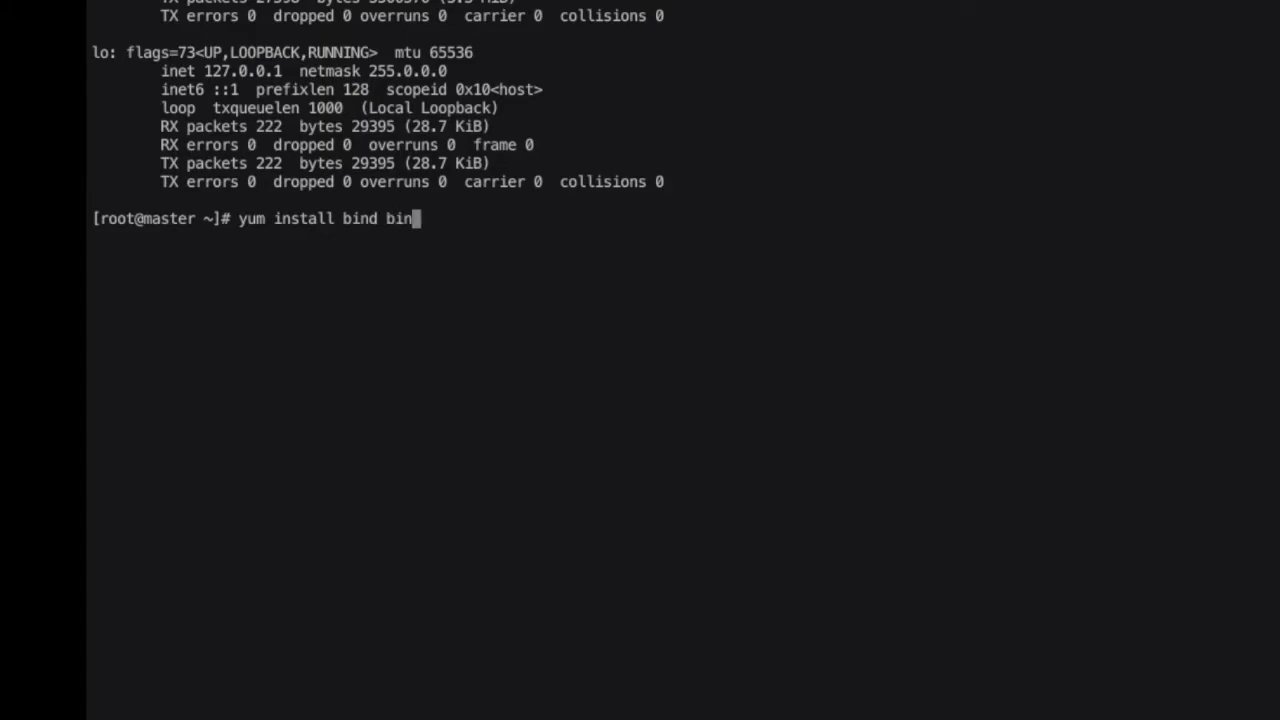
{"action": "type", "text": "-u"}
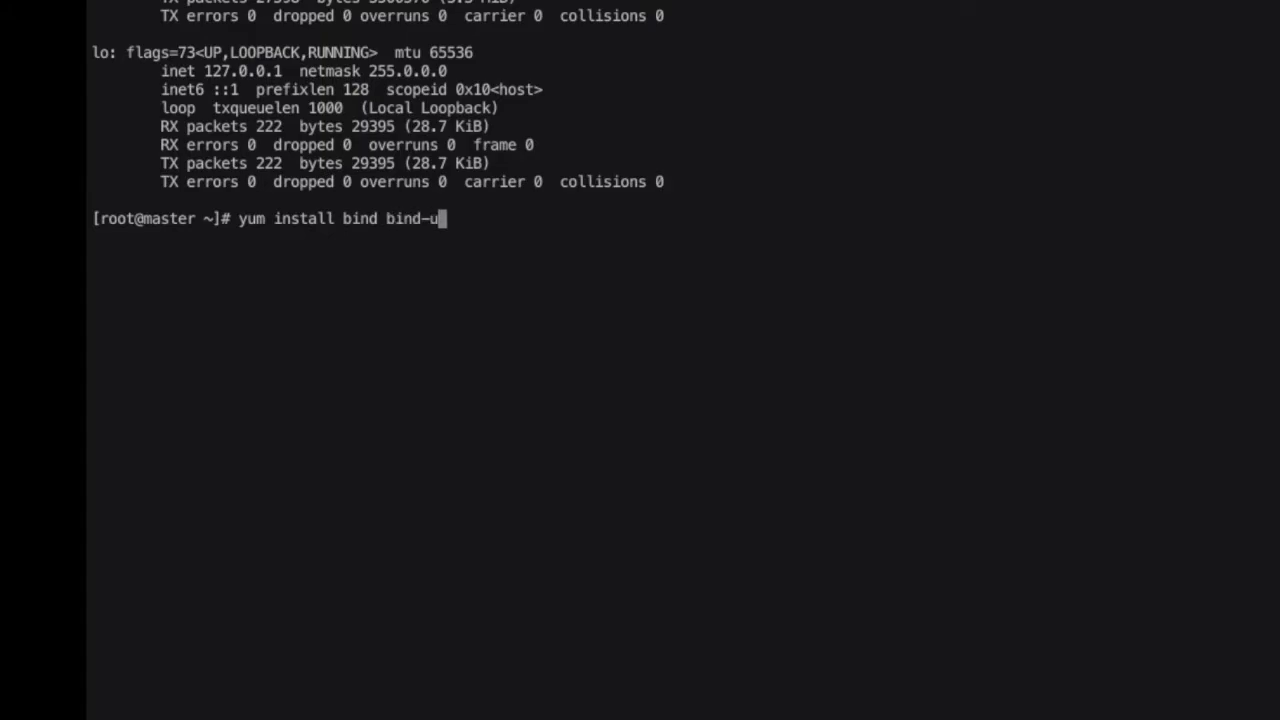
{"action": "type", "text": "tils"}
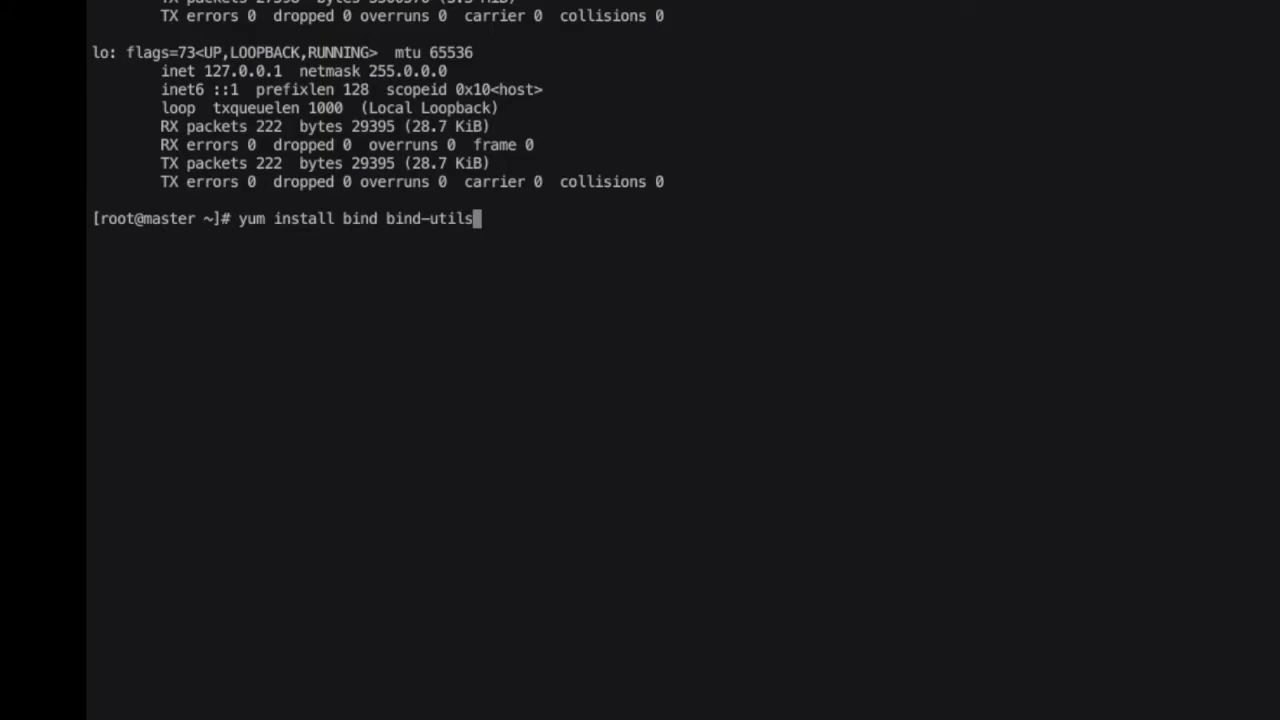
{"action": "type", "text": "-y"}
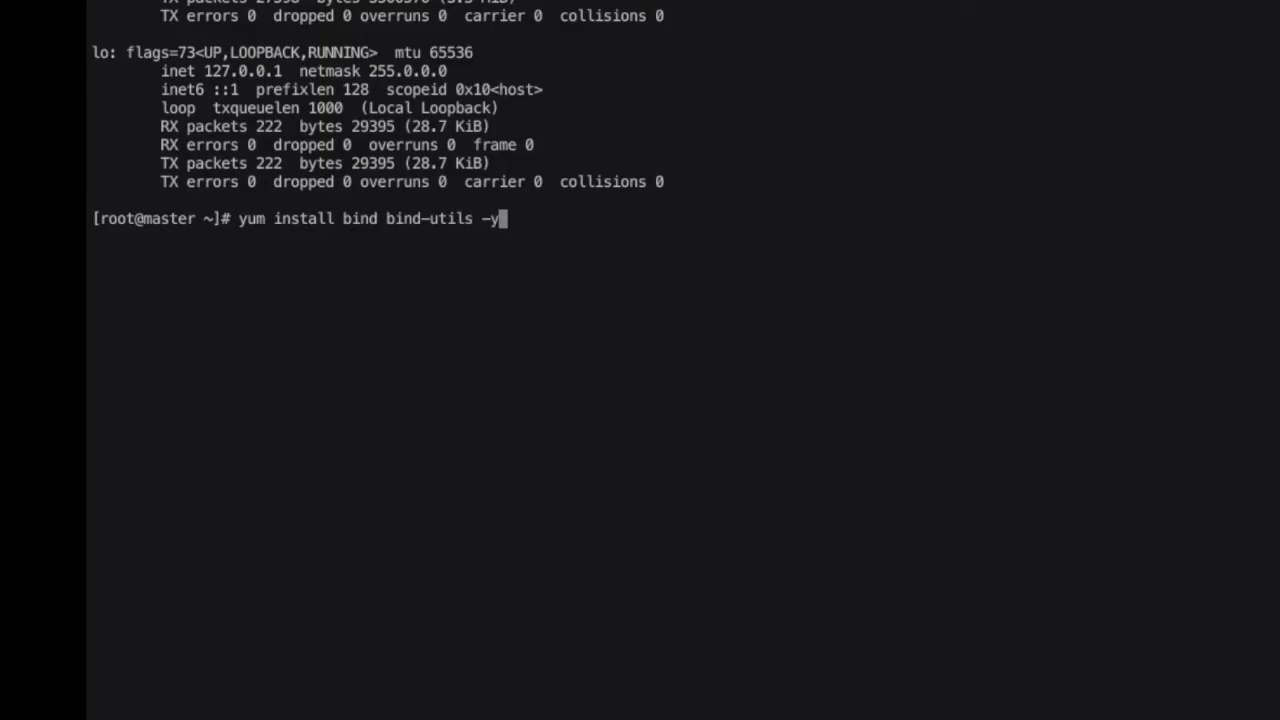
{"action": "key", "text": "Return"}
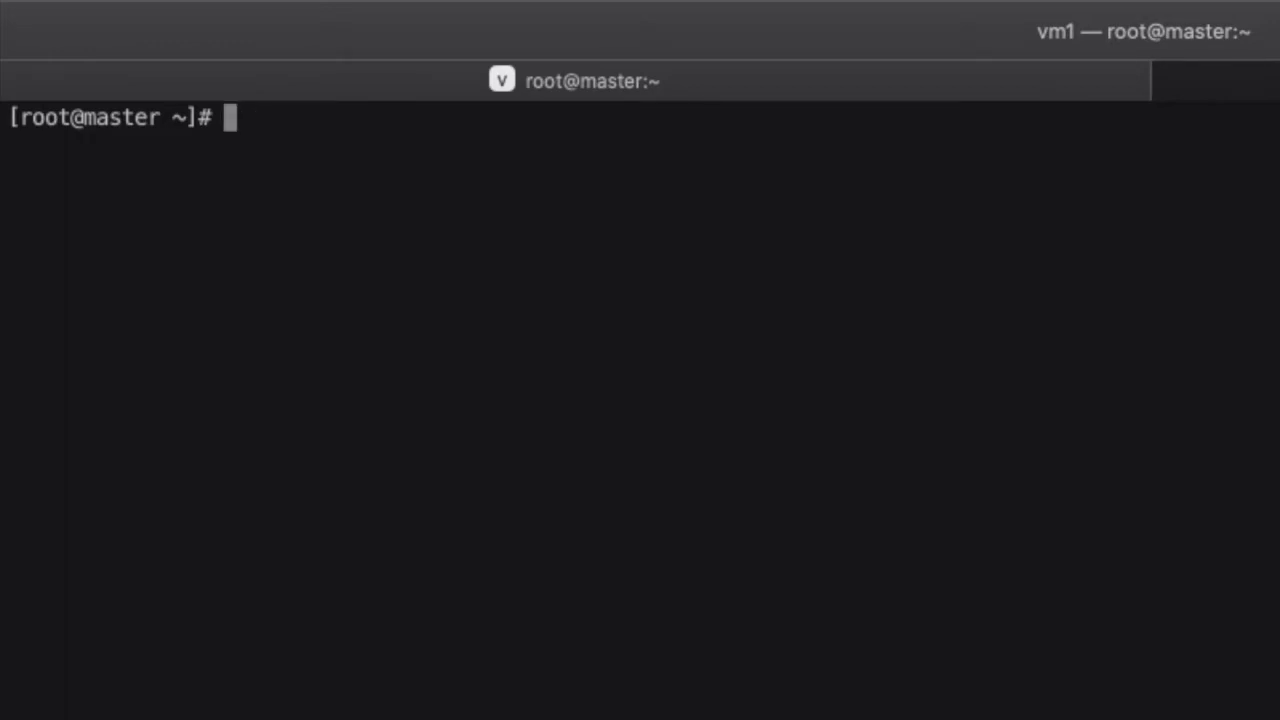
Open /etc/named.conf in vim, showing listen-on 192.168.0.104 and allow-query 192.168.0.0/24.
{"action": "type", "text": "vim /"}
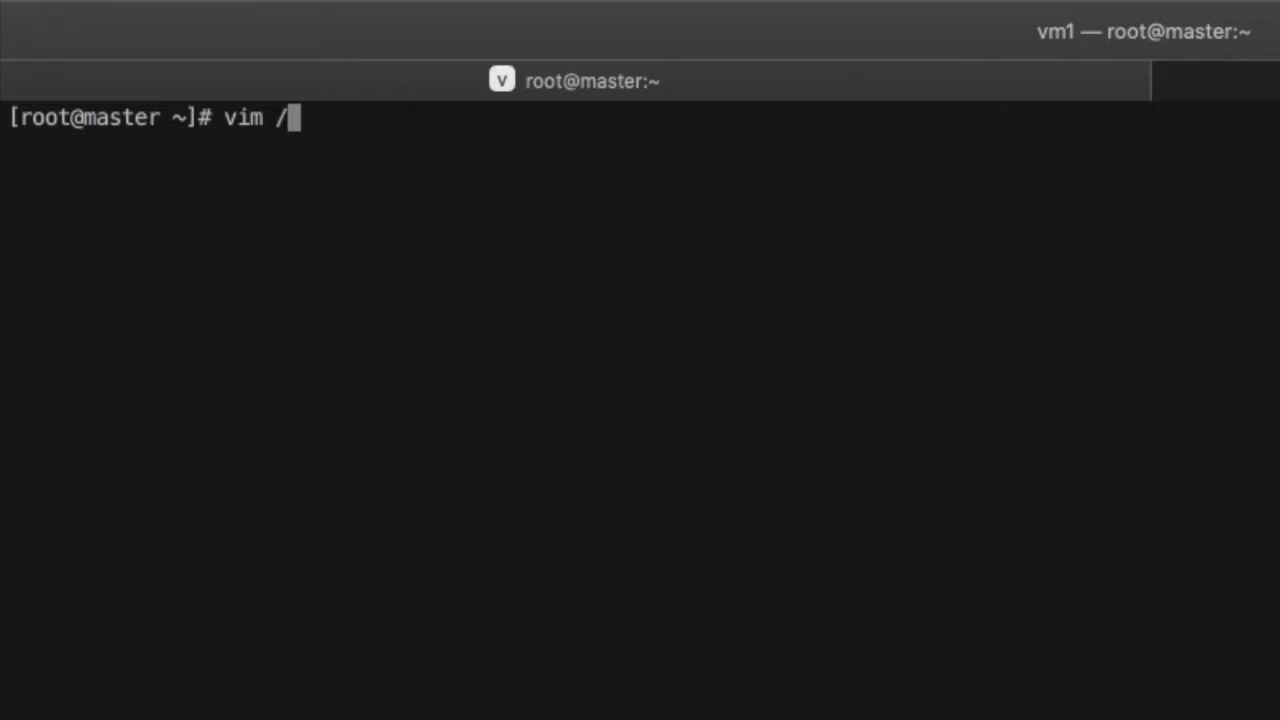
{"action": "type", "text": "etc/n"}
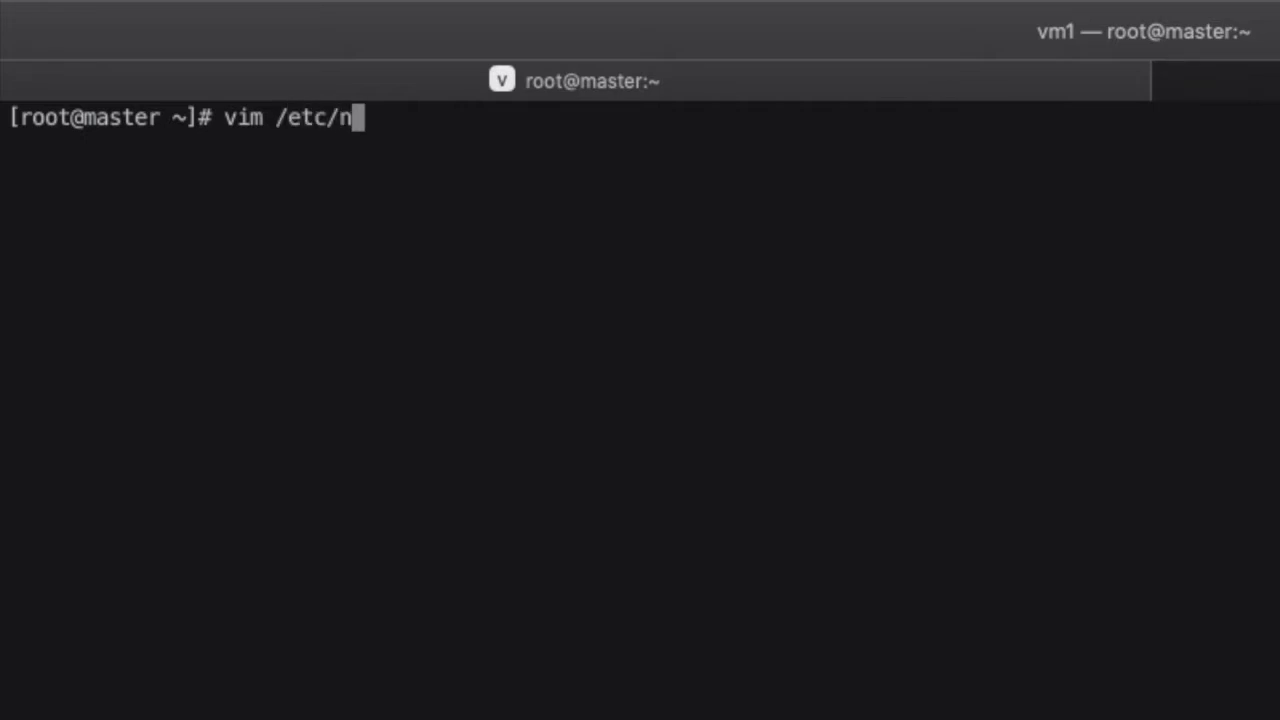
{"action": "type", "text": "amed"}
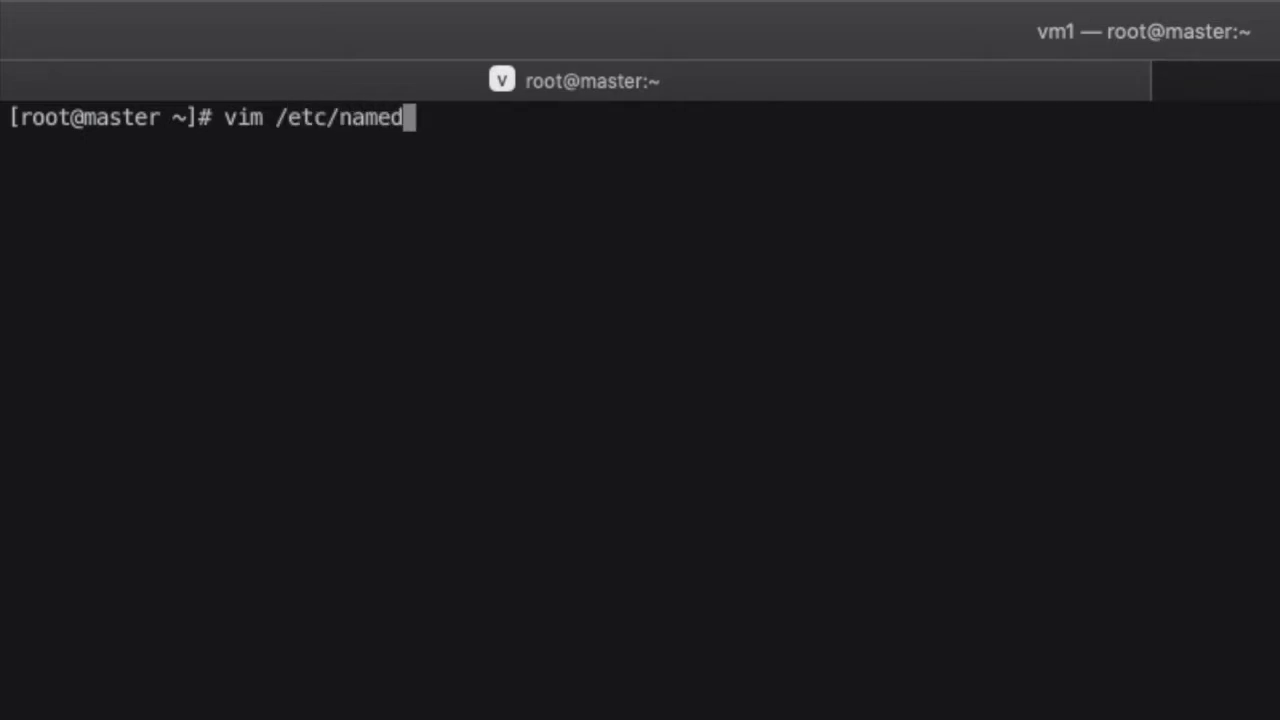
{"action": "key", "text": "Return"}
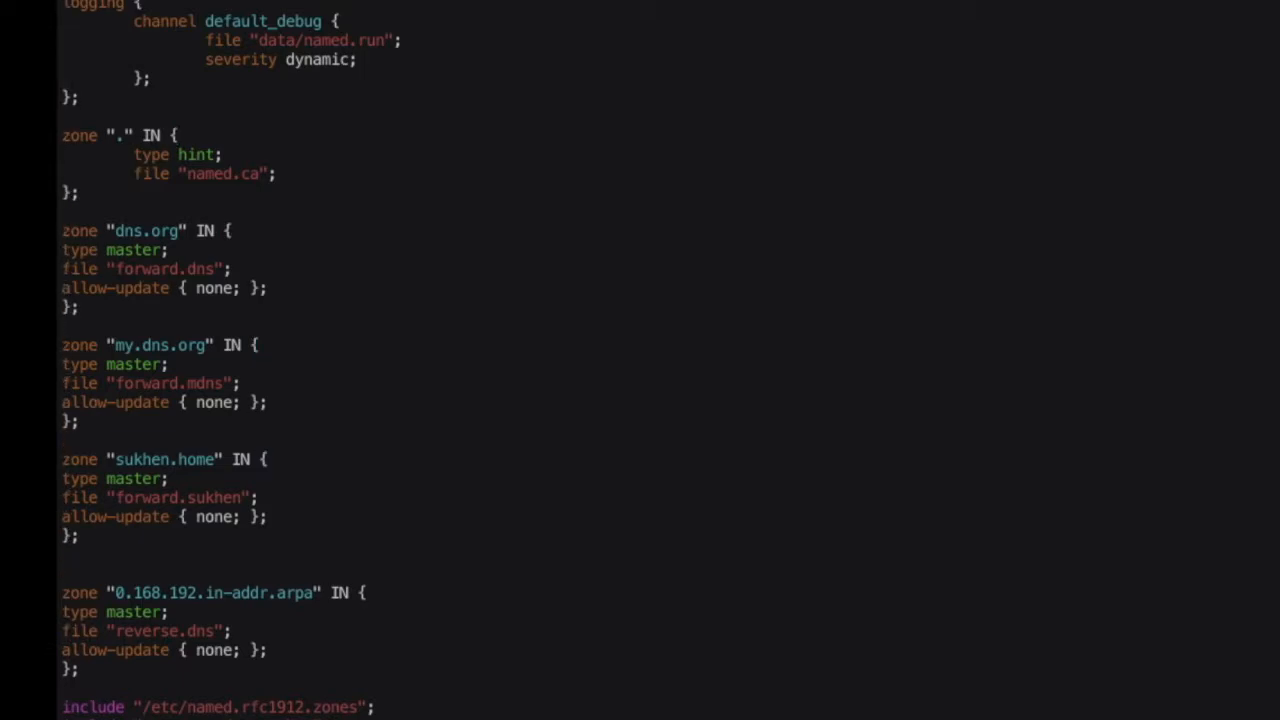
{"action": "scroll", "scroll_direction": "up", "scroll_amount": 3}
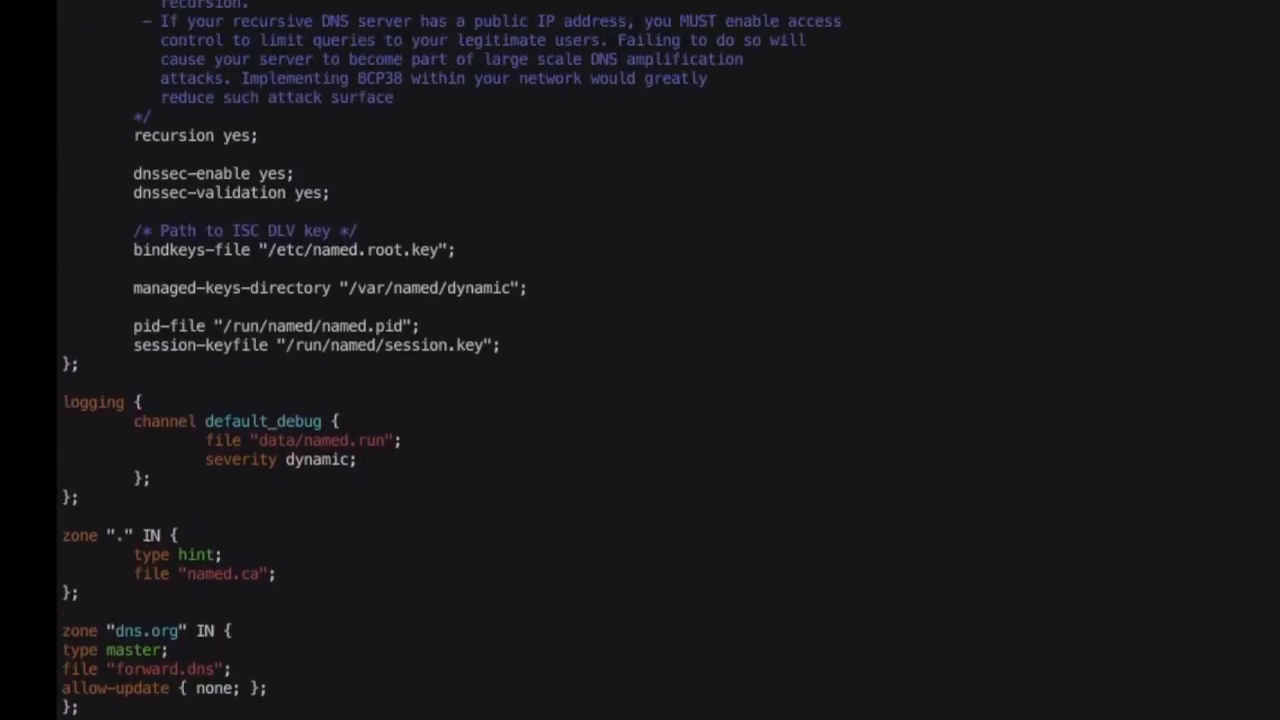
{"action": "scroll", "scroll_direction": "up", "scroll_amount": 3}
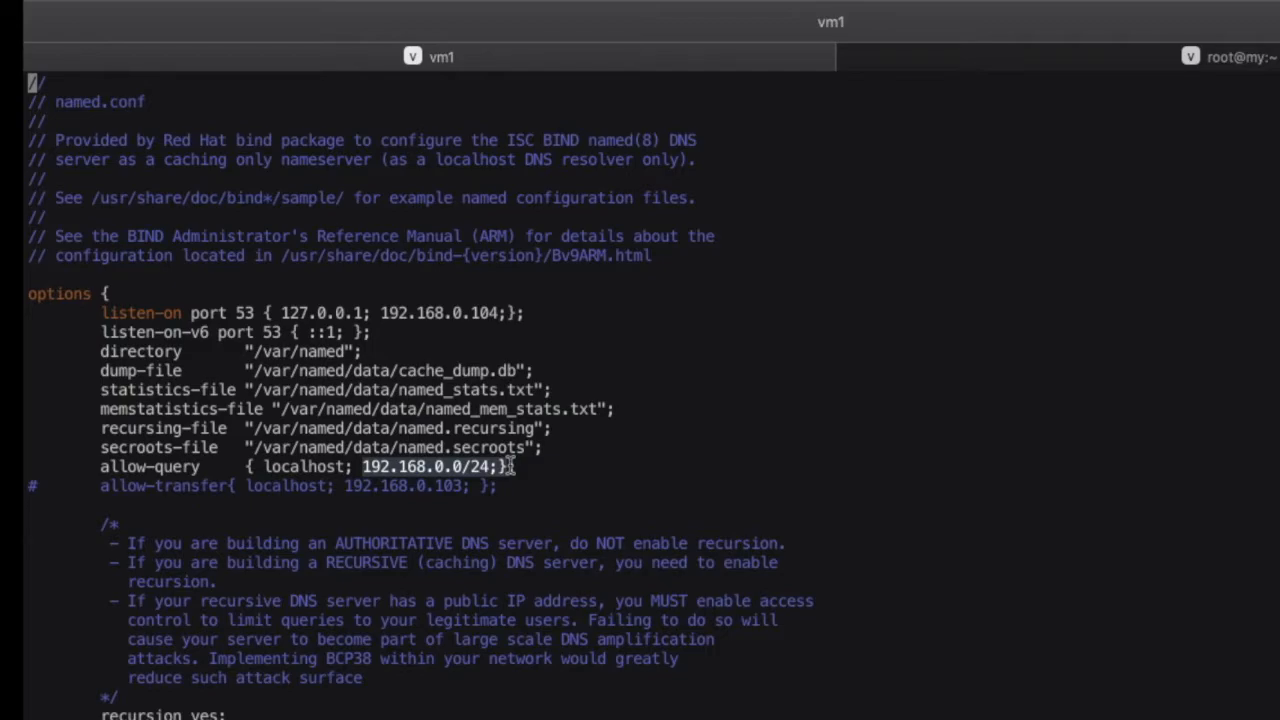
{"action": "mouse_move", "coordinate": [610, 473]}
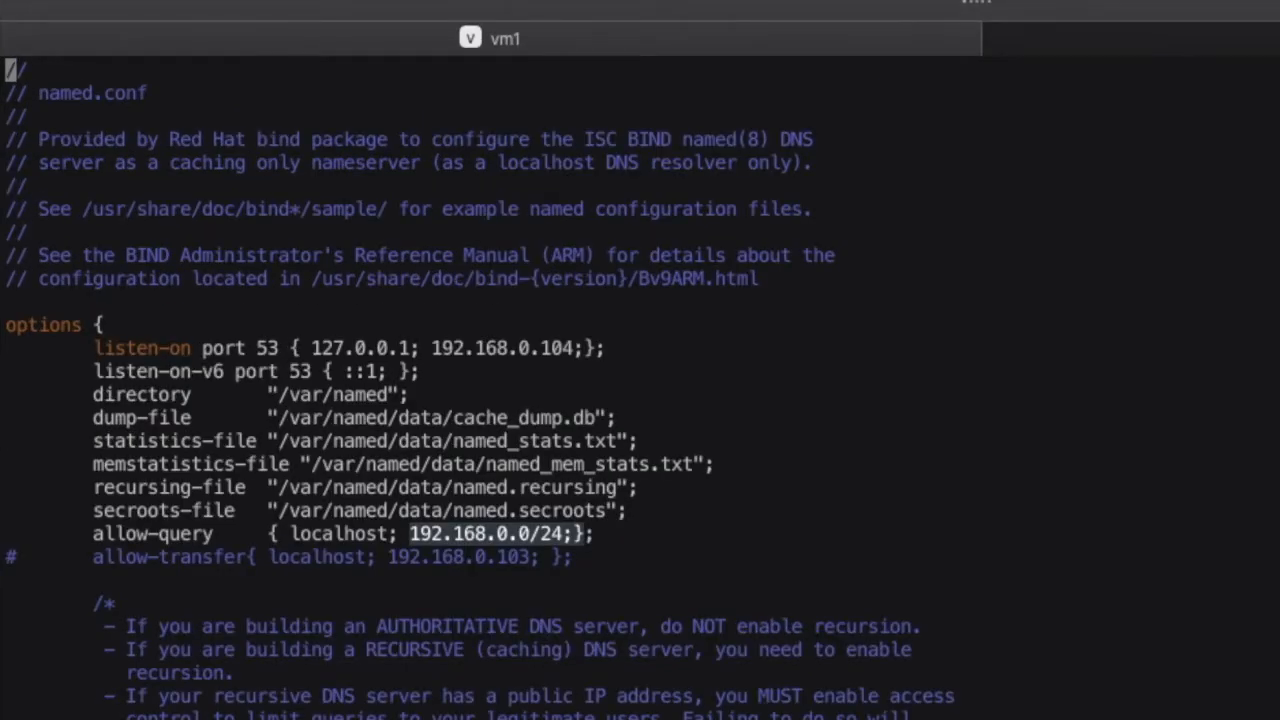
{"action": "mouse_move", "coordinate": [610, 695]}
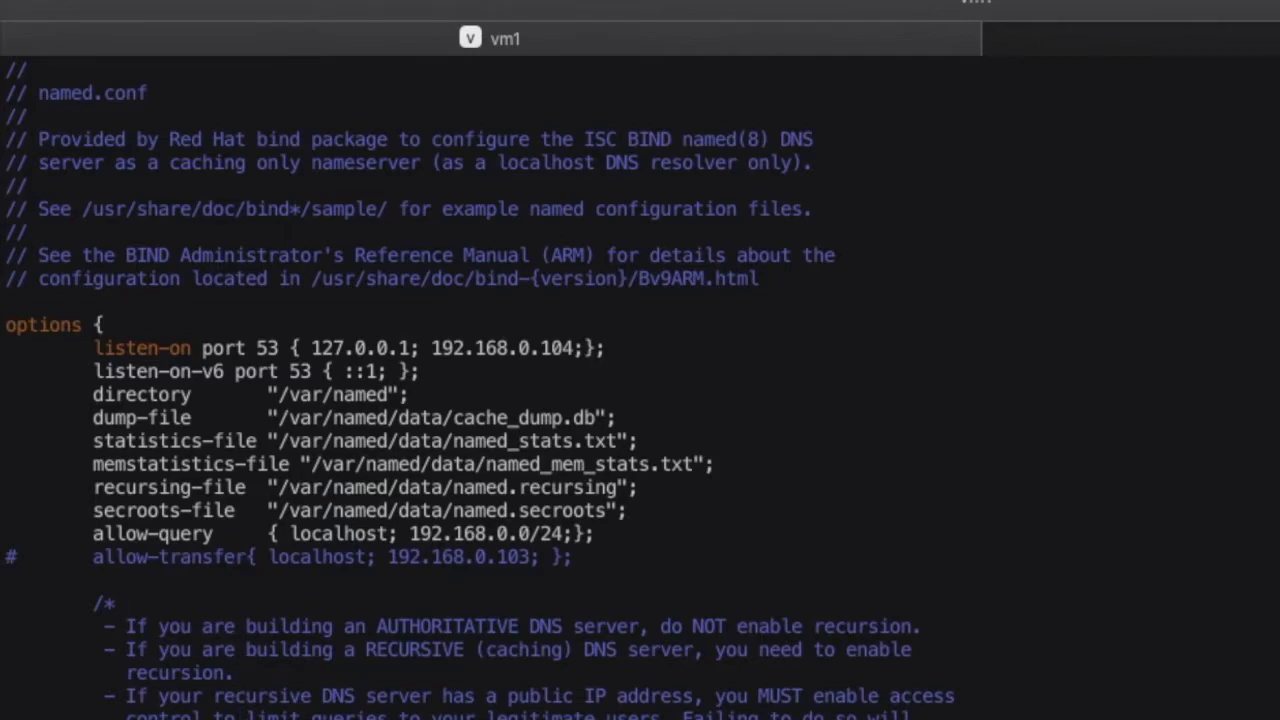
{"action": "scroll", "scroll_direction": "down", "scroll_amount": 3}
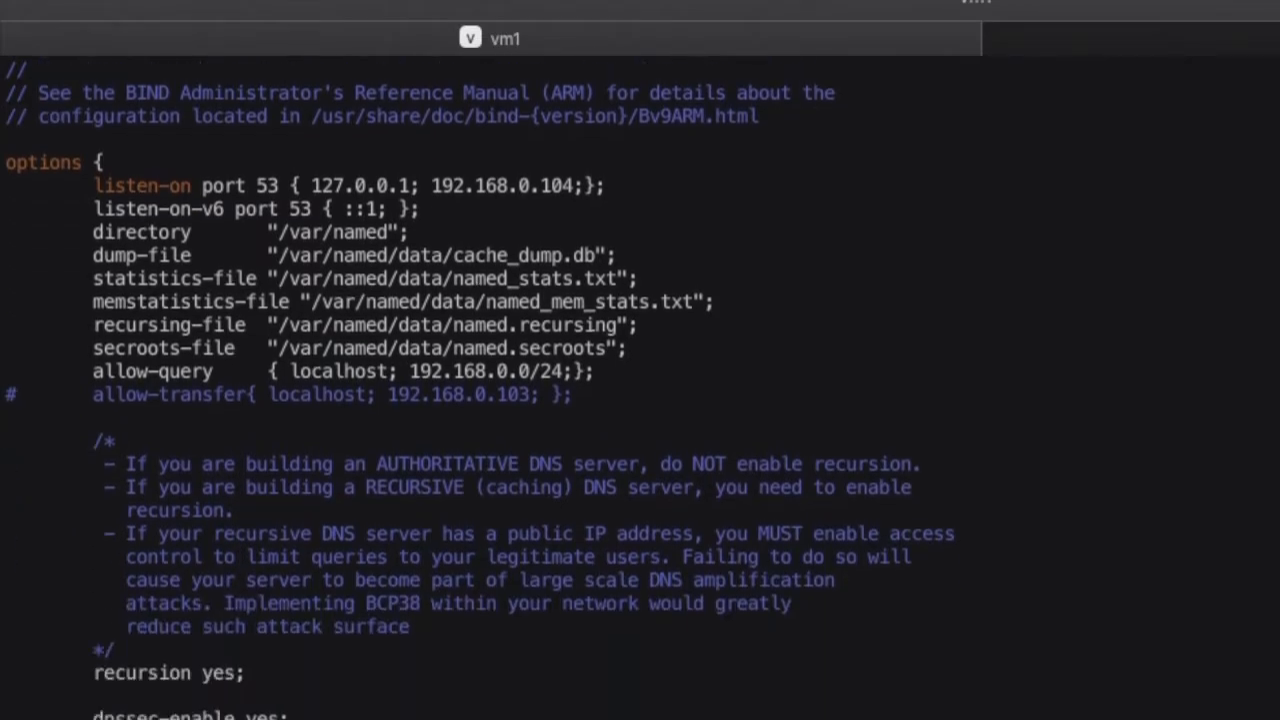
{"action": "scroll", "scroll_direction": "down", "scroll_amount": 3}
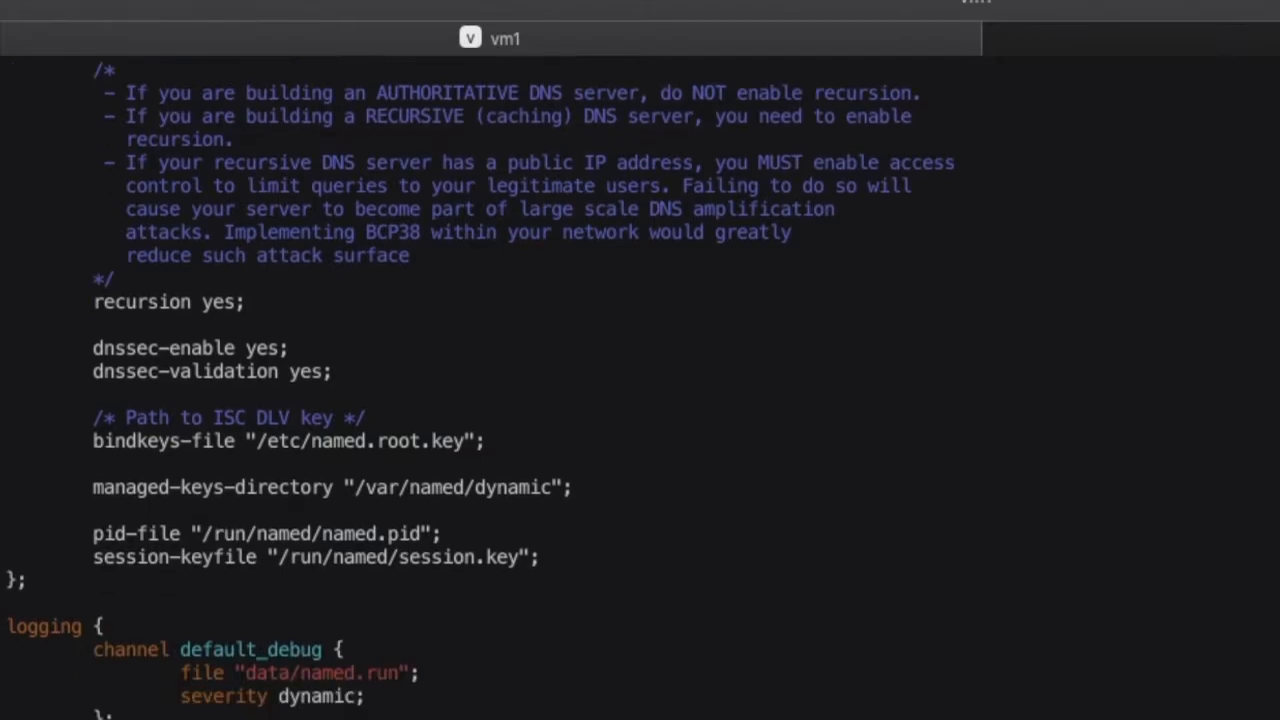
{"action": "scroll", "scroll_direction": "down", "scroll_amount": 3}
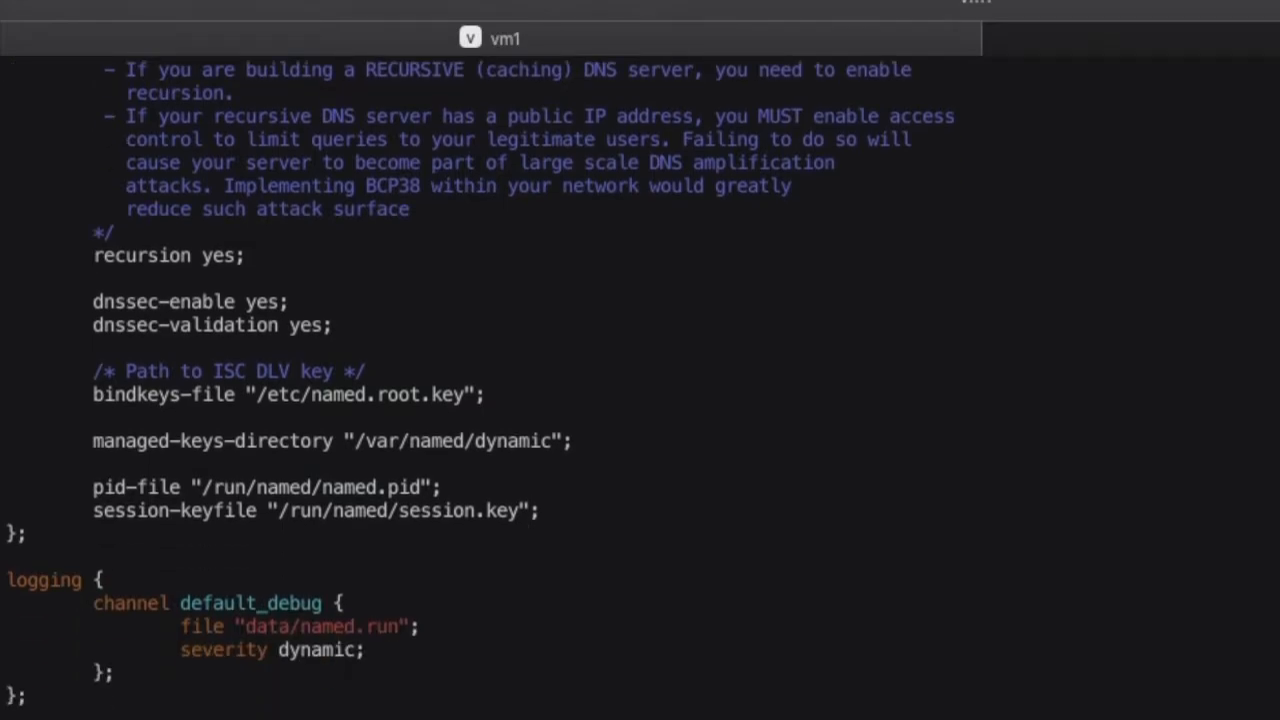
{"action": "scroll", "scroll_direction": "down", "scroll_amount": 3}
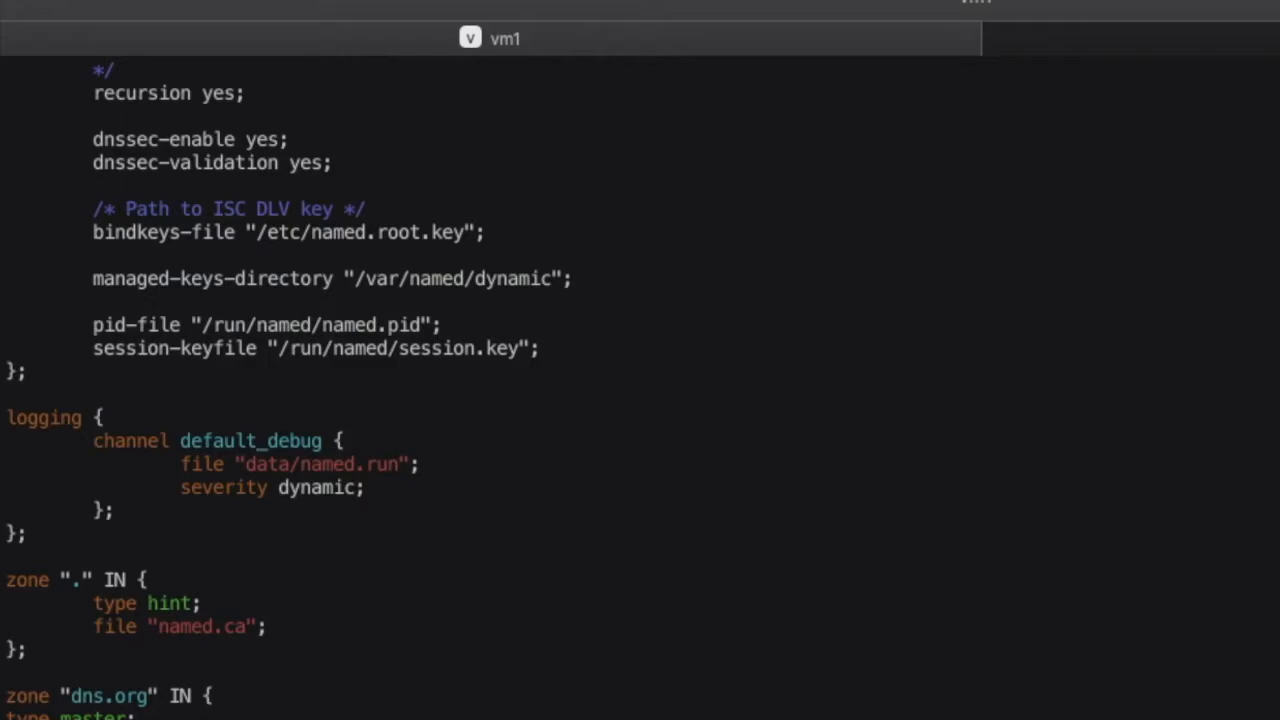
{"action": "scroll", "scroll_direction": "down", "scroll_amount": 3}
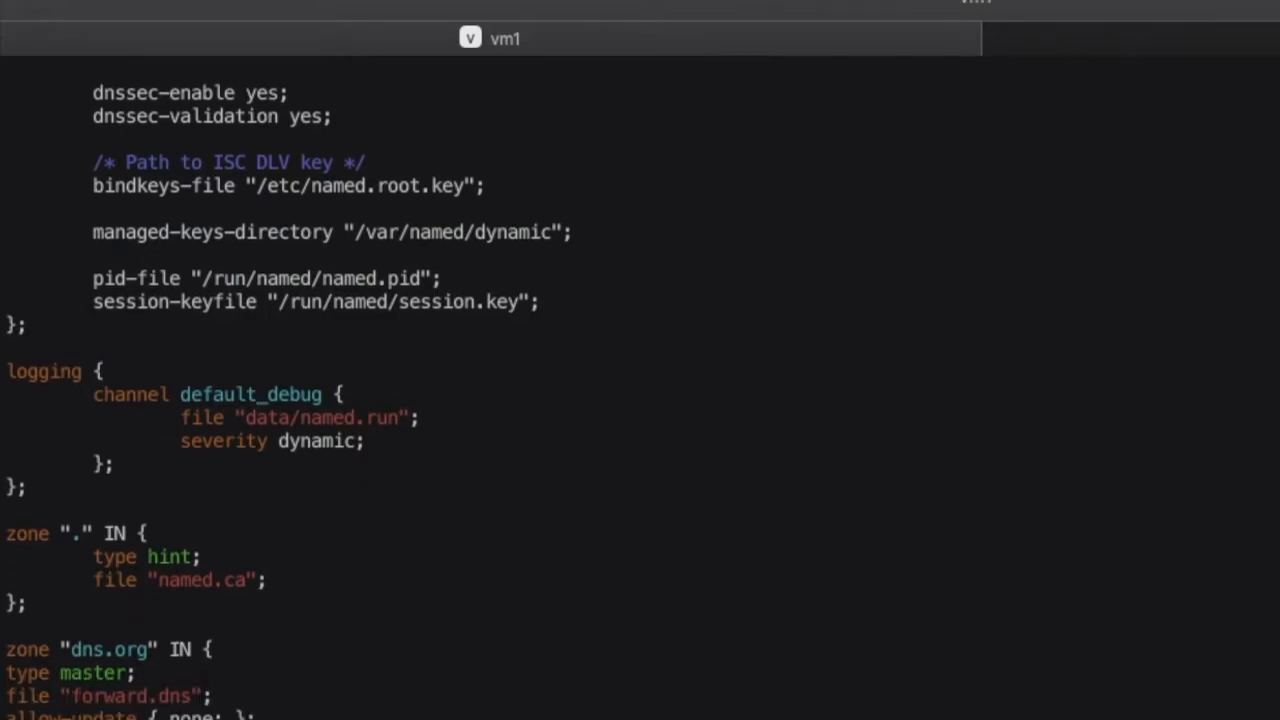
{"action": "scroll", "scroll_direction": "down", "scroll_amount": 3}
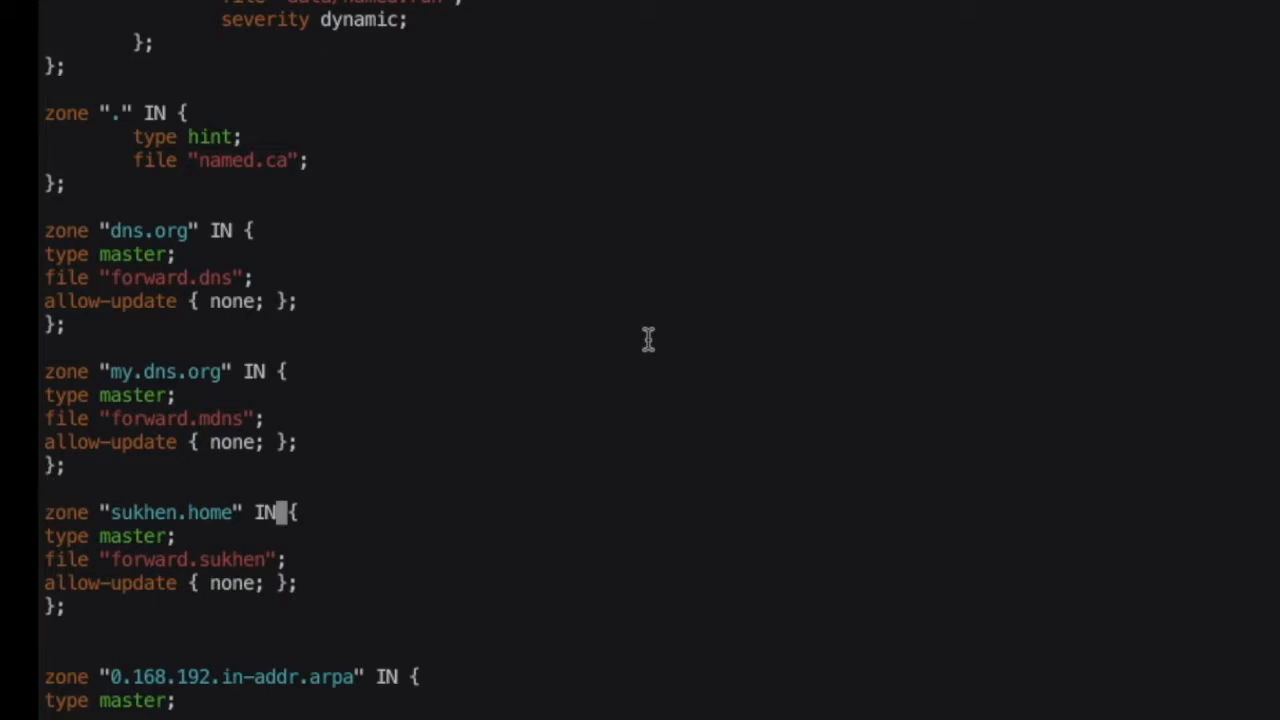
Walk through the named.conf zone definitions, ending on the 0.168.192.in-addr.arpa reverse zone.
{"action": "left_click", "coordinate": [165, 535]}
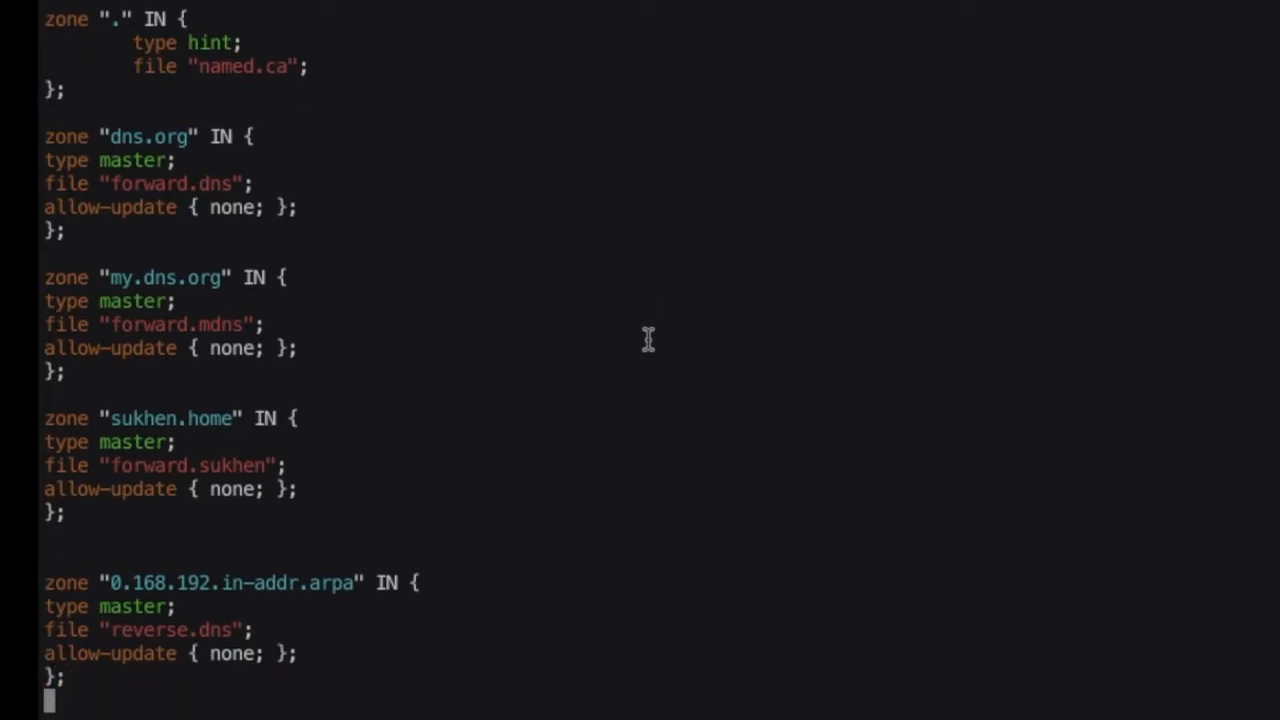
{"action": "scroll", "scroll_direction": "down", "scroll_amount": 3}
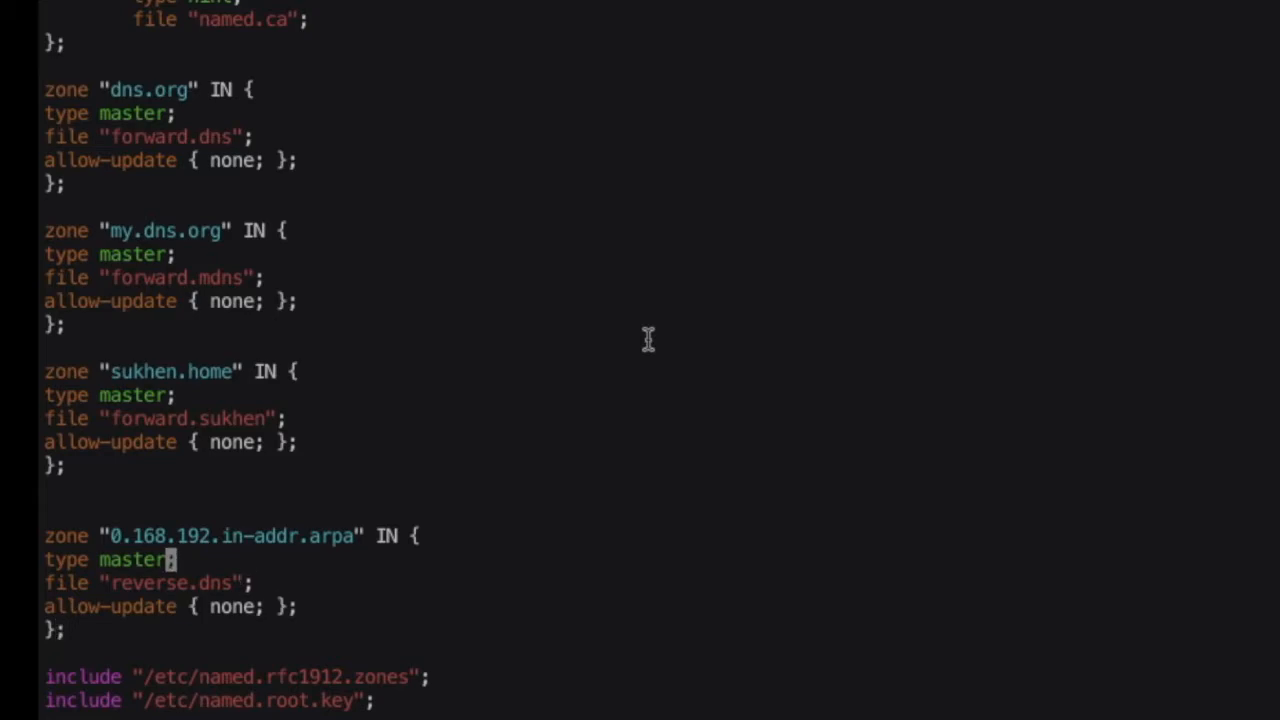
{"action": "left_click", "coordinate": [280, 536]}
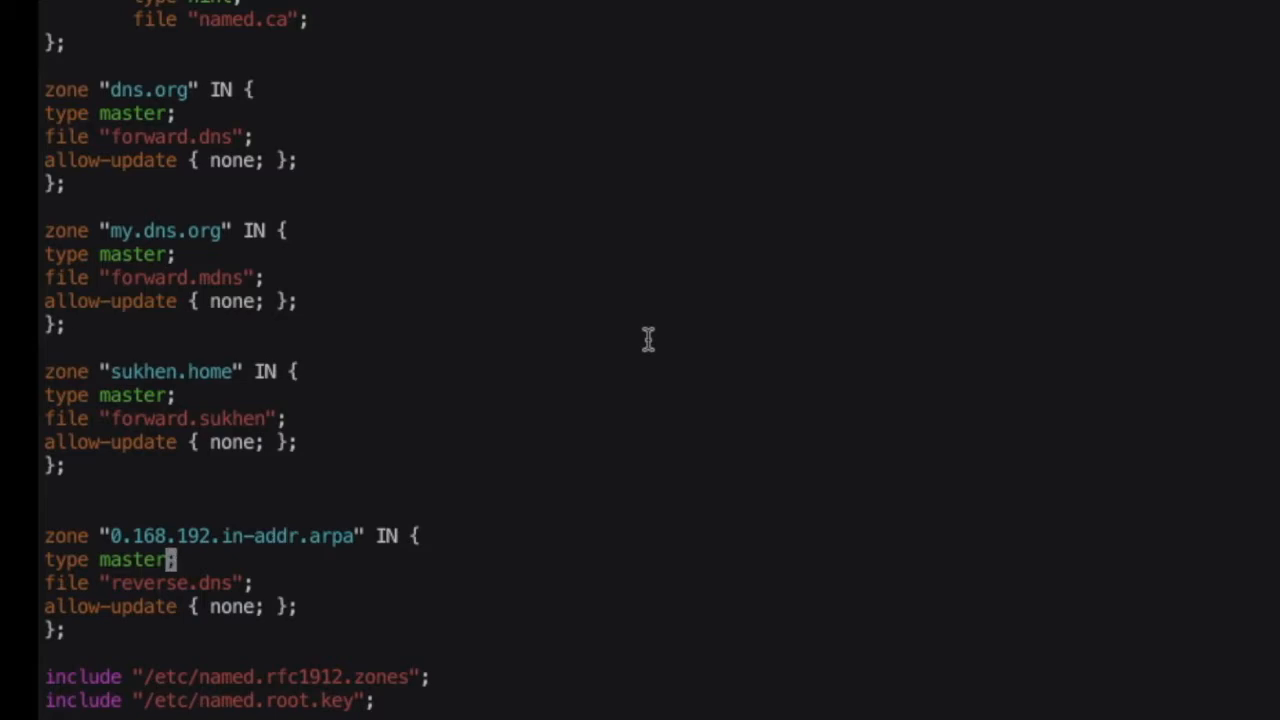
{"action": "left_click", "coordinate": [248, 583]}
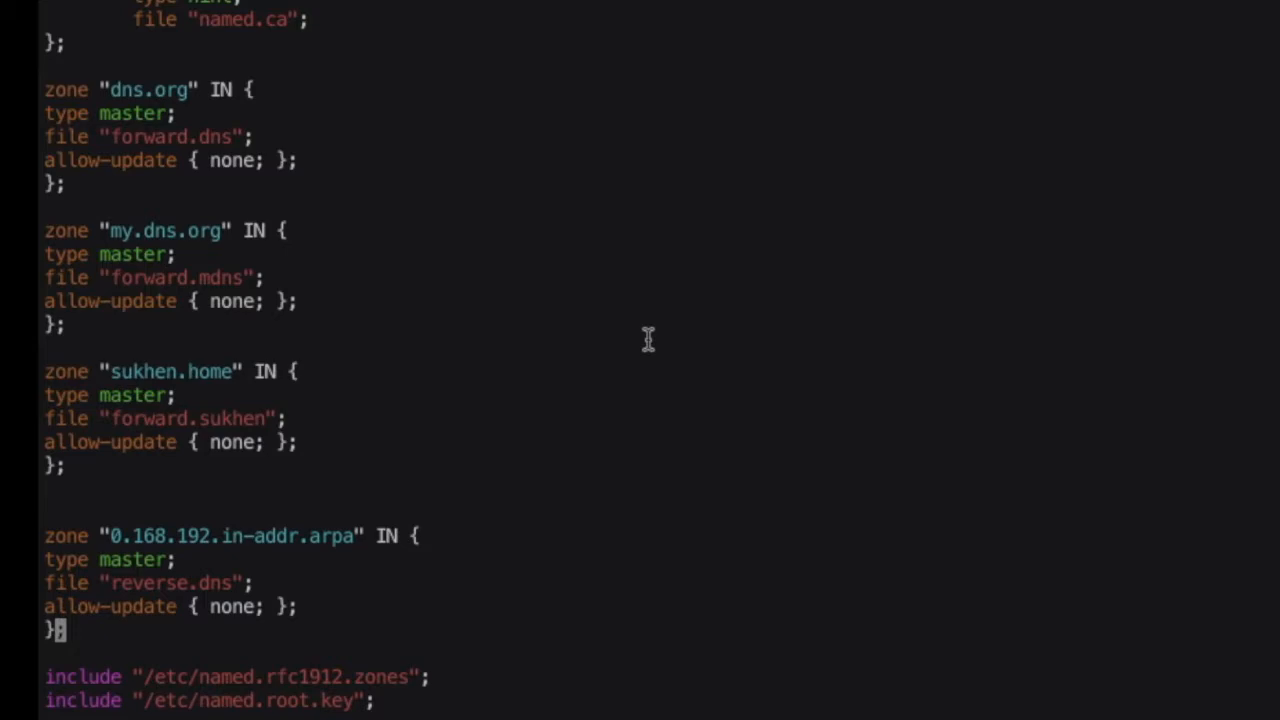
{"action": "left_click", "coordinate": [193, 606]}
{"action": "type", "text": "ll /var/named/"}
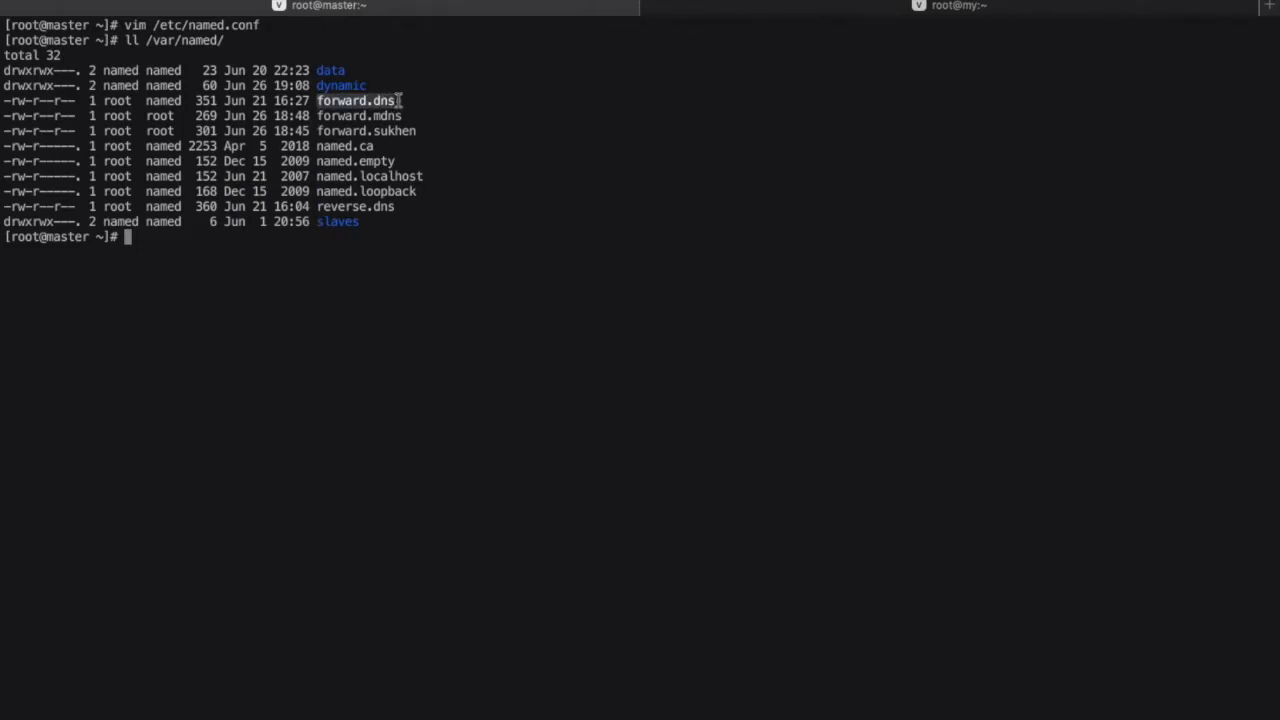
{"action": "mouse_move", "coordinate": [393, 131]}
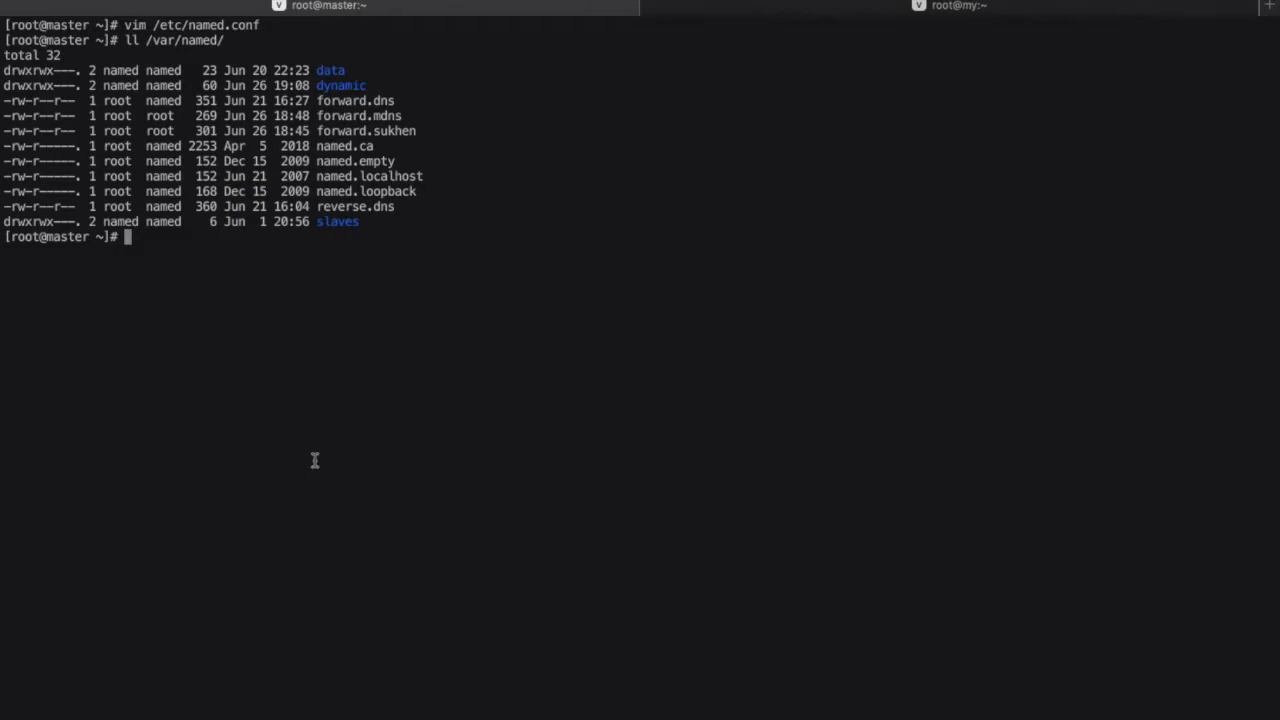
List /var/named and review forward.dns: master at 192.168.0.104, tw aliasing master.
{"action": "type", "text": "vi"}
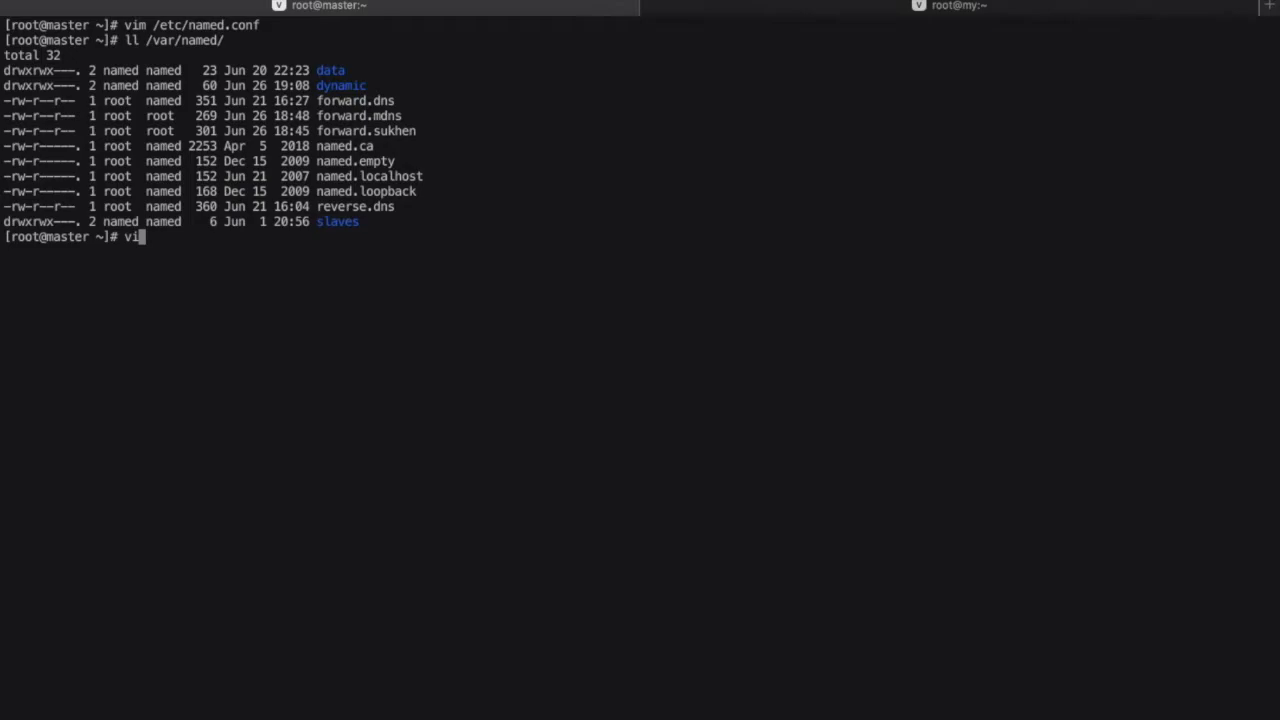
{"action": "type", "text": "ll /var/named/"}
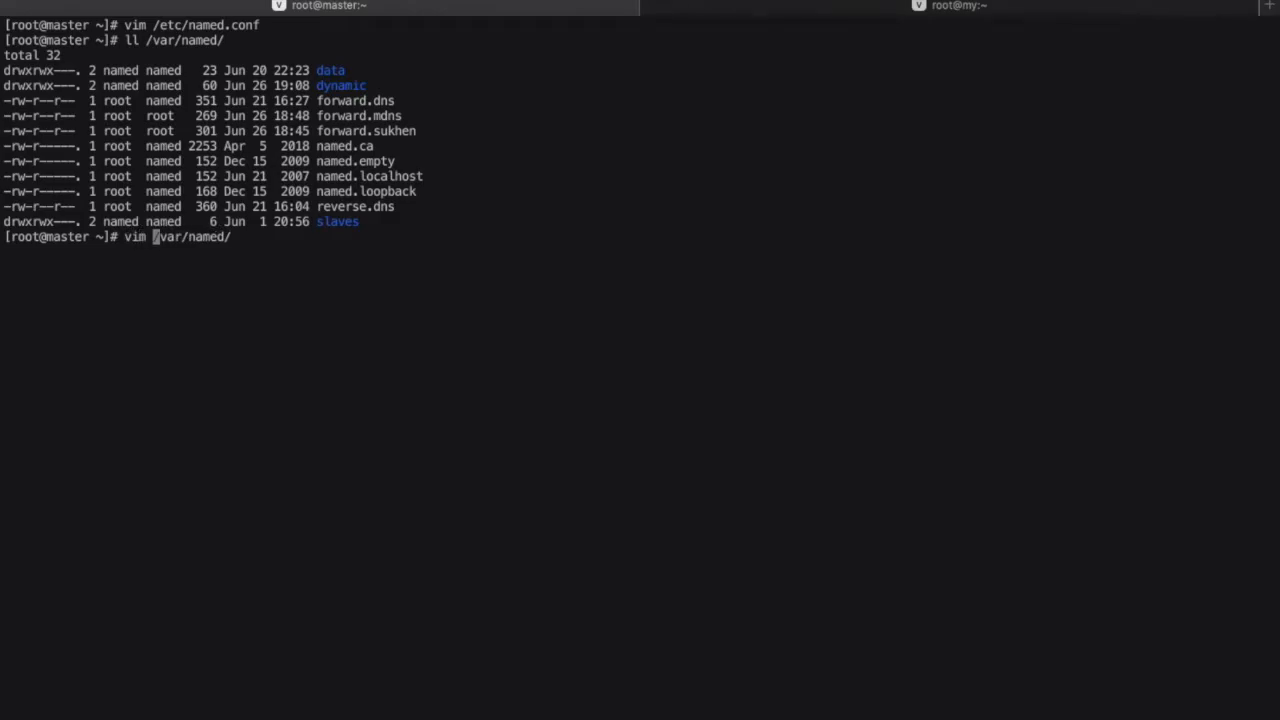
{"action": "type", "text": "f"}
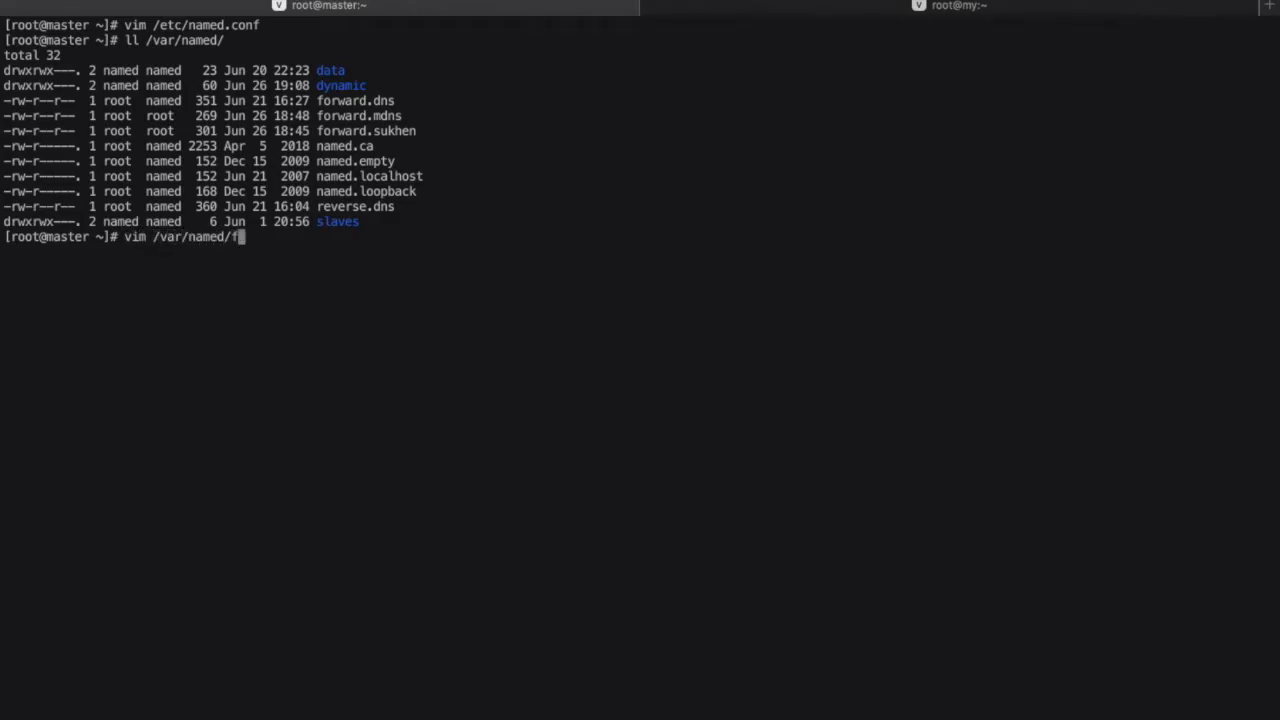
{"action": "type", "text": "orward."}
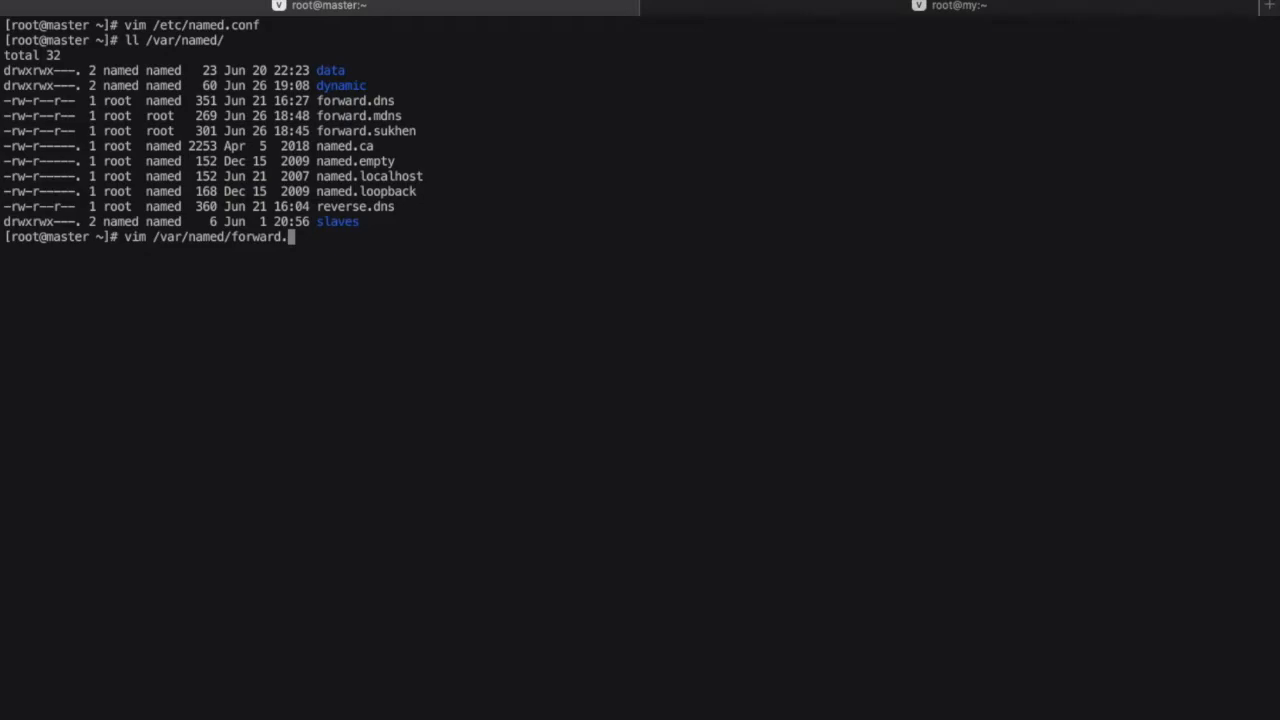
{"action": "type", "text": "dns"}
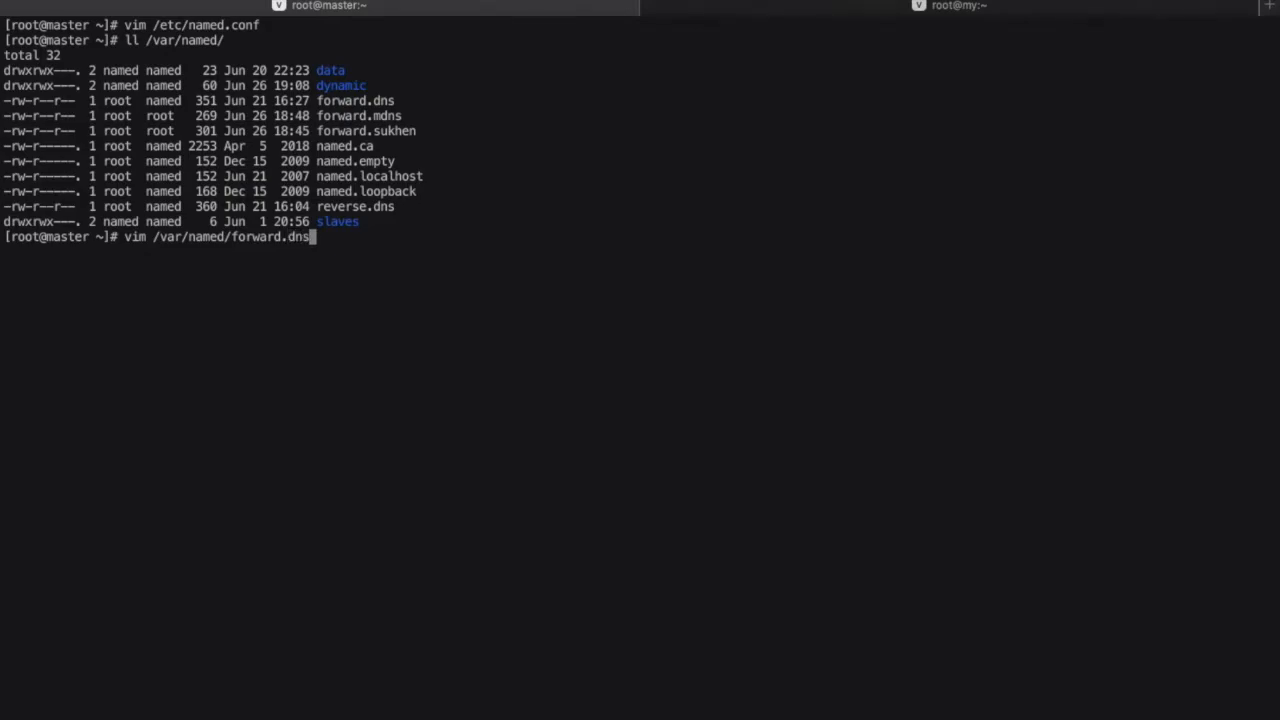
{"action": "key", "text": "Return"}
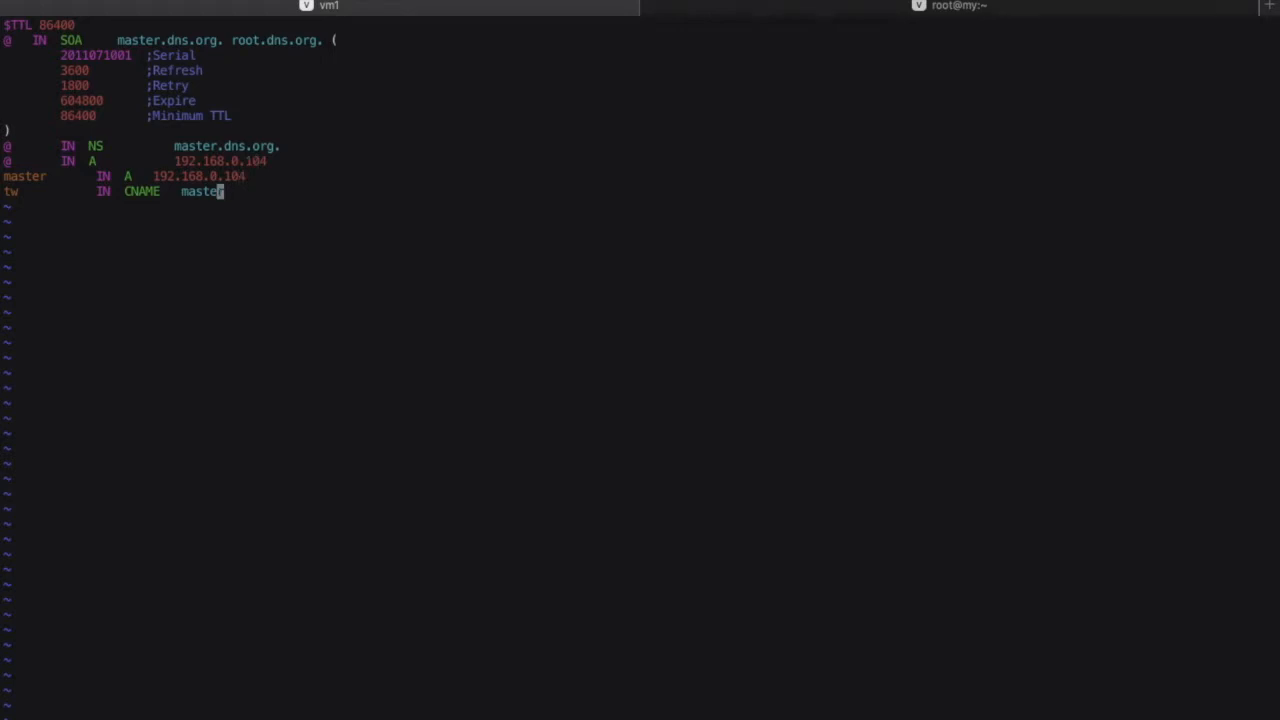
{"action": "mouse_move", "coordinate": [122, 193]}
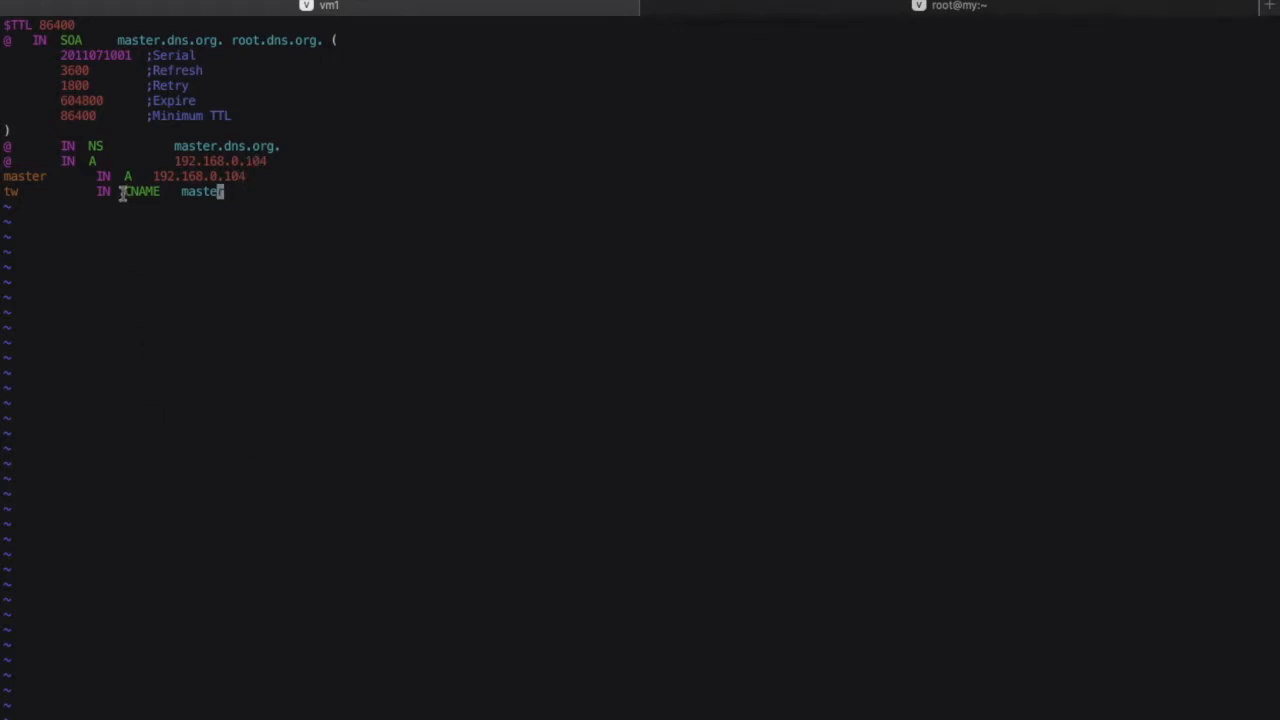
{"action": "mouse_move", "coordinate": [193, 245]}
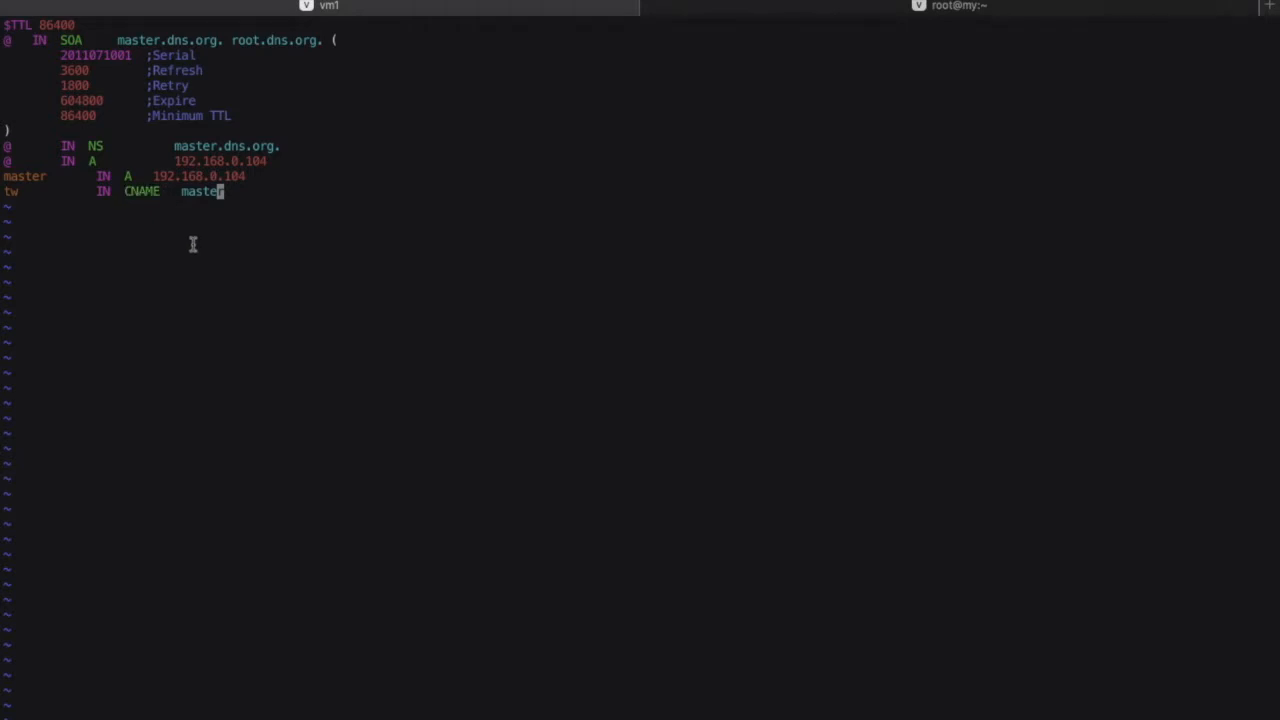
{"action": "key", "text": "Escape"}
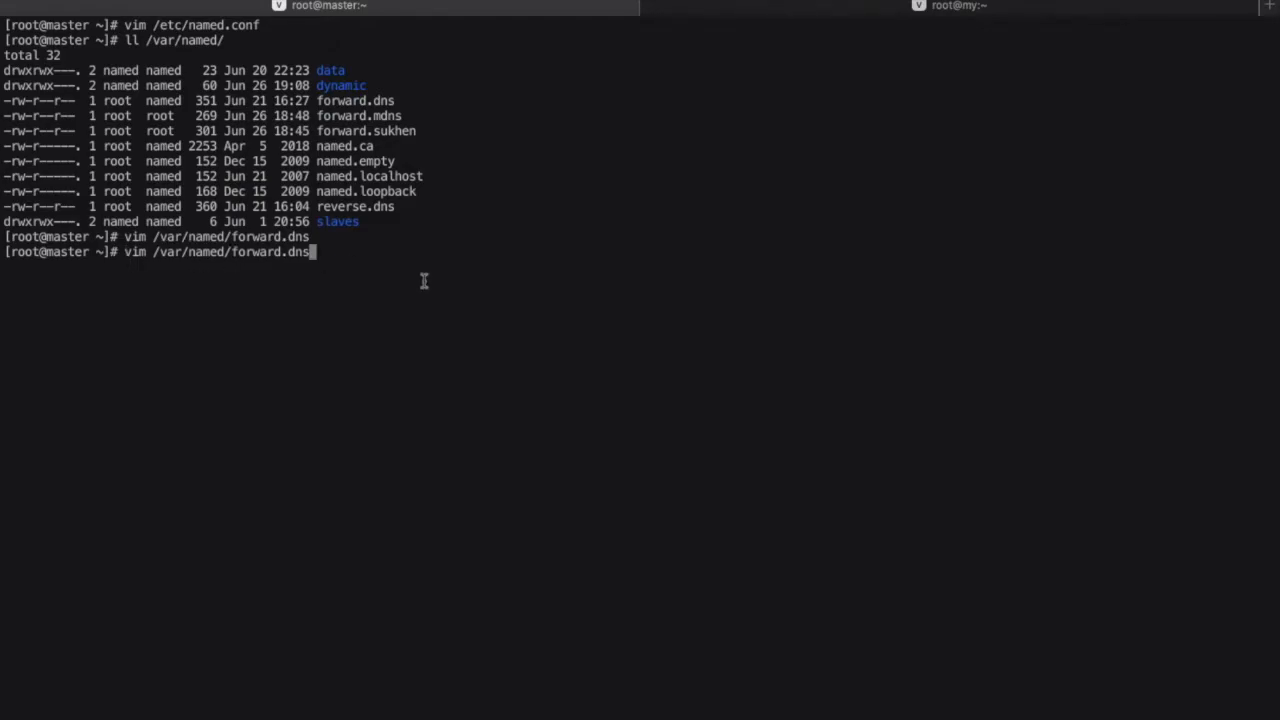
Open forward.sukhen in vim and check the second VM's IP, 192.168.0.110.
{"action": "key", "text": "BackSpace"}
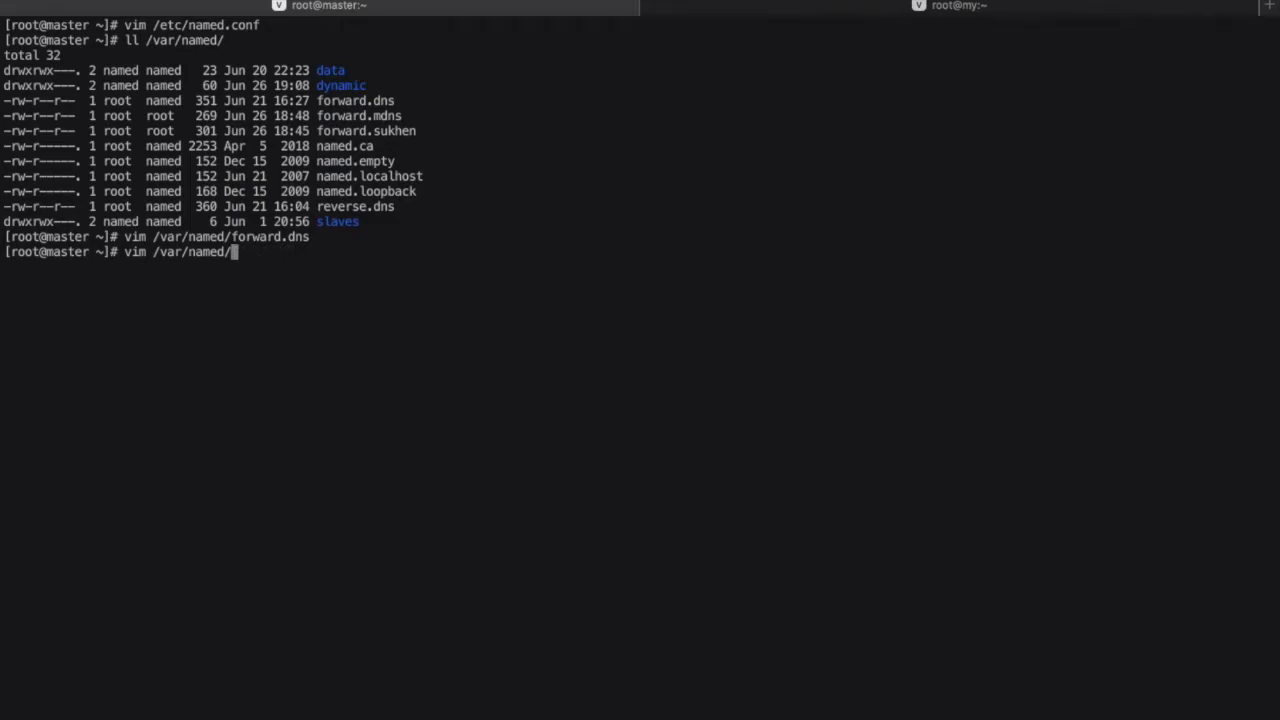
{"action": "type", "text": "for"}
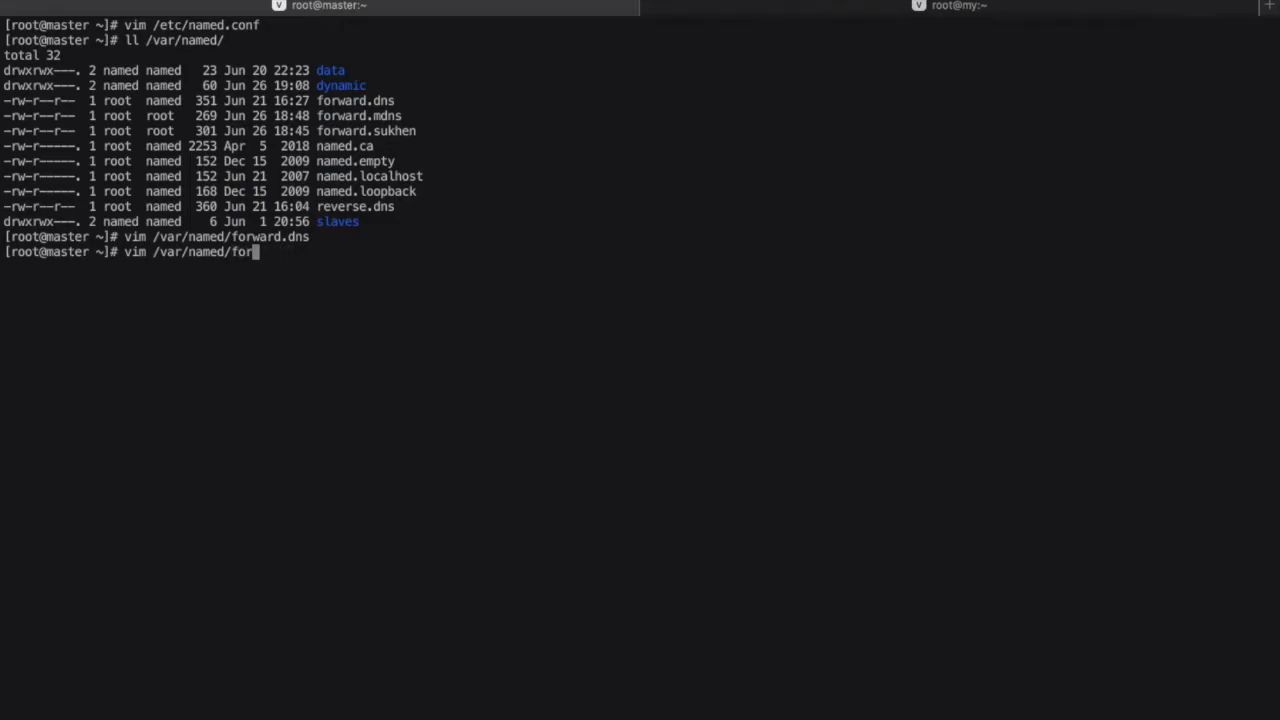
{"action": "type", "text": "ward.su"}
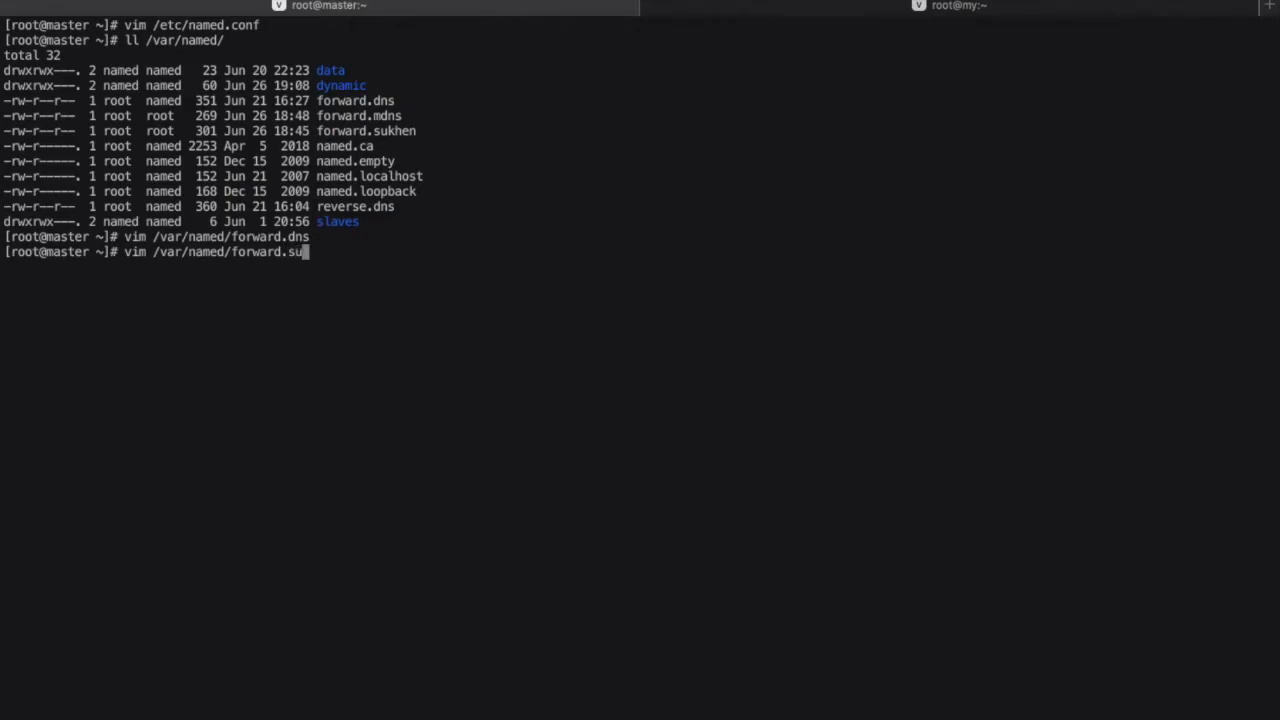
{"action": "key", "text": "Return"}
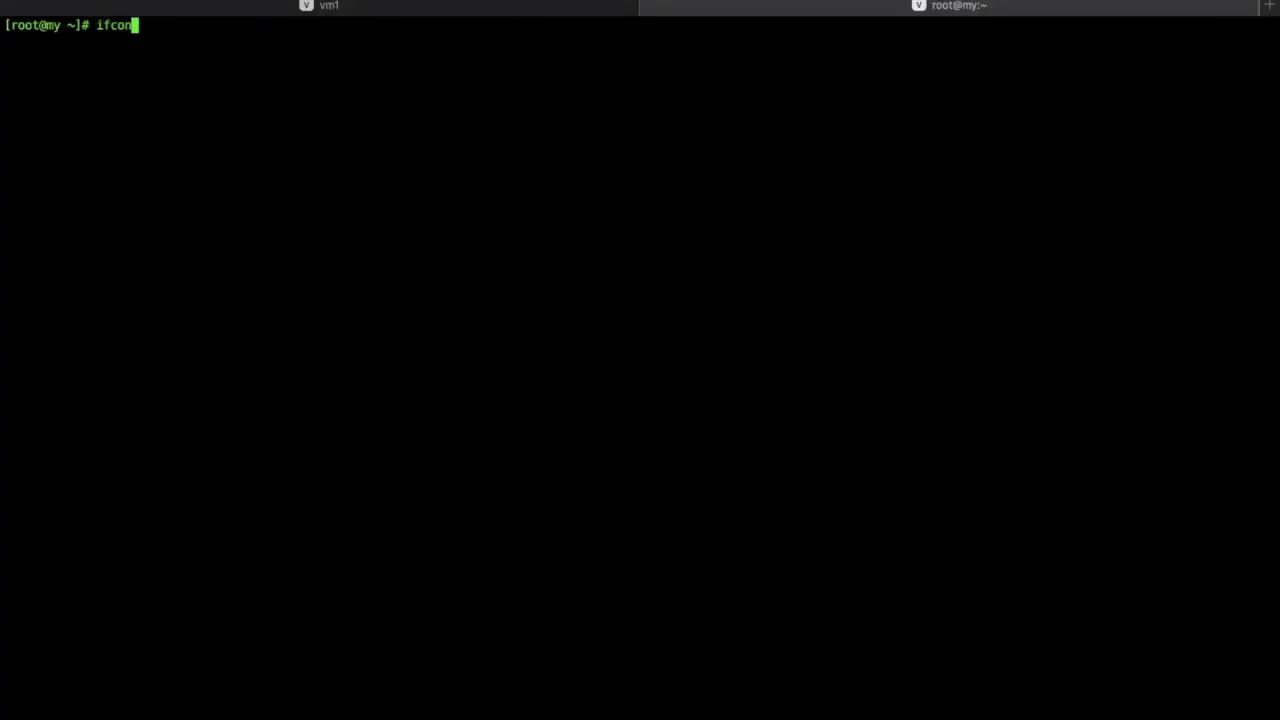
{"action": "key", "text": "Return"}
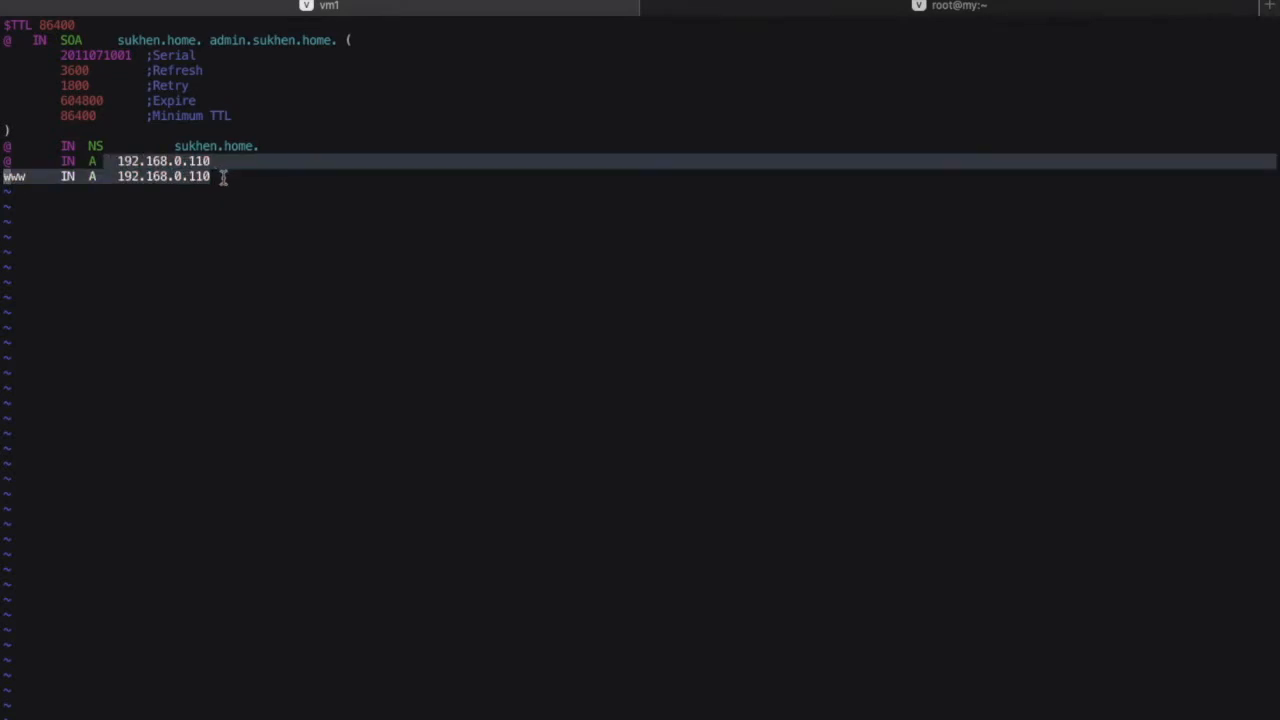
{"action": "mouse_move", "coordinate": [850, 8]}
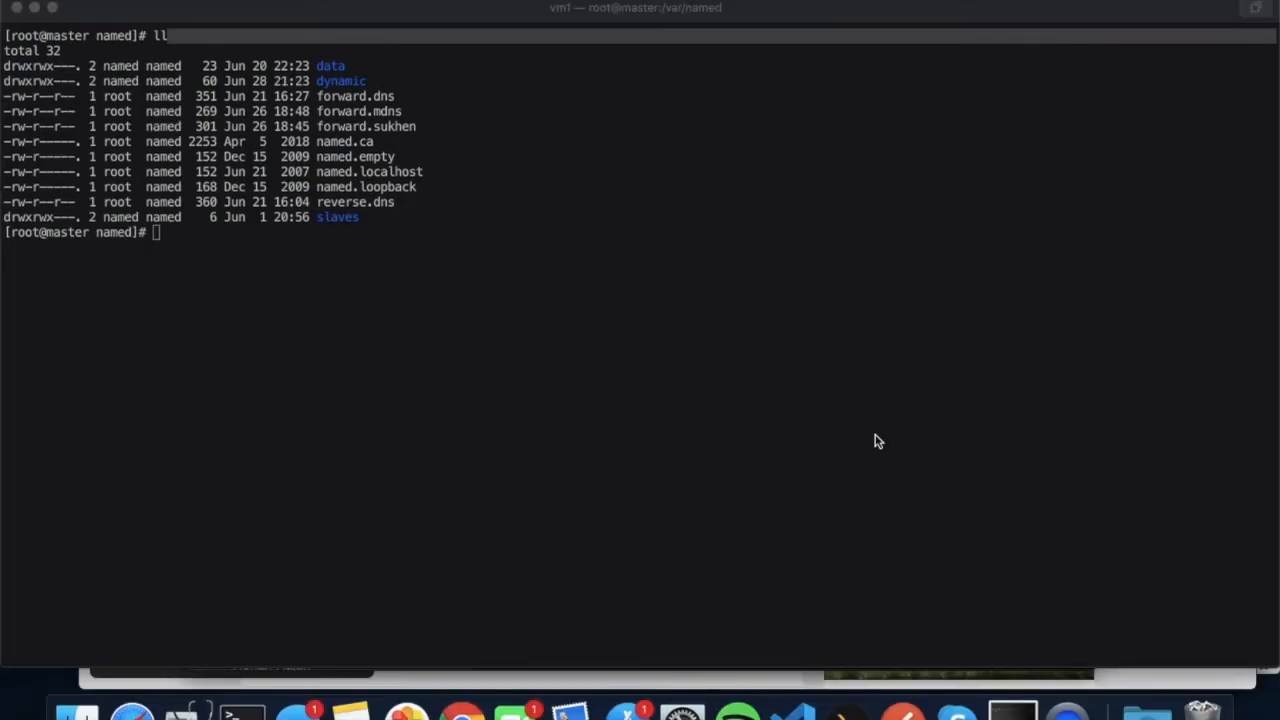
View reverse.dns in vim, where 104 maps to master.dns.org., then close it.
{"action": "type", "text": "vi"}
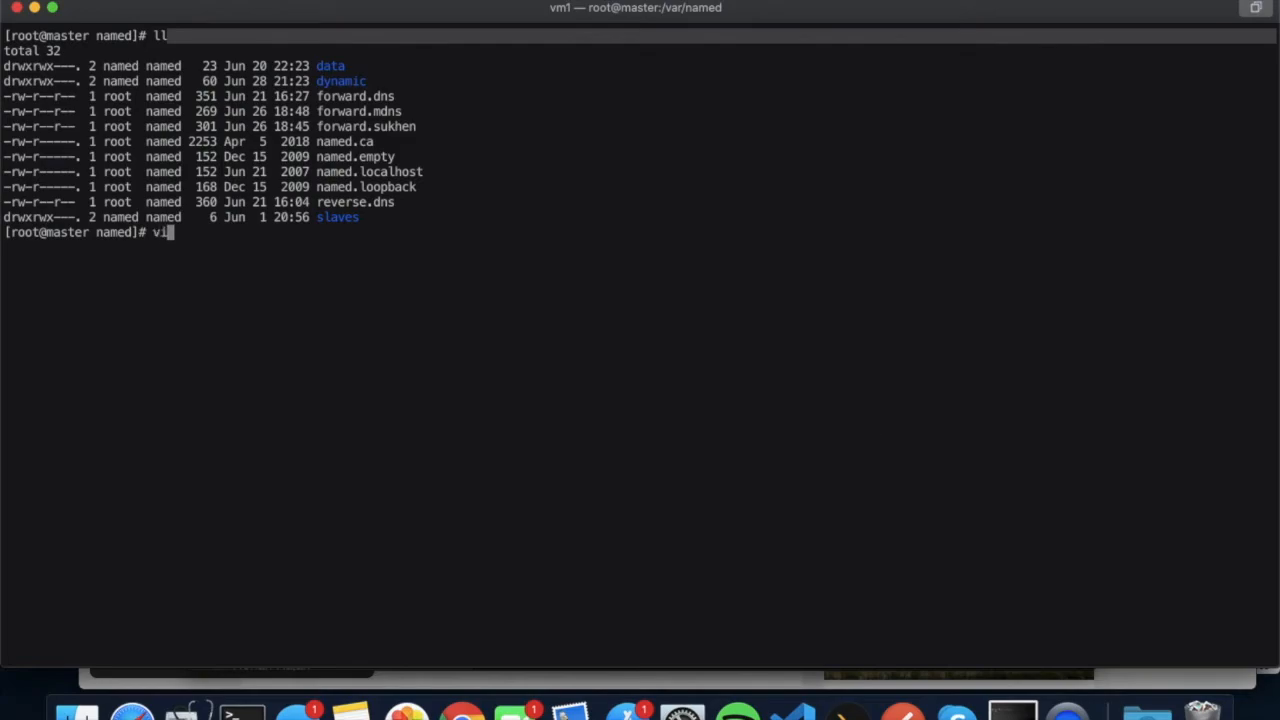
{"action": "type", "text": "m re"}
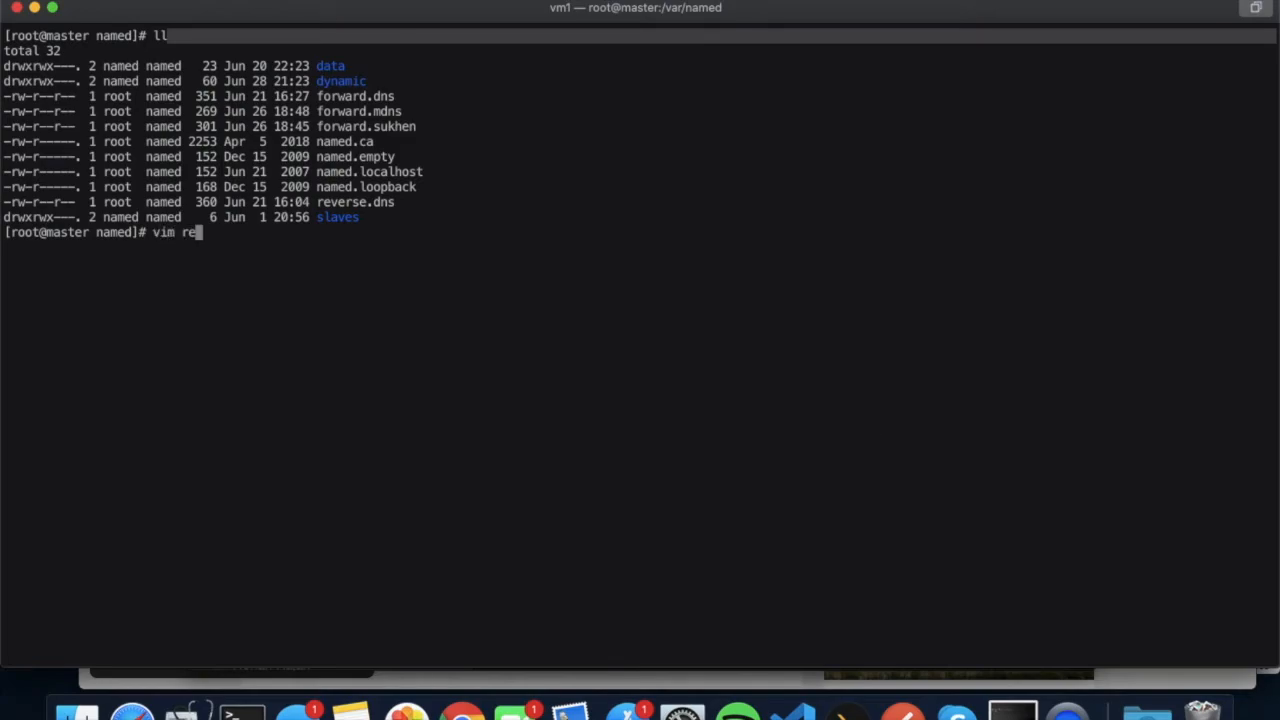
{"action": "key", "text": "Return"}
{"action": "type", "text": ":q"}
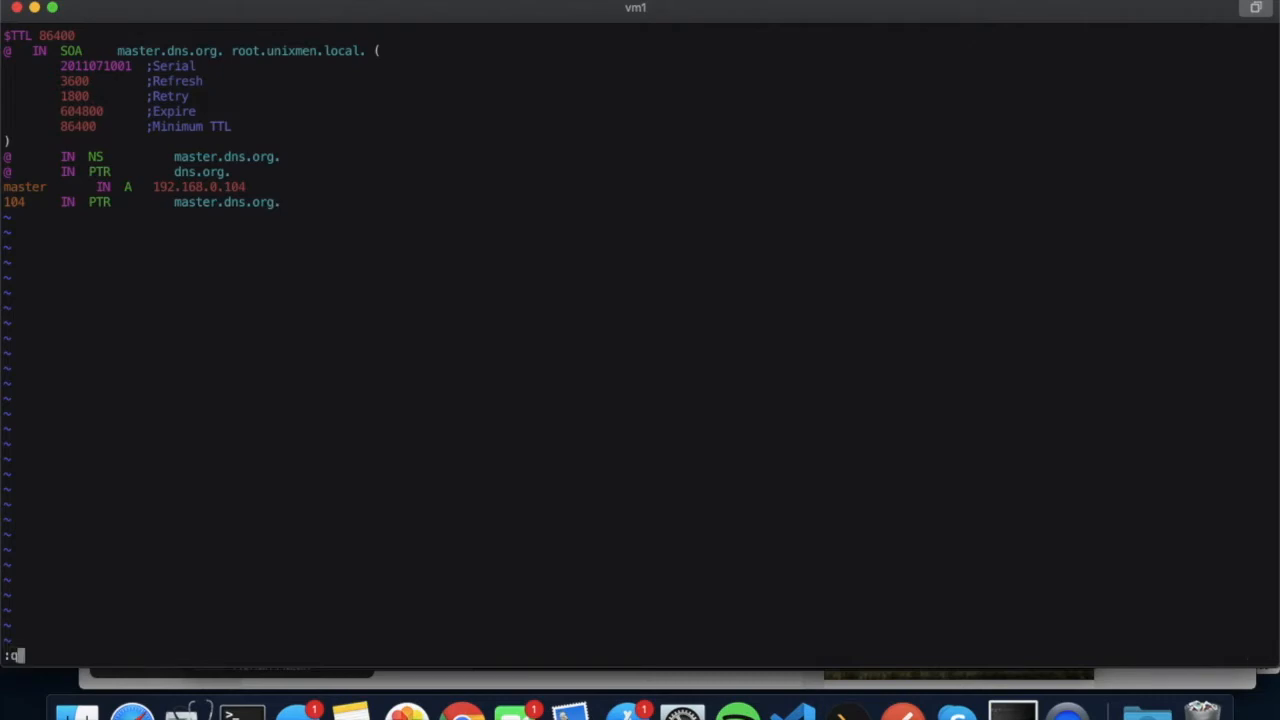
{"action": "key", "text": "Return"}
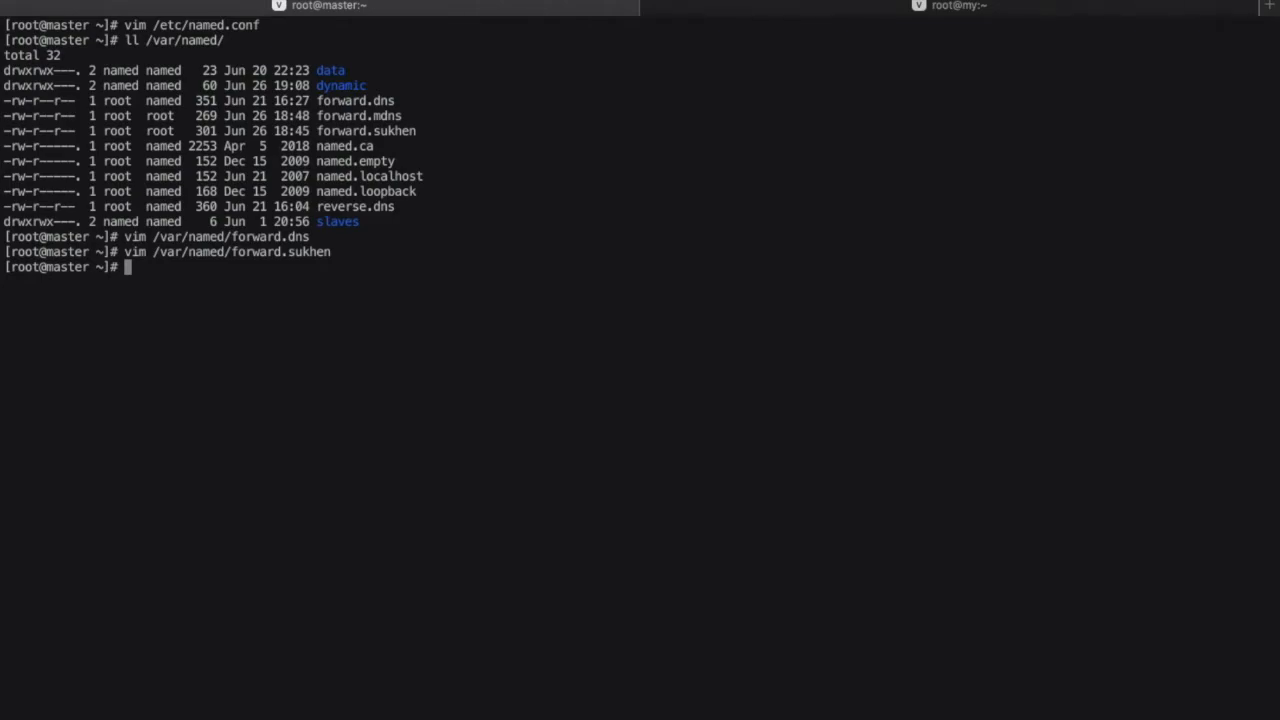
Type the permanent public-zone rule opening port 53/tcp, then abandon it unrun.
{"action": "type", "text": "fin"}
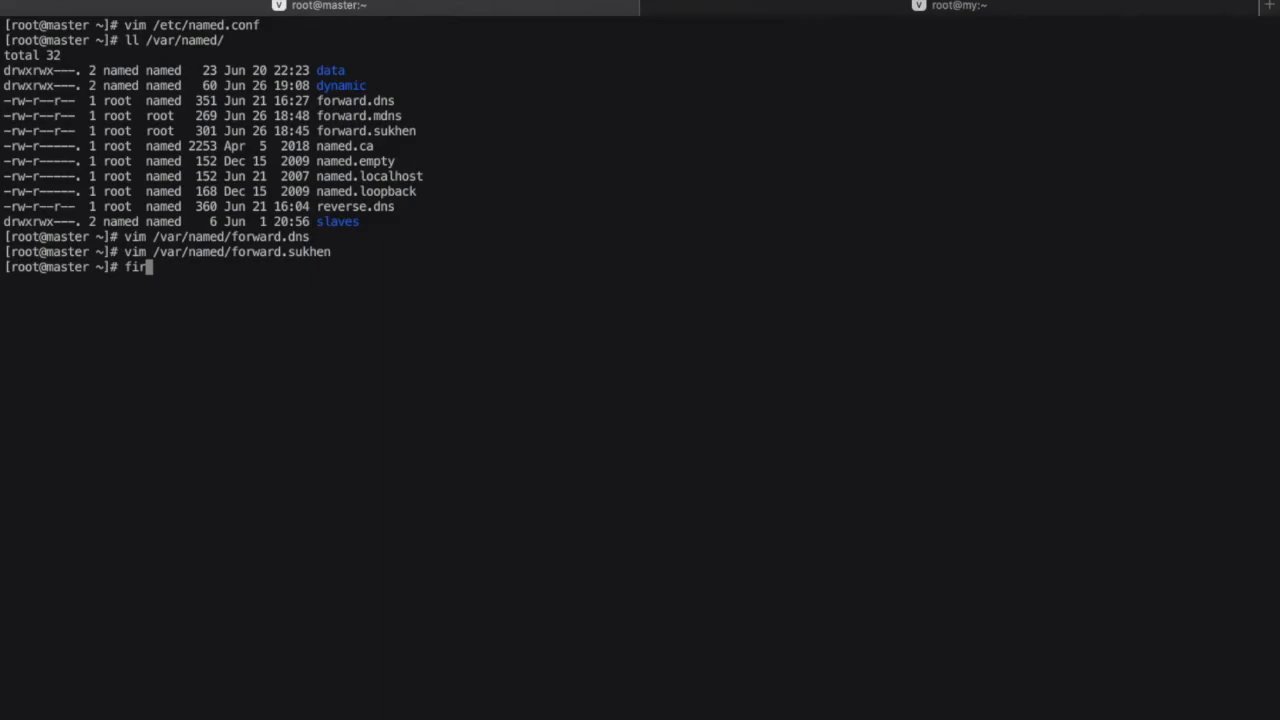
{"action": "type", "text": "ewall"}
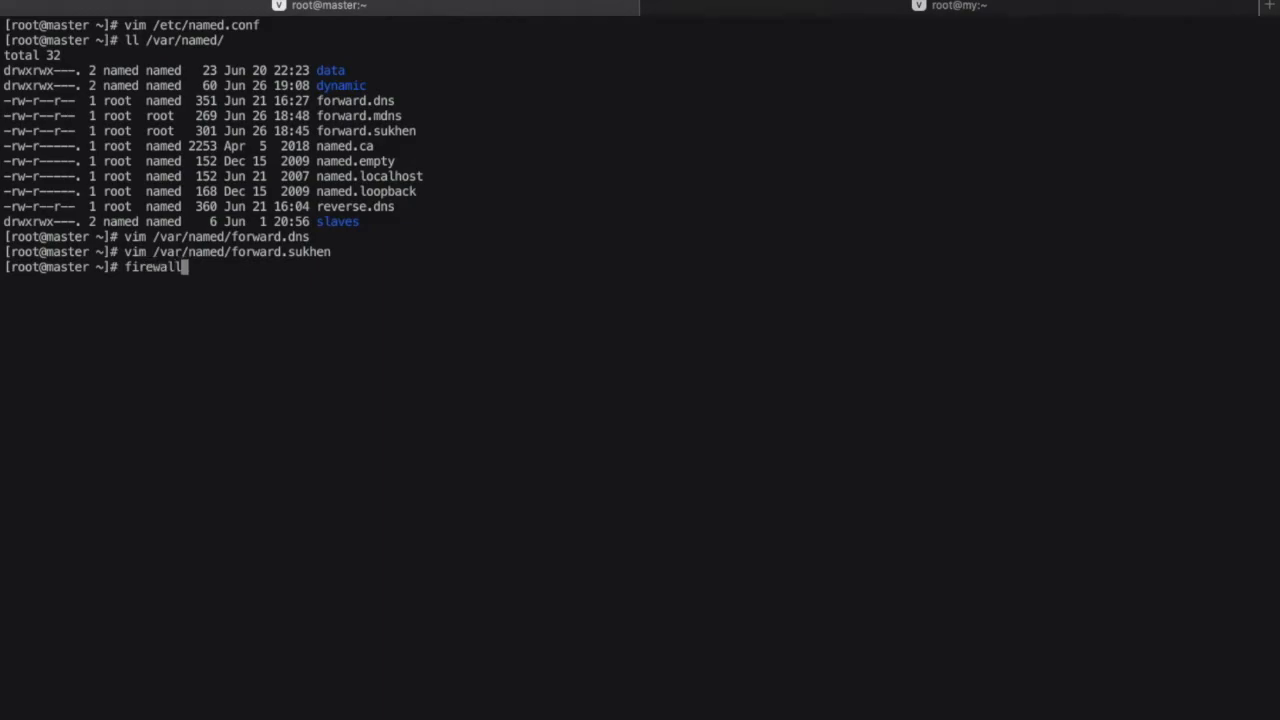
{"action": "type", "text": "-cmd"}
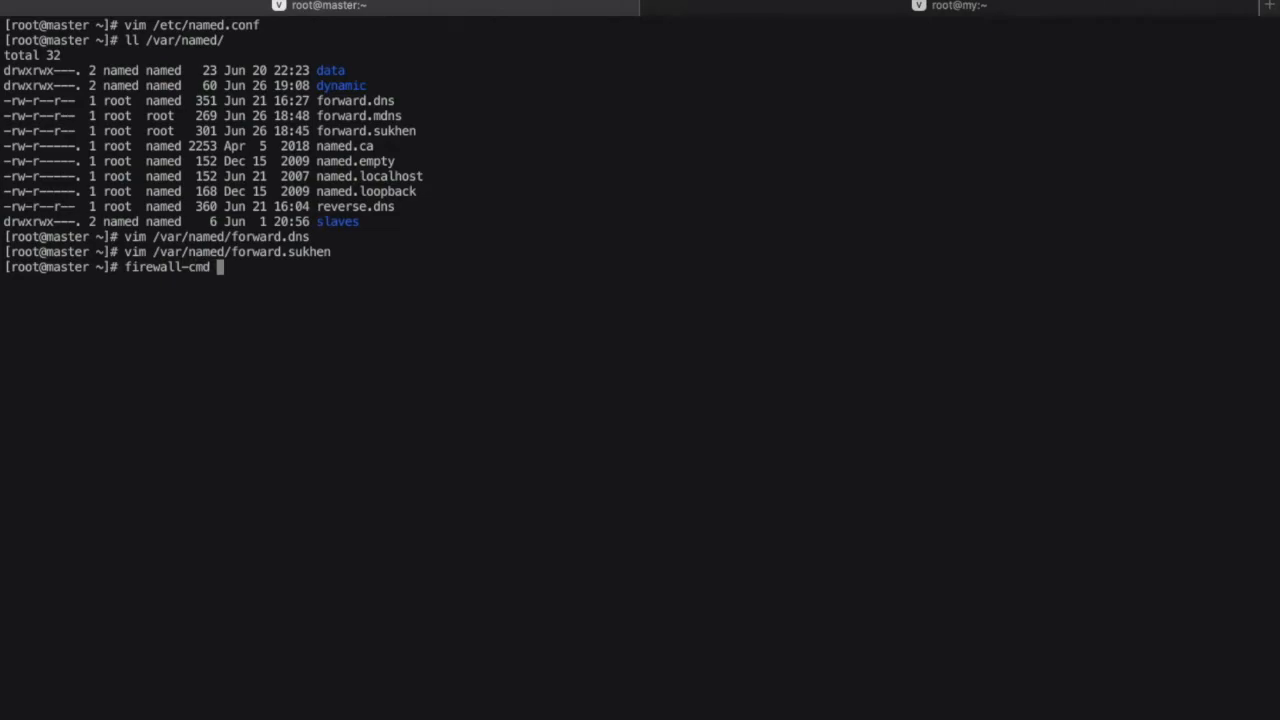
{"action": "type", "text": "--z"}
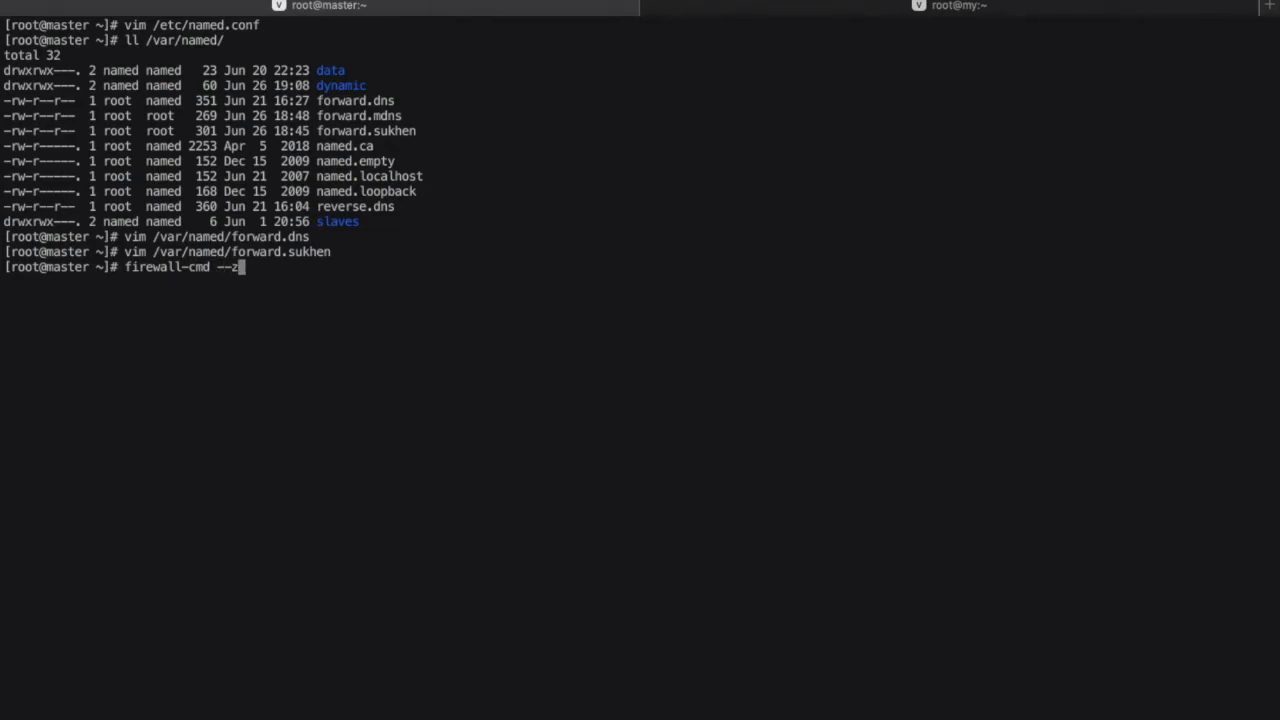
{"action": "type", "text": "one"}
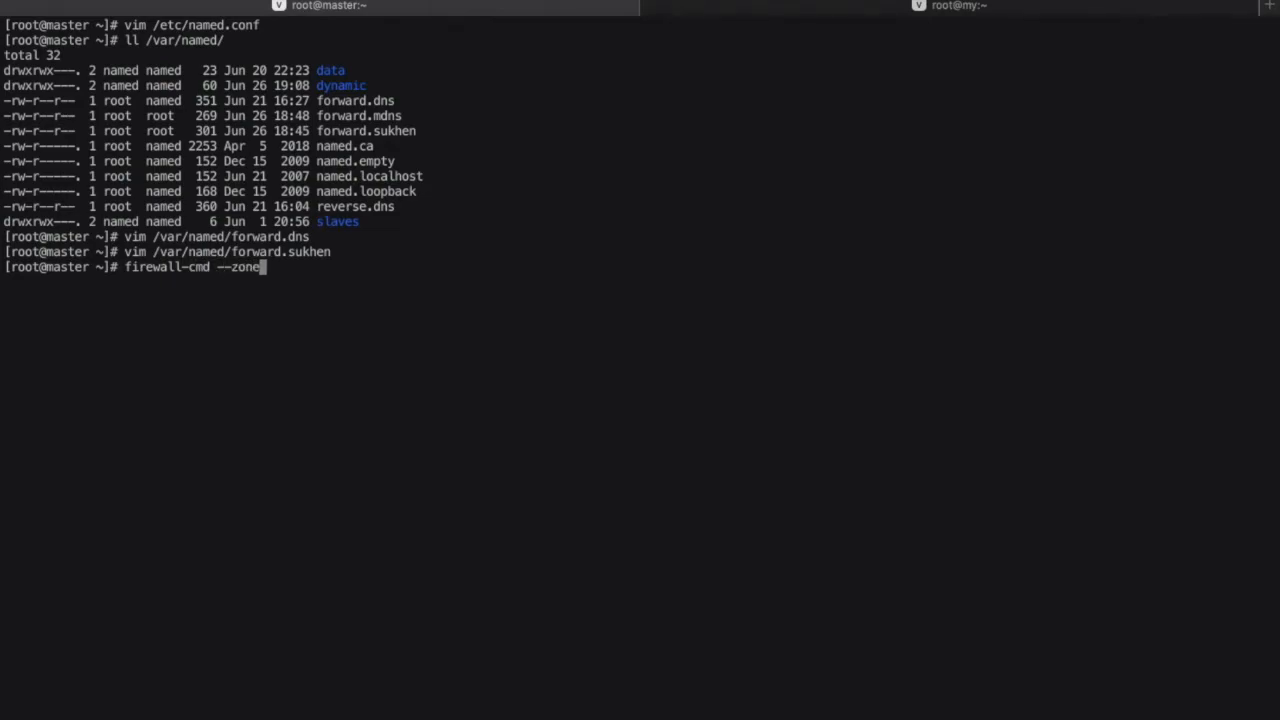
{"action": "type", "text": "=pub"}
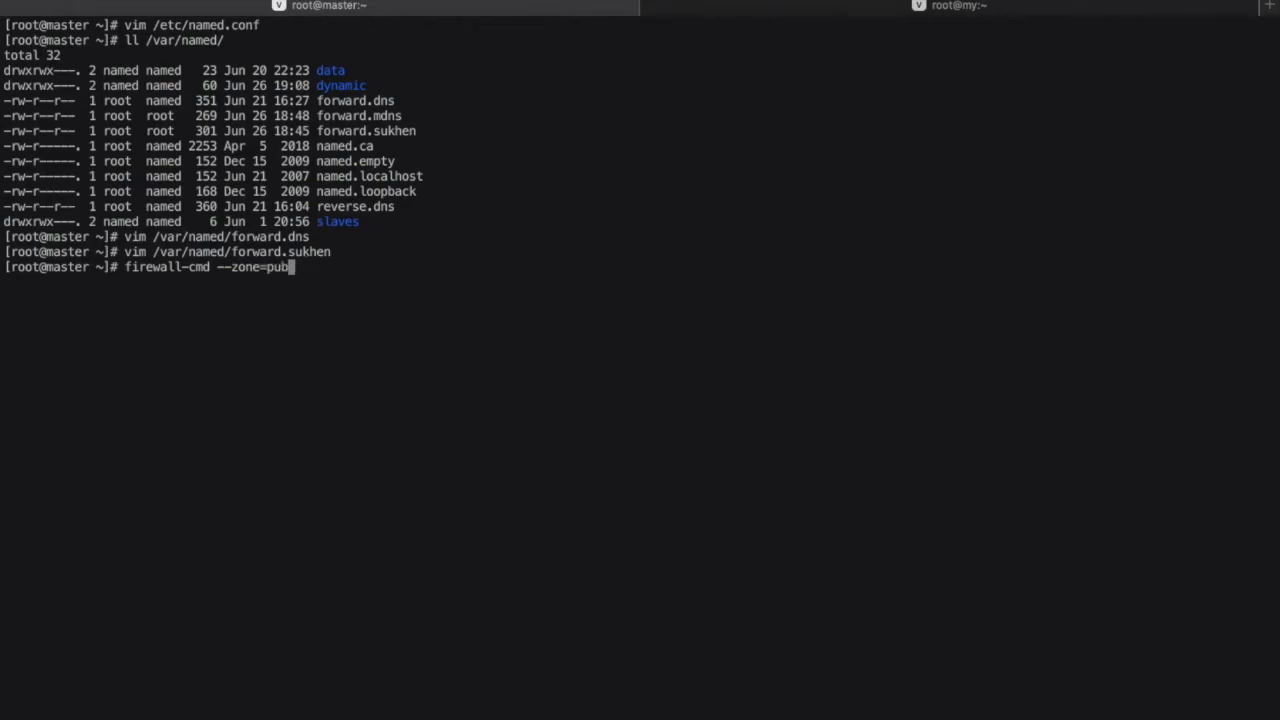
{"action": "type", "text": "lic"}
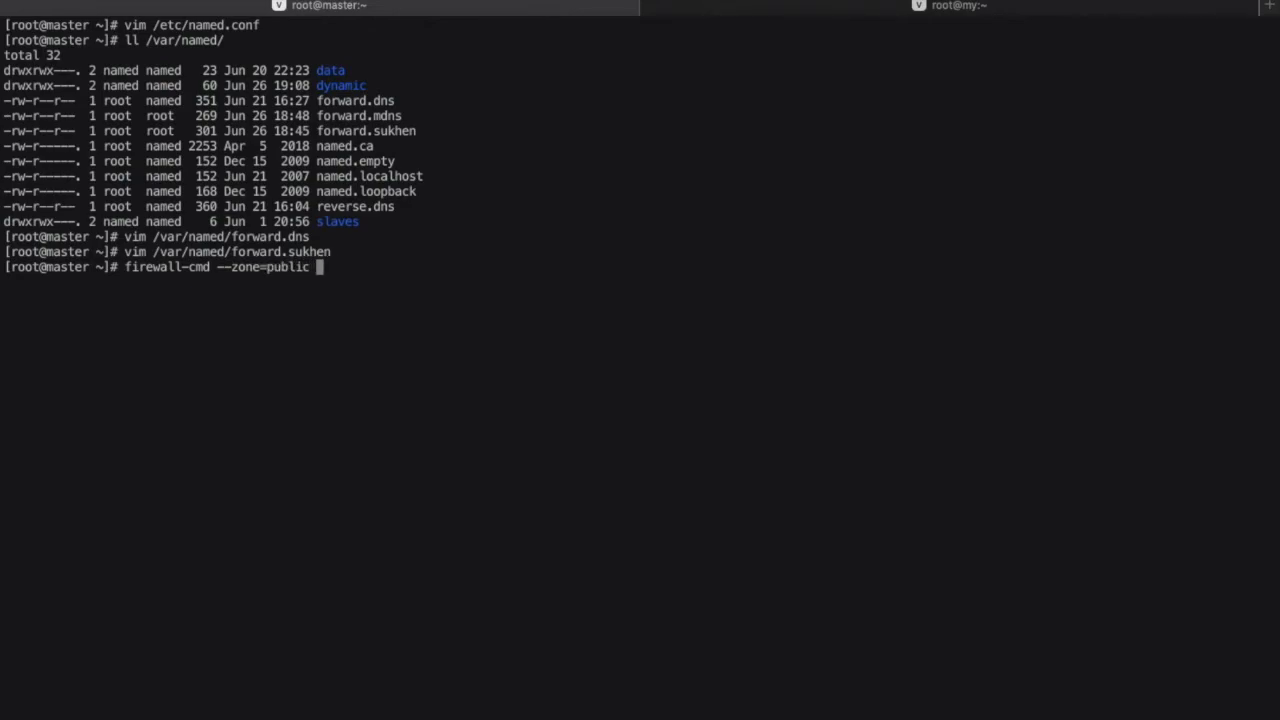
{"action": "type", "text": "--add"}
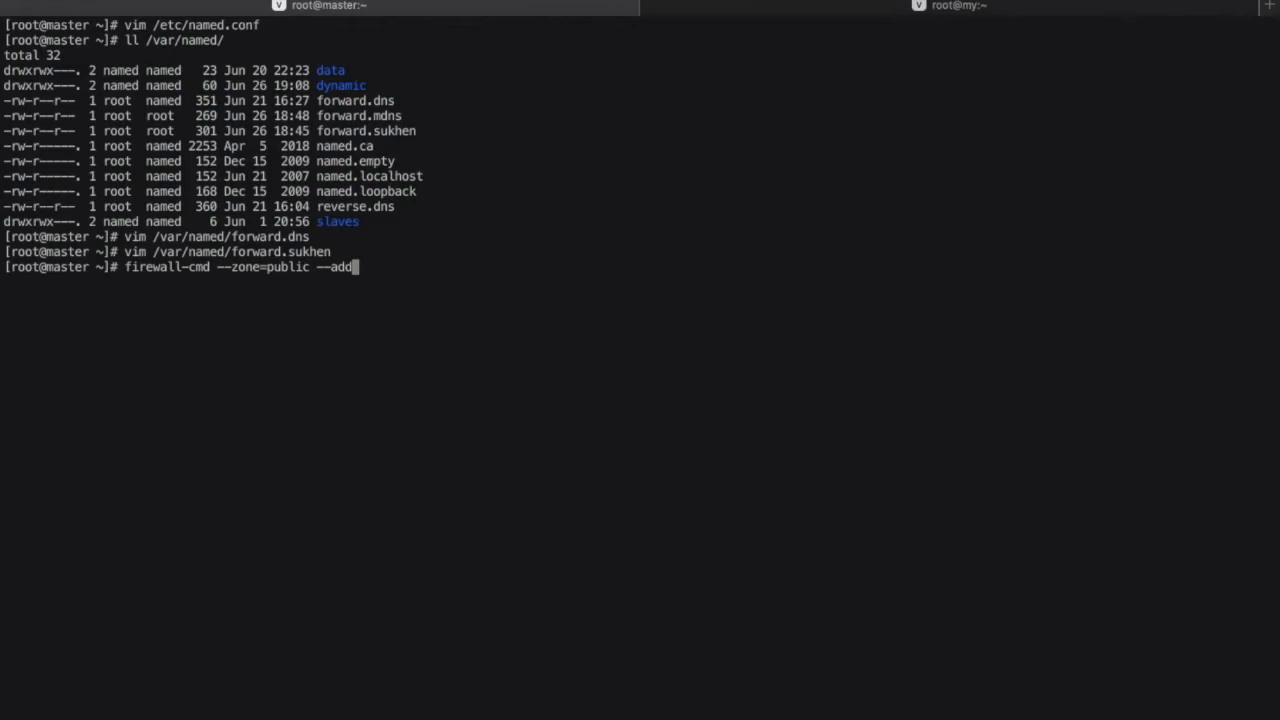
{"action": "type", "text": "-port"}
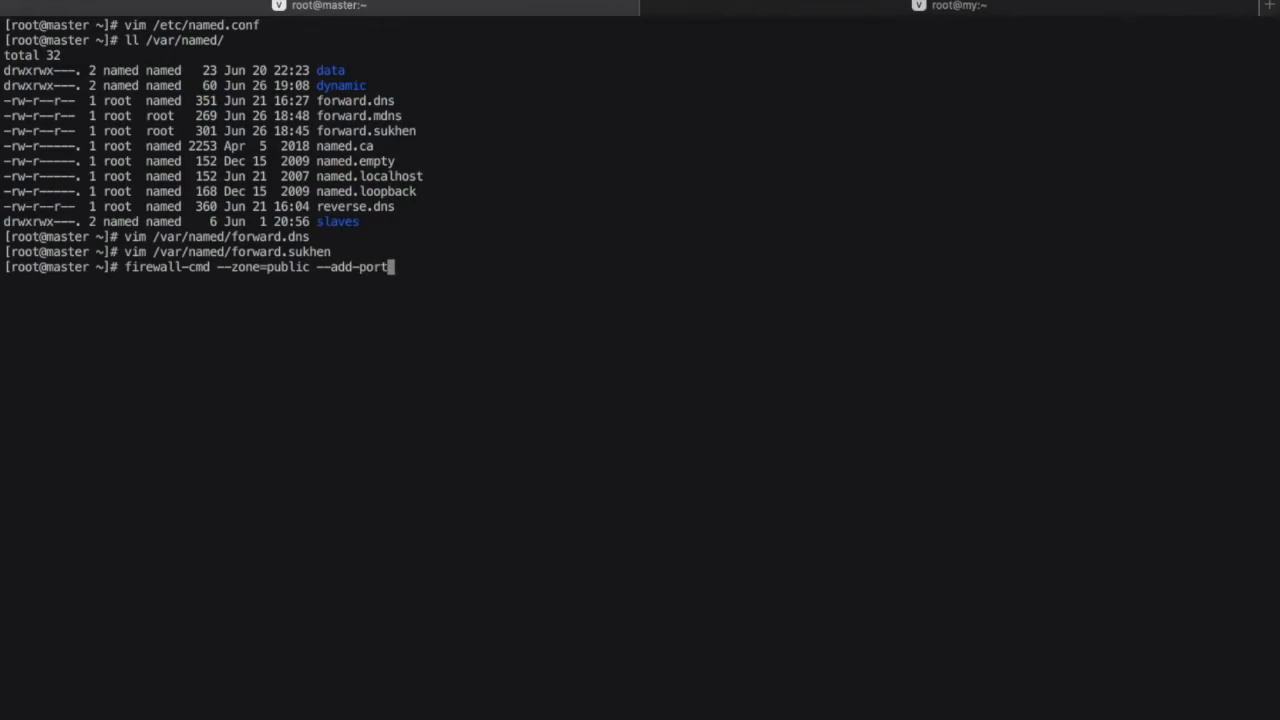
{"action": "type", "text": "=53"}
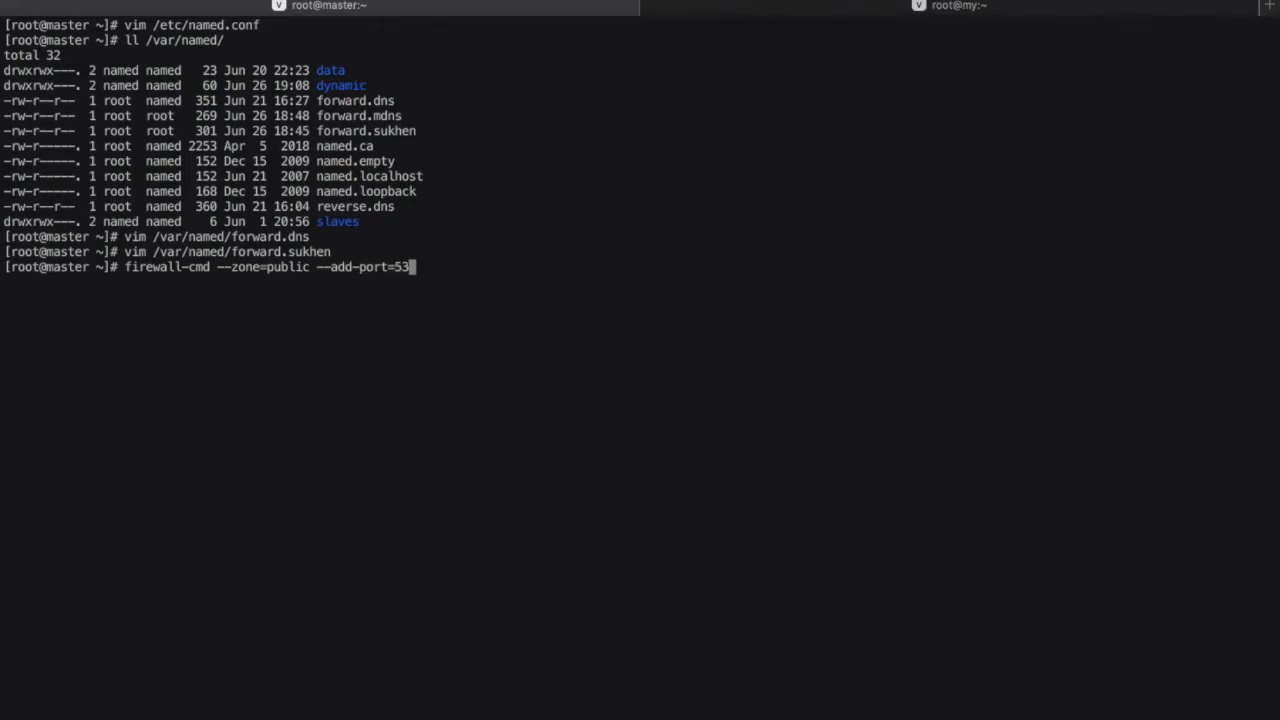
{"action": "type", "text": "/tcp"}
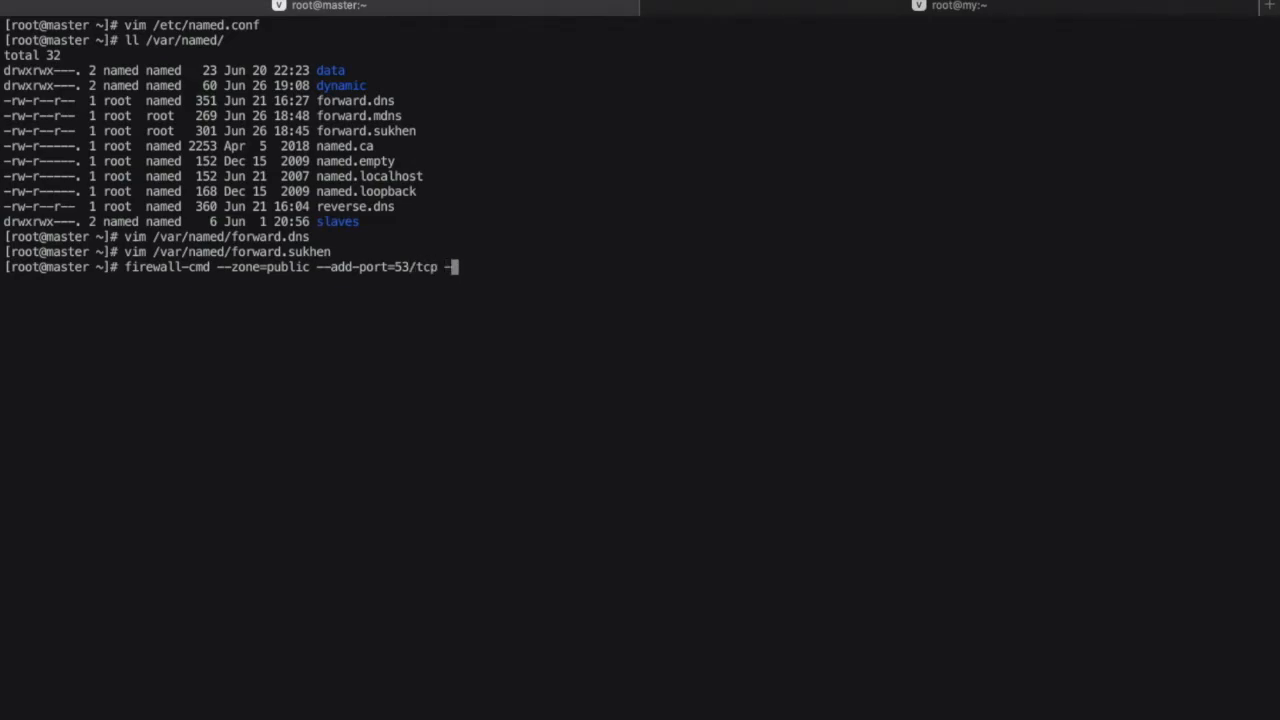
{"action": "type", "text": "-permane"}
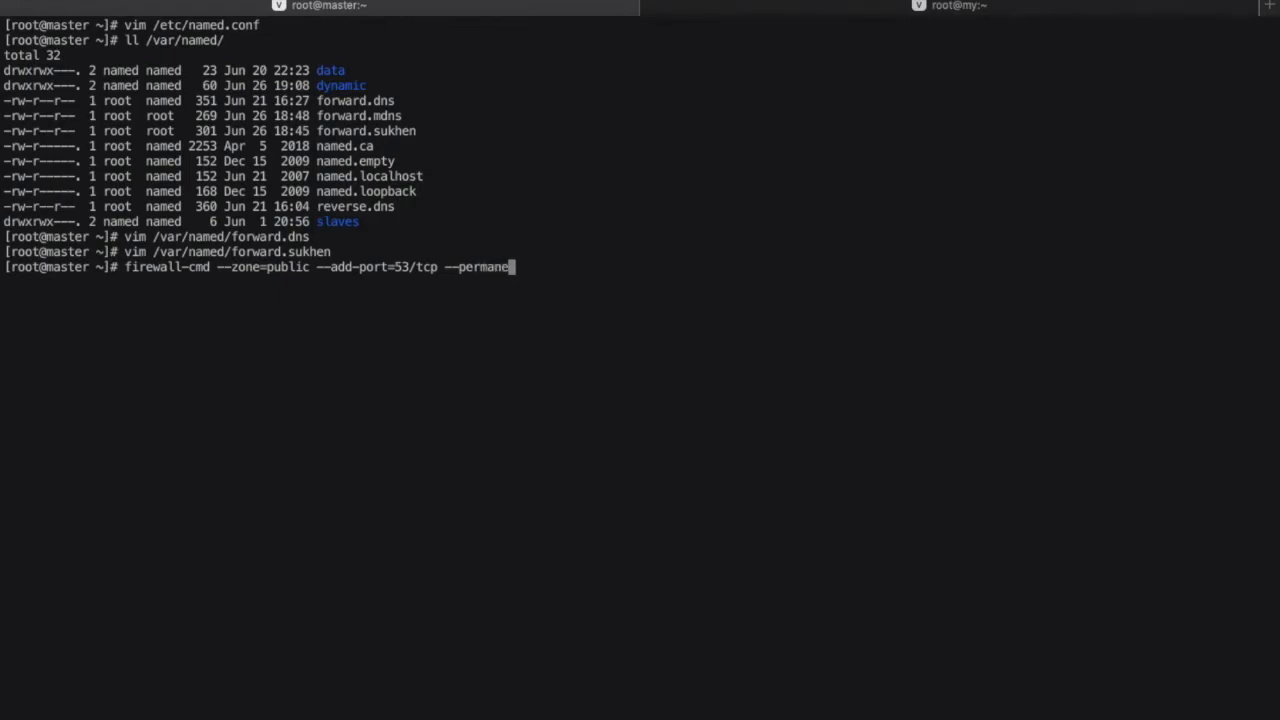
{"action": "type", "text": "nt"}
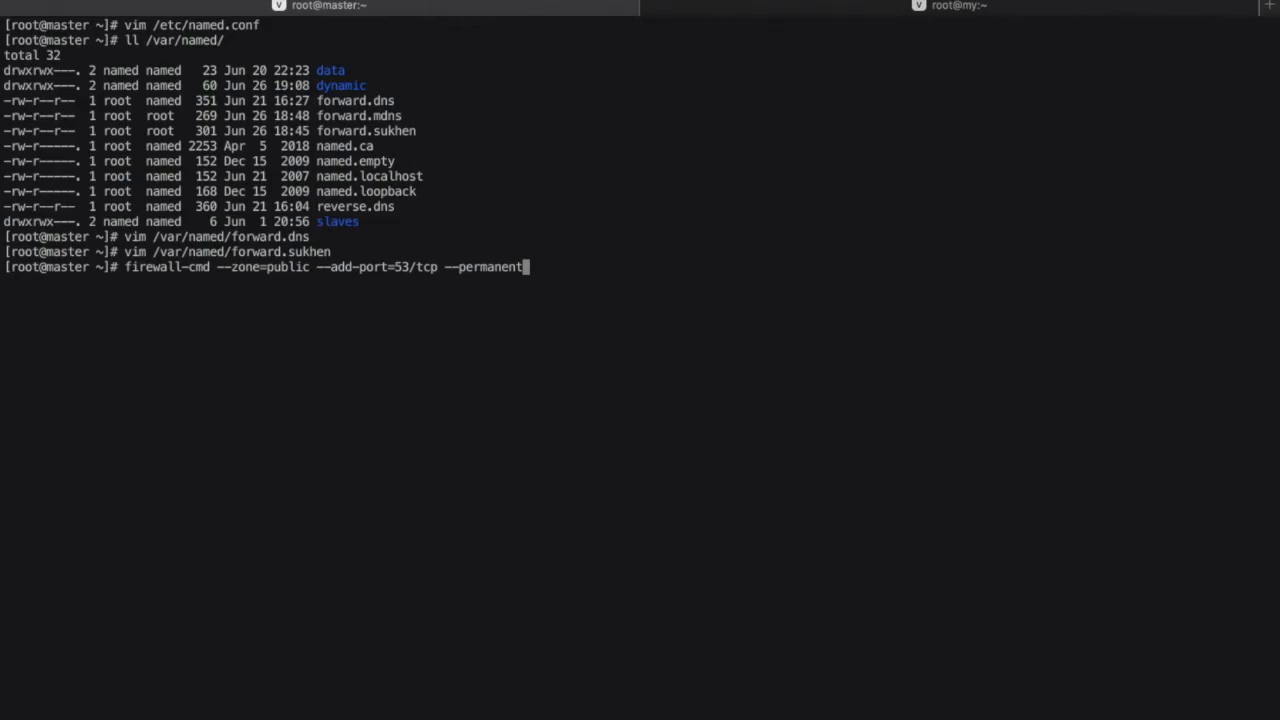
{"action": "key", "text": "ctrl+c"}
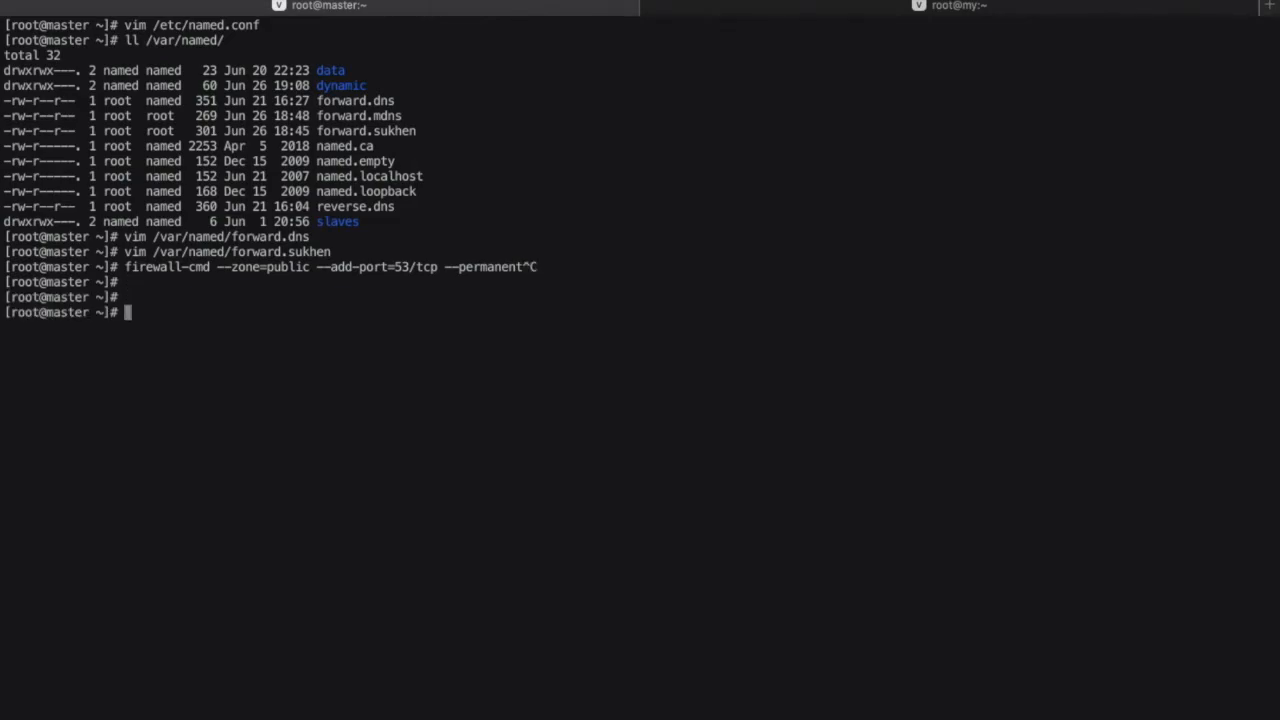
Discard a recalled forward.dns command and run a firewall --list-all listing.
{"action": "type", "text": "vim /var/named/forward.dns"}
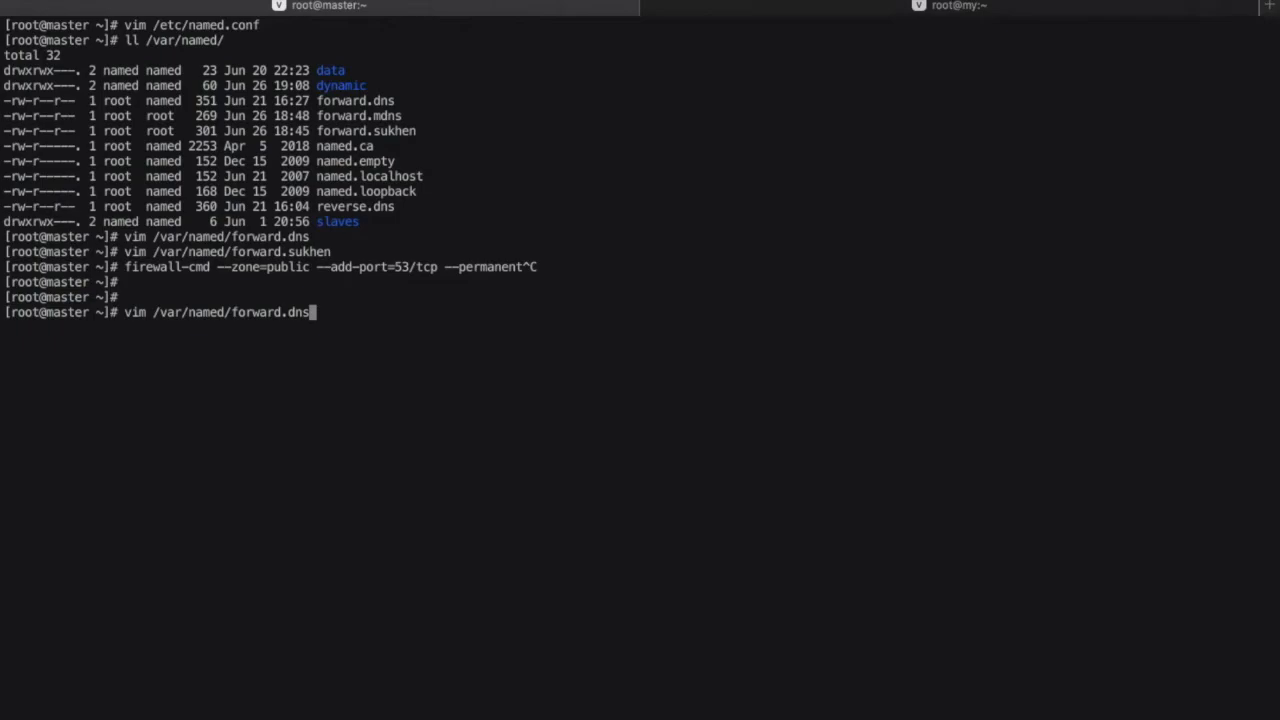
{"action": "key", "text": "ctrl+c"}
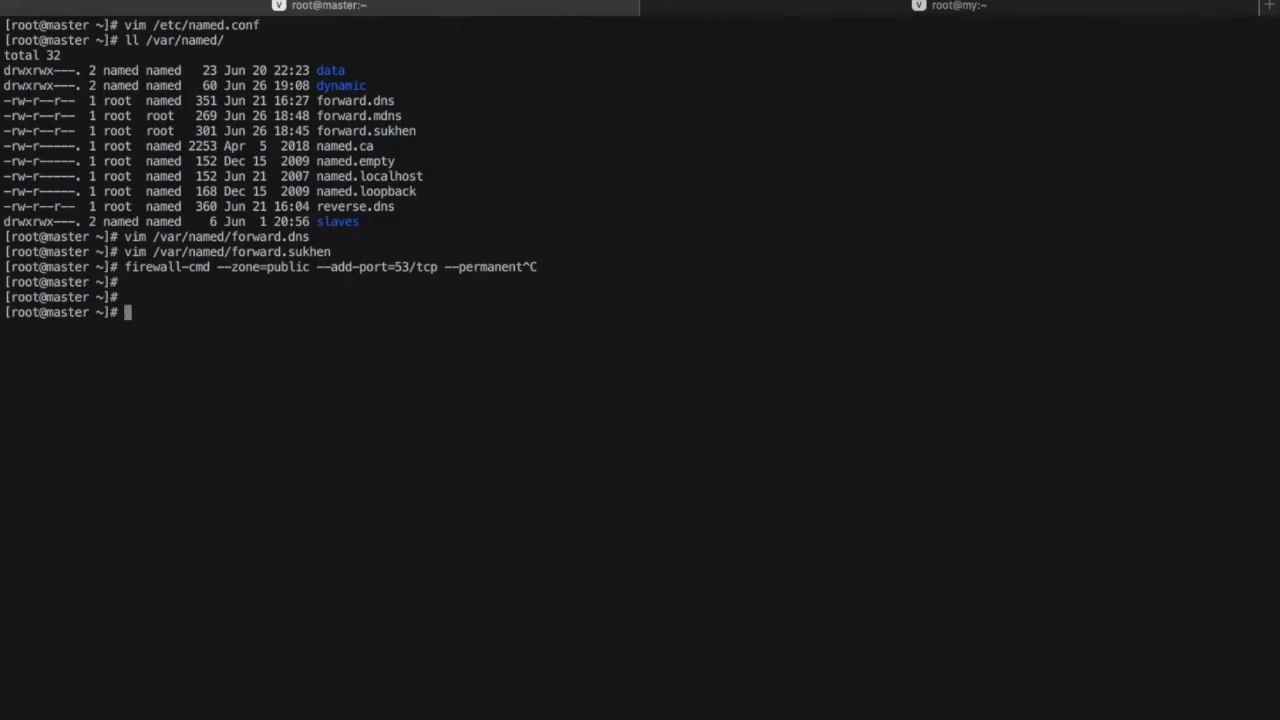
{"action": "mouse_move", "coordinate": [176, 305]}
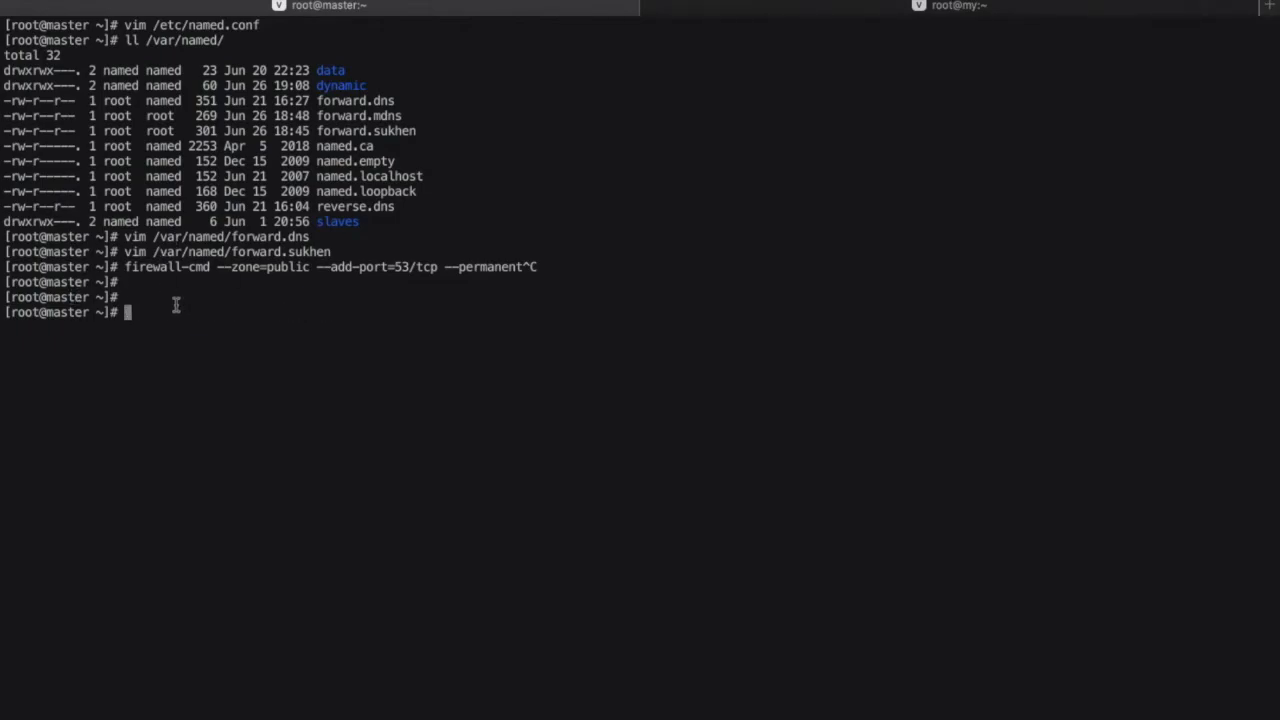
{"action": "type", "text": "fi"}
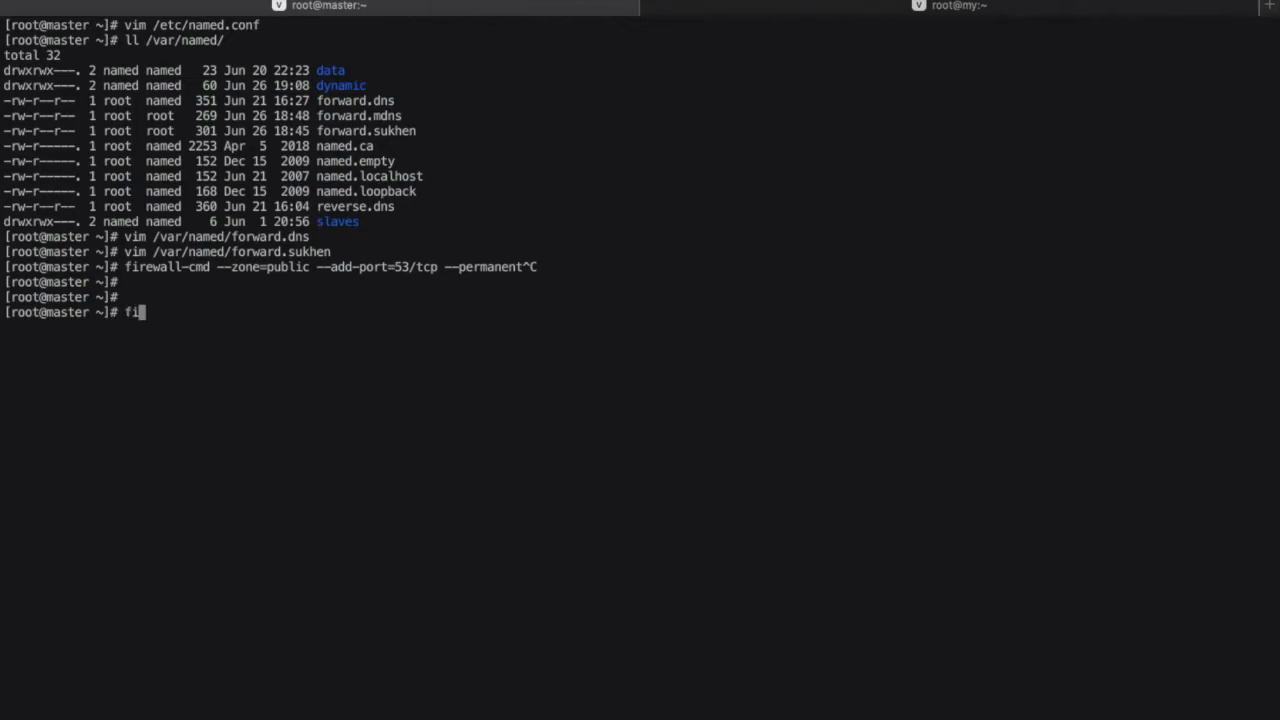
{"action": "type", "text": "ew"}
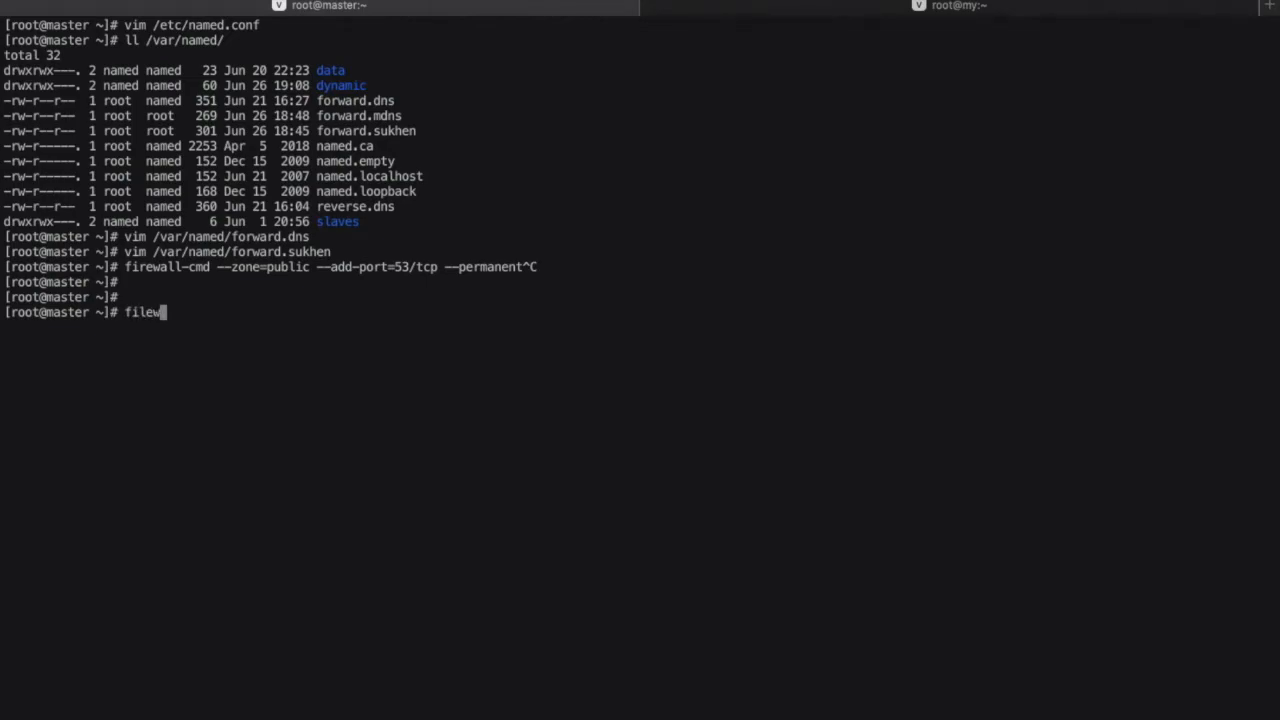
{"action": "type", "text": "all --list-"}
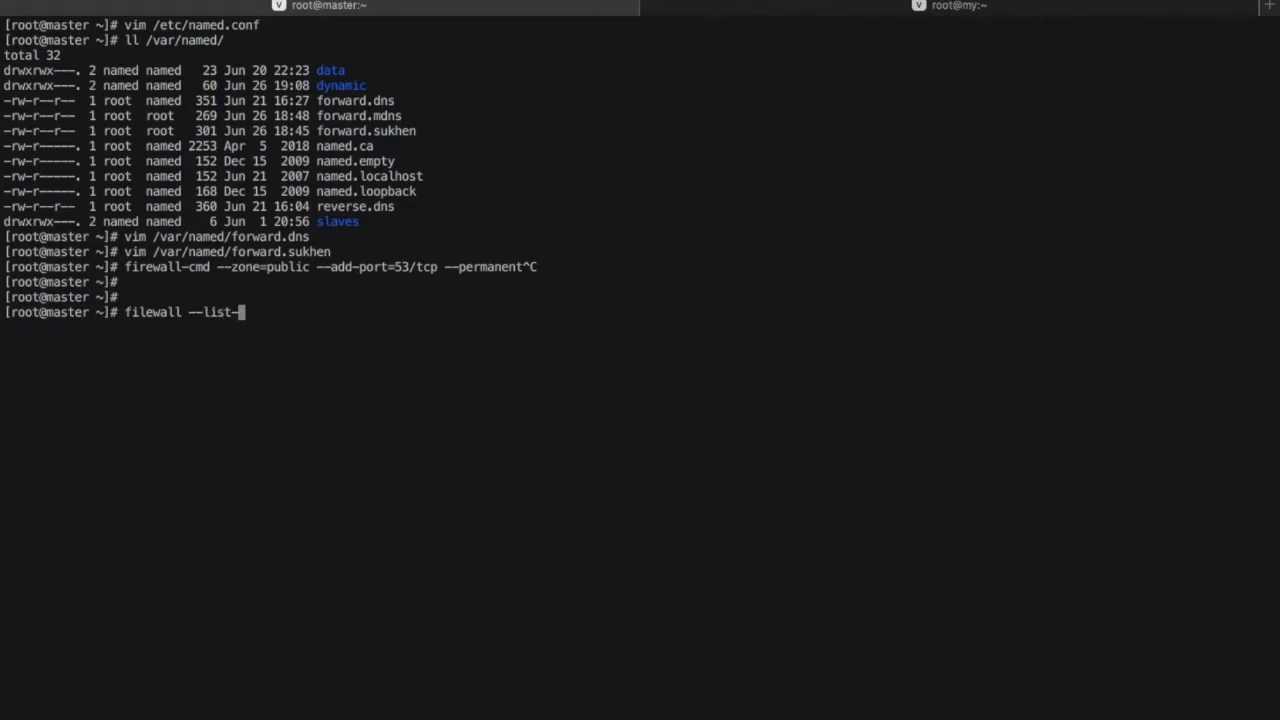
{"action": "key", "text": "Return"}
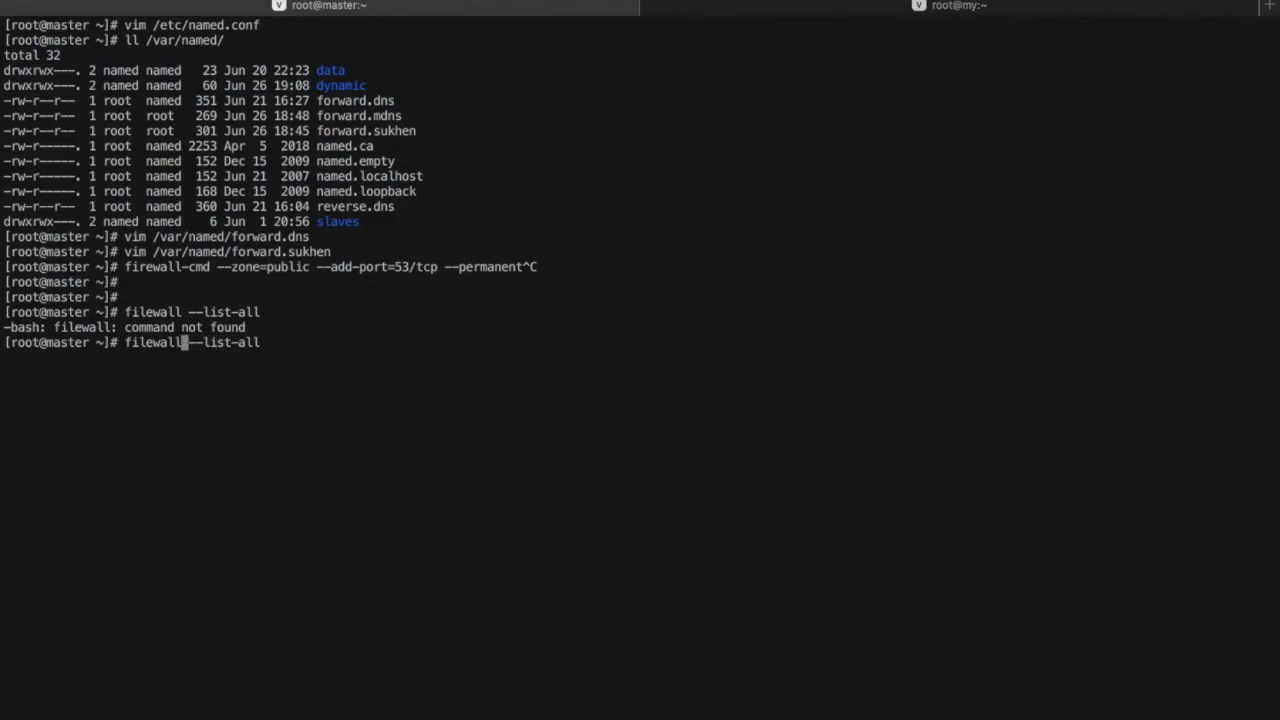
Rerun the --list-all listing, showing the public zone with ports 53/tcp and 53/udp open.
{"action": "type", "text": "-cmd"}
{"action": "key", "text": "Return"}
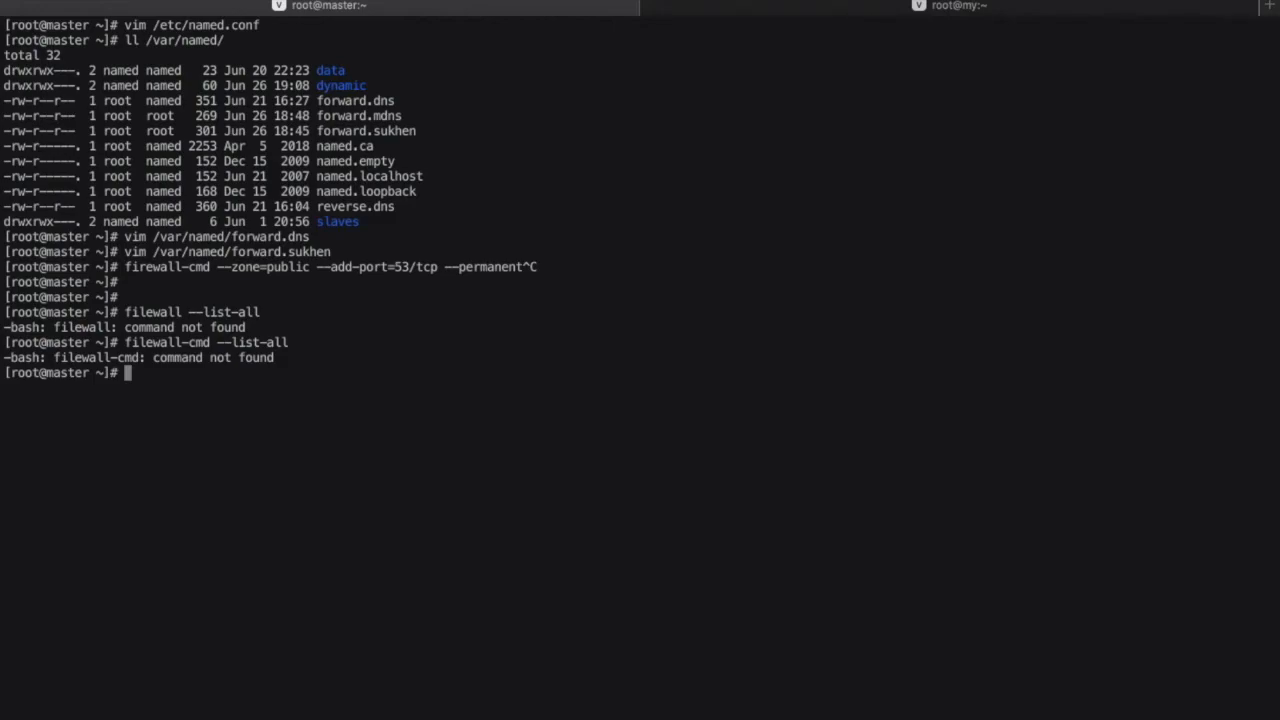
{"action": "type", "text": "filewall-cmd --list-all"}
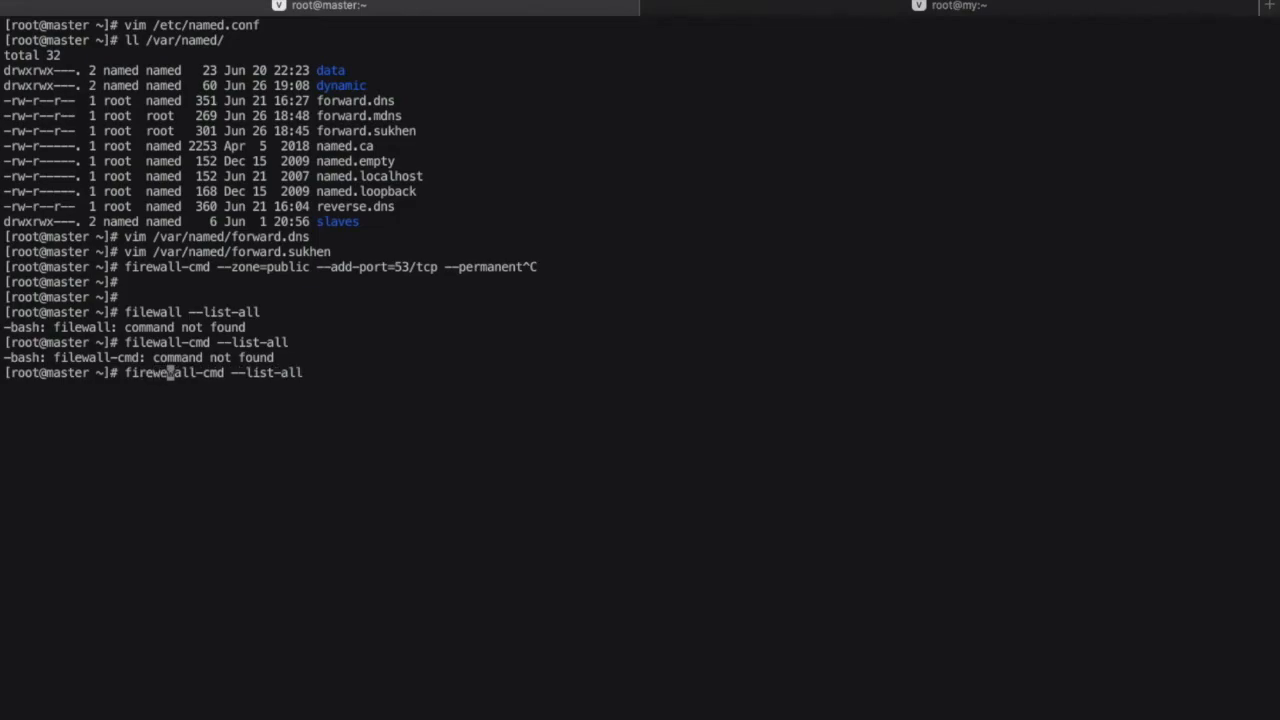
{"action": "key", "text": "Return"}
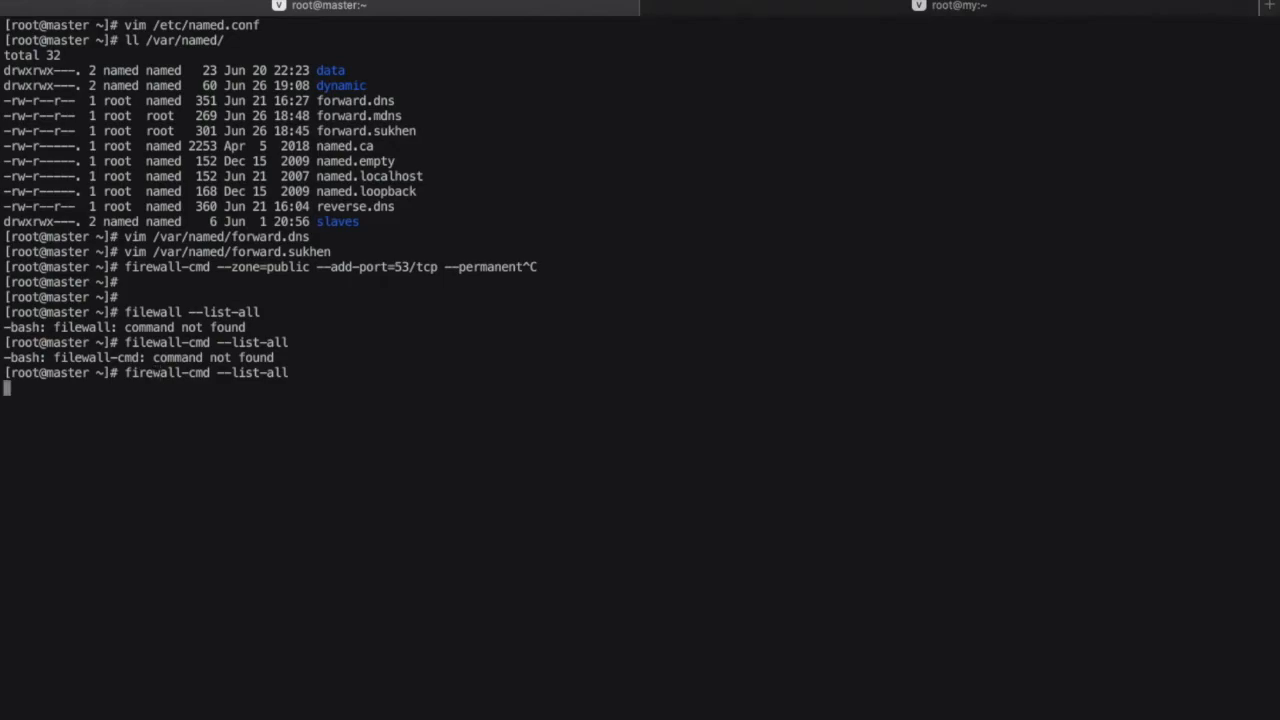
{"action": "key", "text": "Return"}
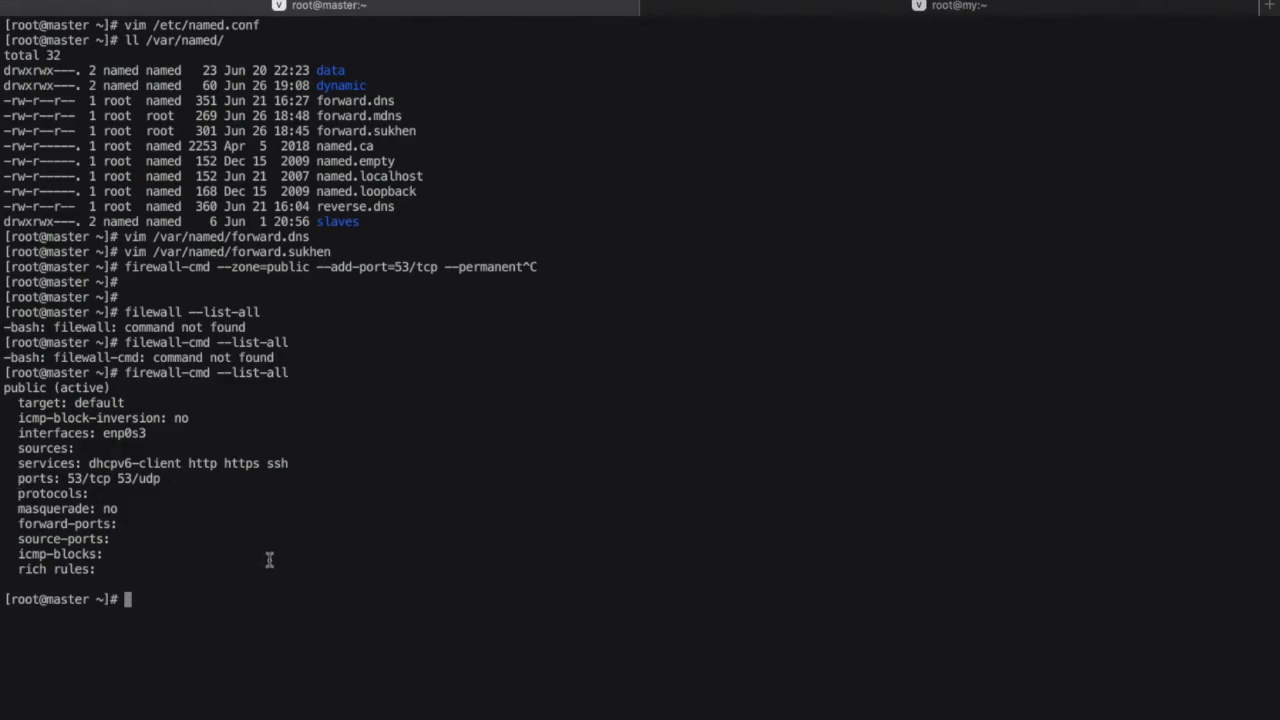
{"action": "type", "text": "net"}
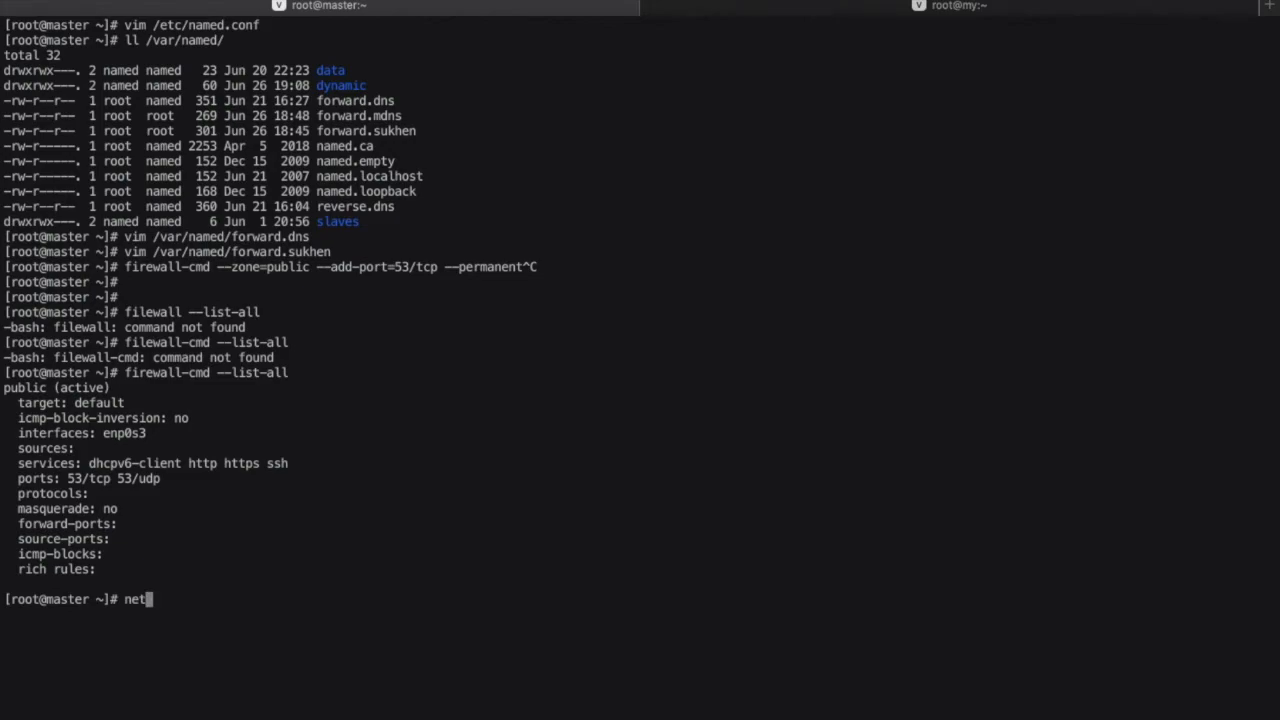
Run netstat -ntlap to confirm named listens on port 53 at 192.168.0.104 and 127.0.0.1.
{"action": "type", "text": "stat -"}
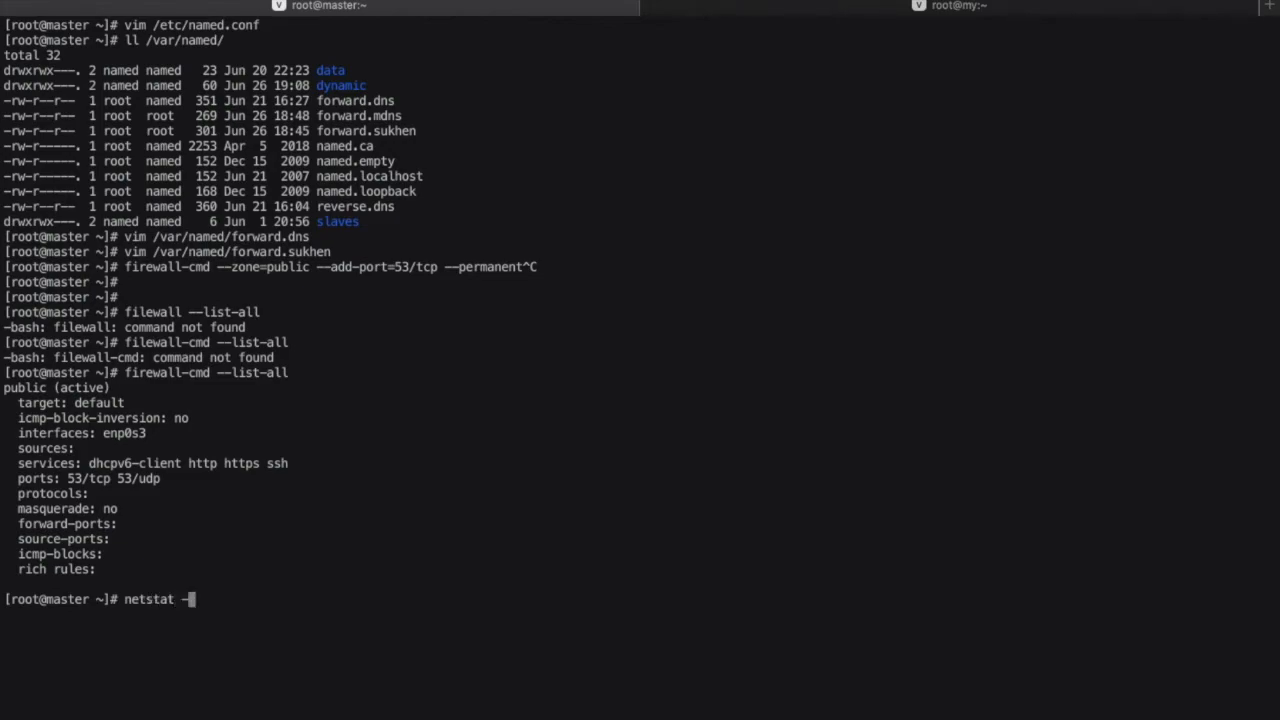
{"action": "type", "text": "ntlap"}
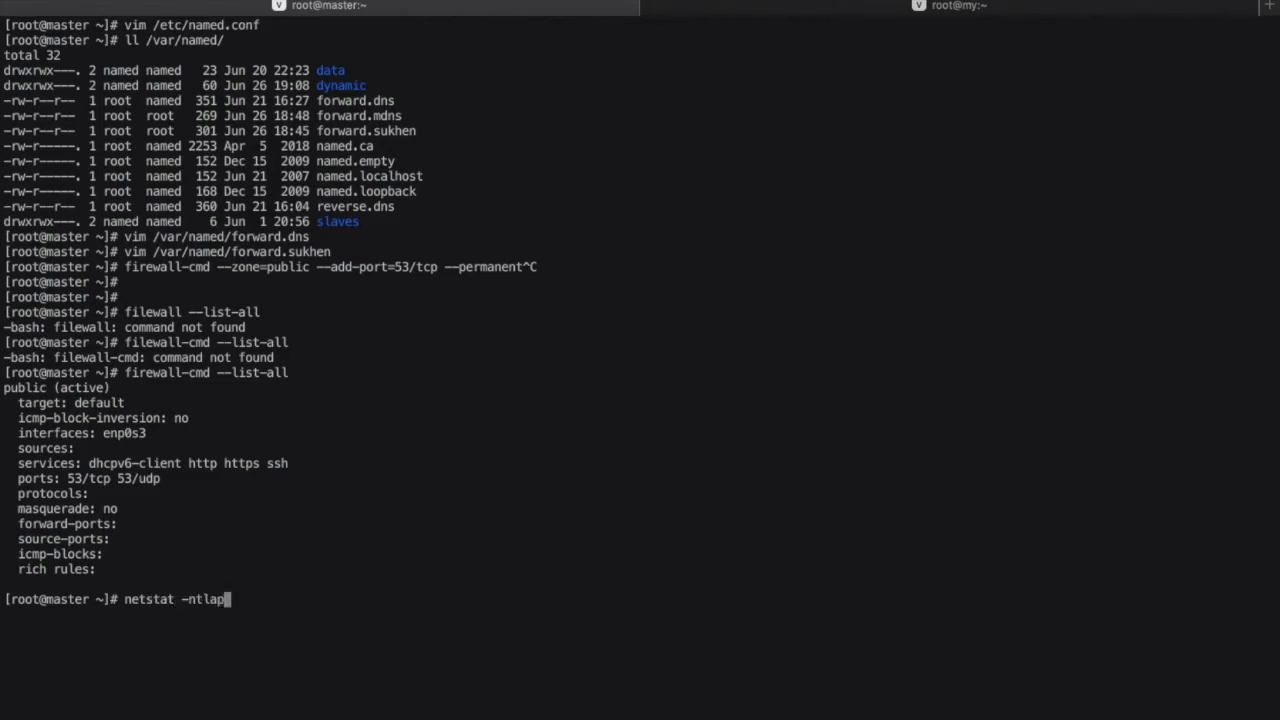
{"action": "key", "text": "Return"}
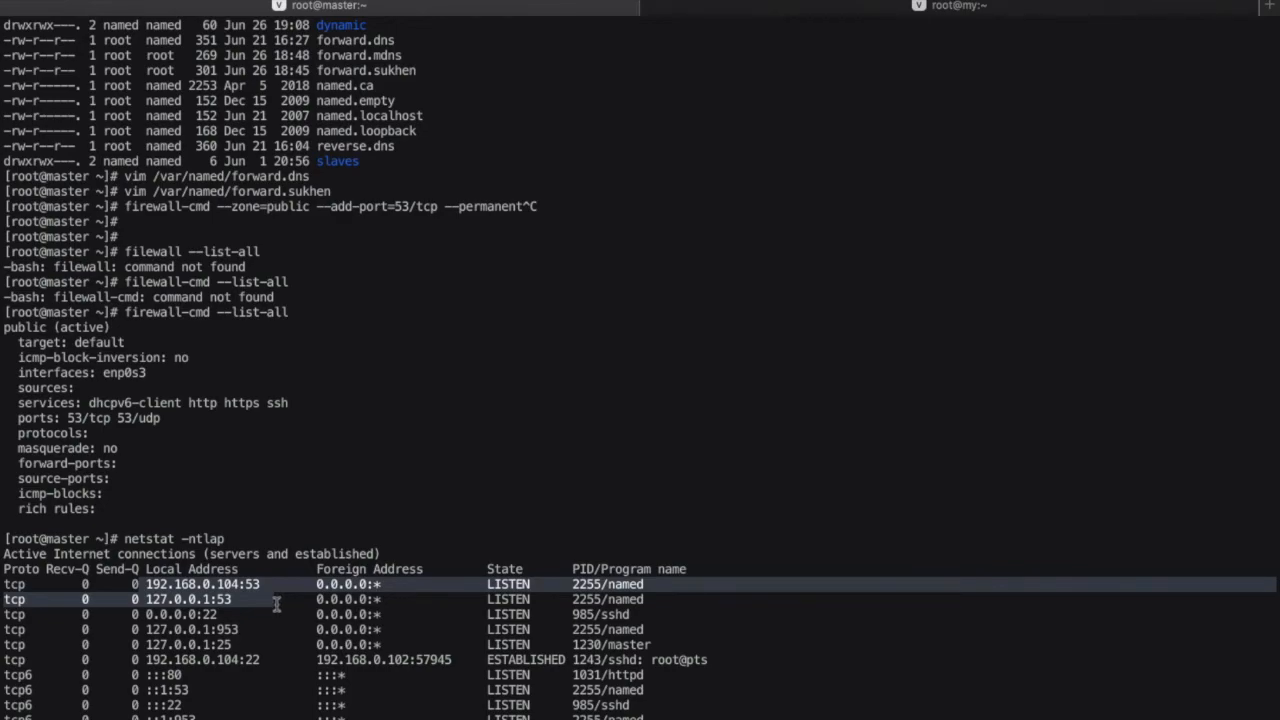
{"action": "type", "text": "systemctl status named"}
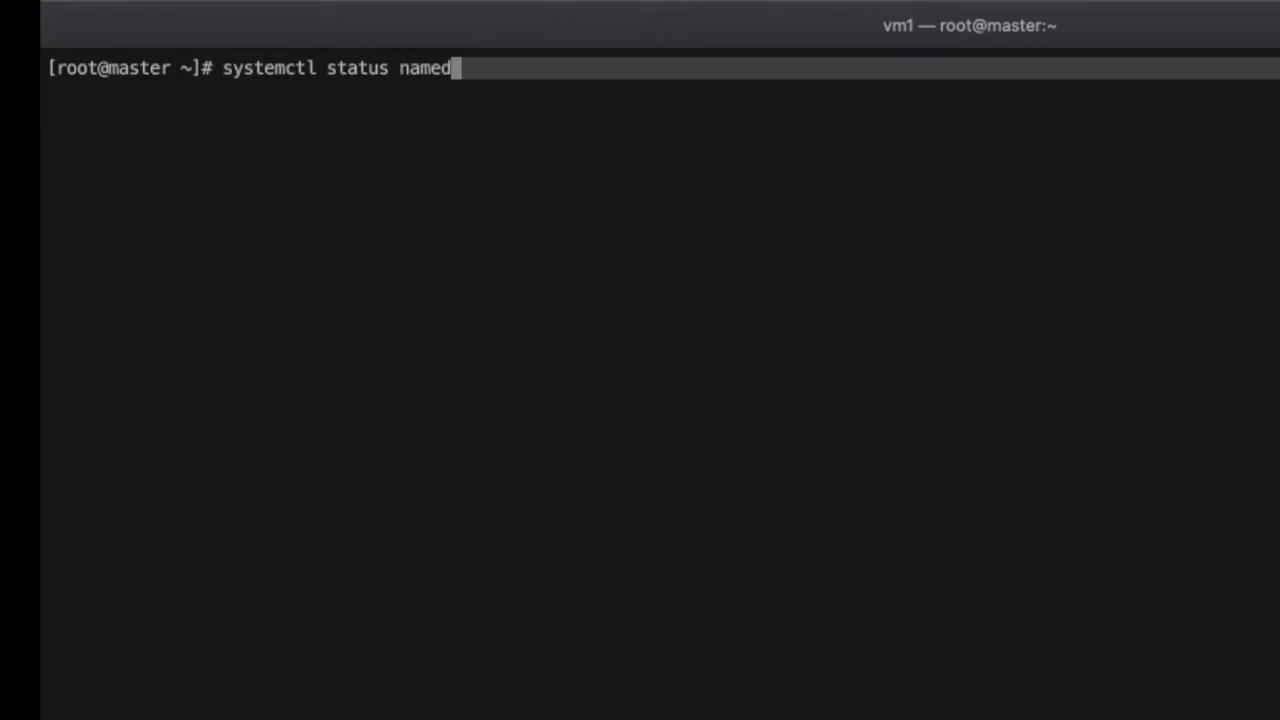
Replace the status command with systemctl start named and start the DNS service.
{"action": "key", "text": "BackSpace"}
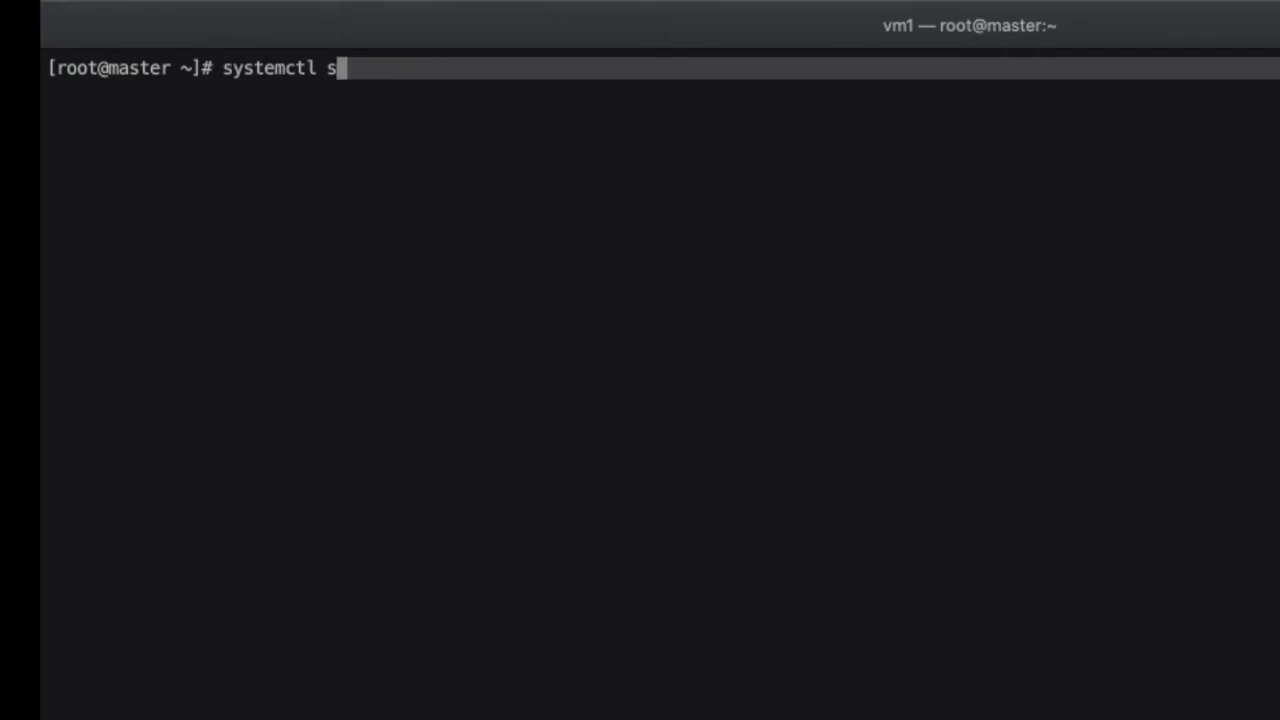
{"action": "key", "text": "BackSpace"}
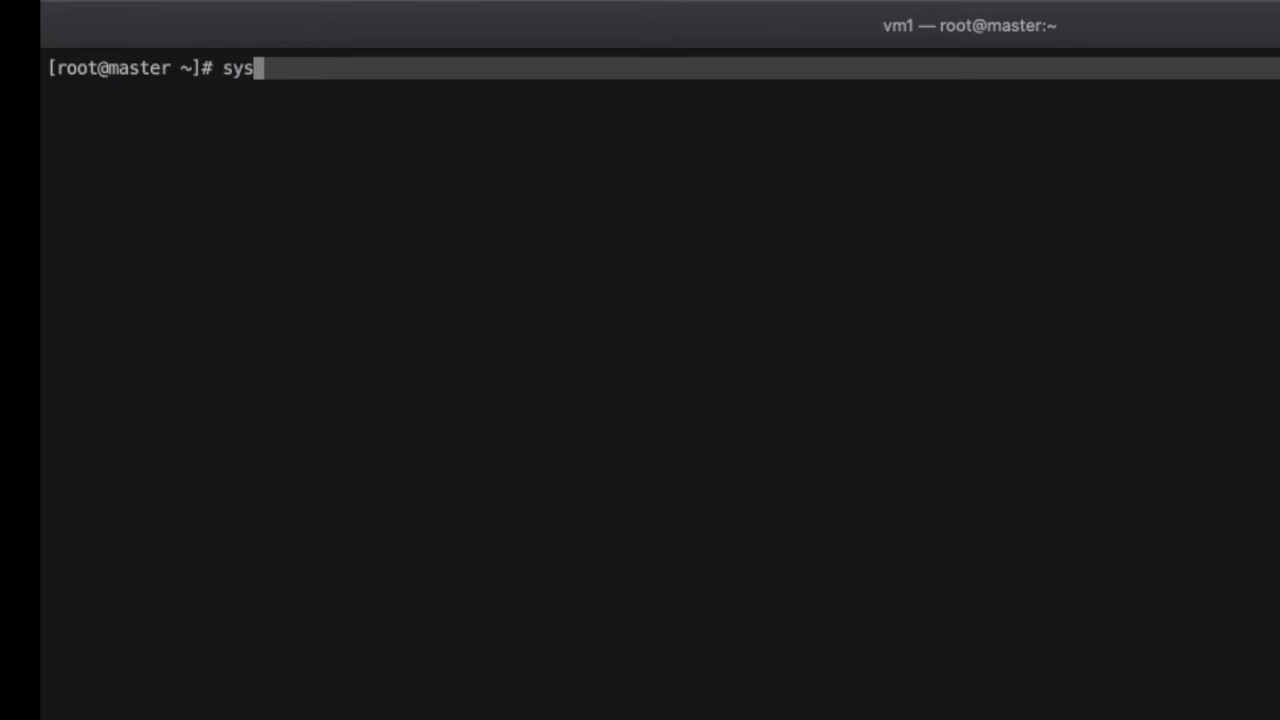
{"action": "type", "text": "temctl"}
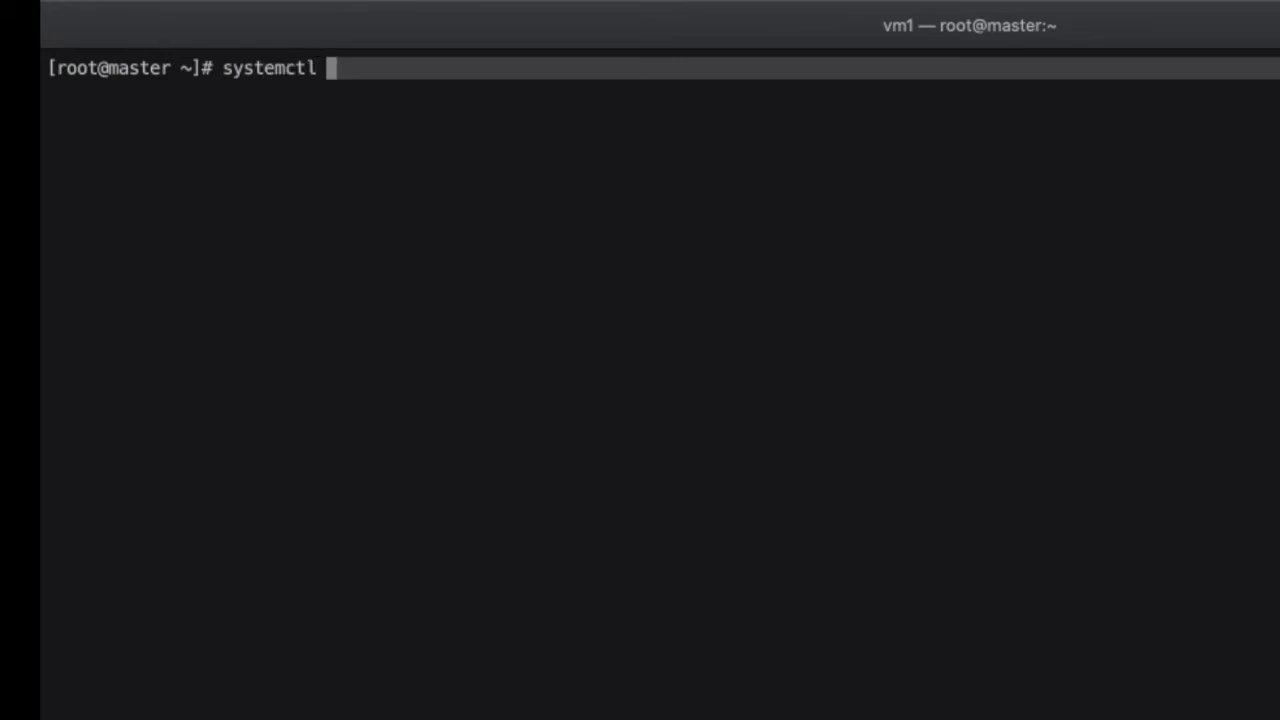
{"action": "type", "text": "start named"}
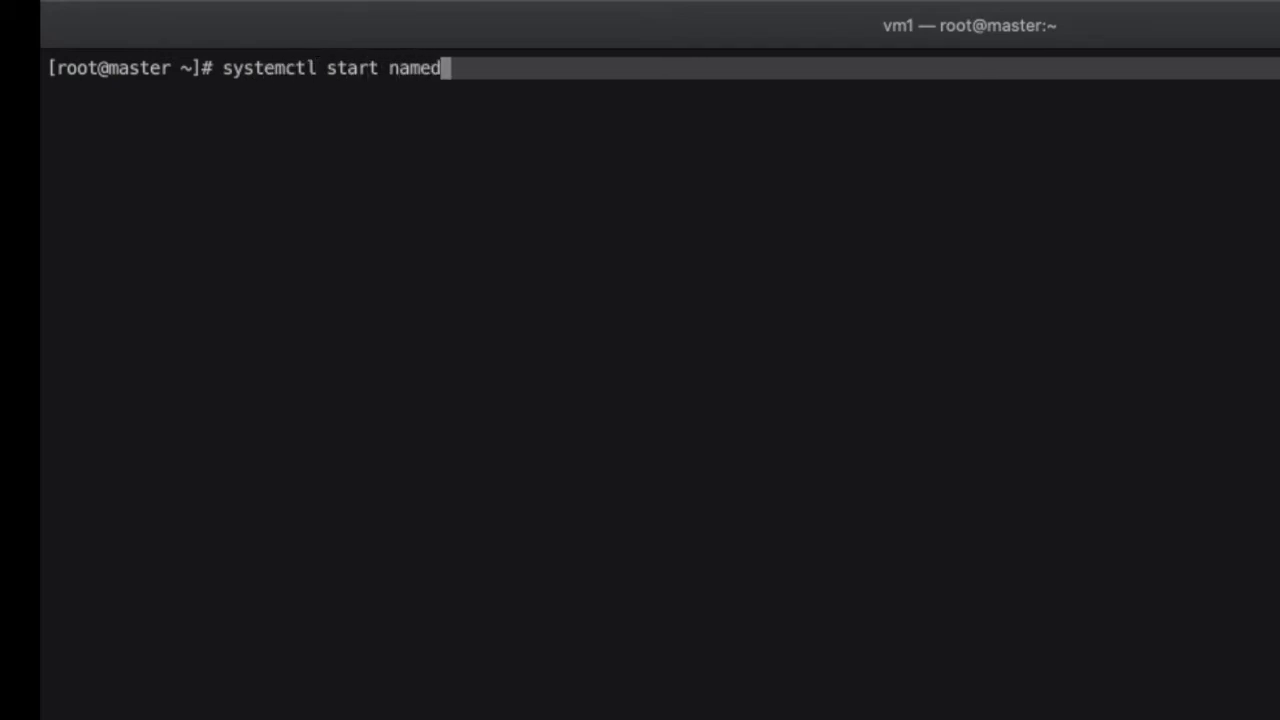
{"action": "key", "text": "Return"}
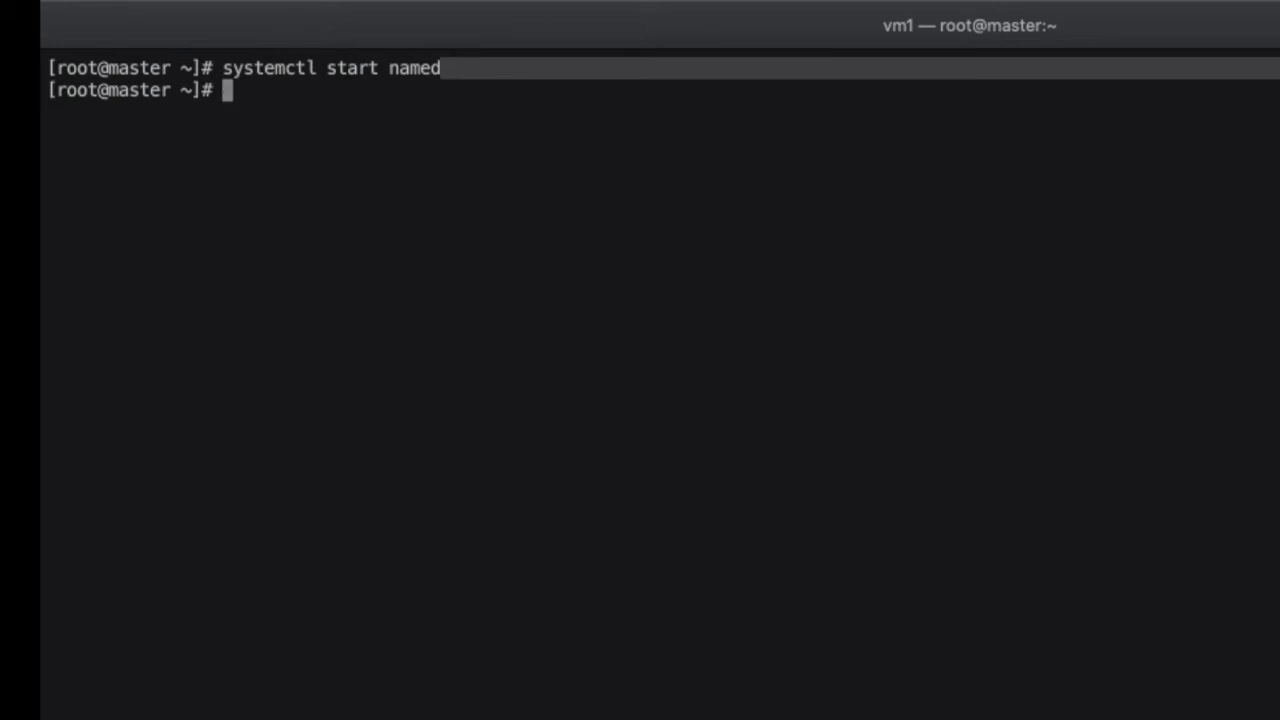
{"action": "mouse_move", "coordinate": [825, 622]}
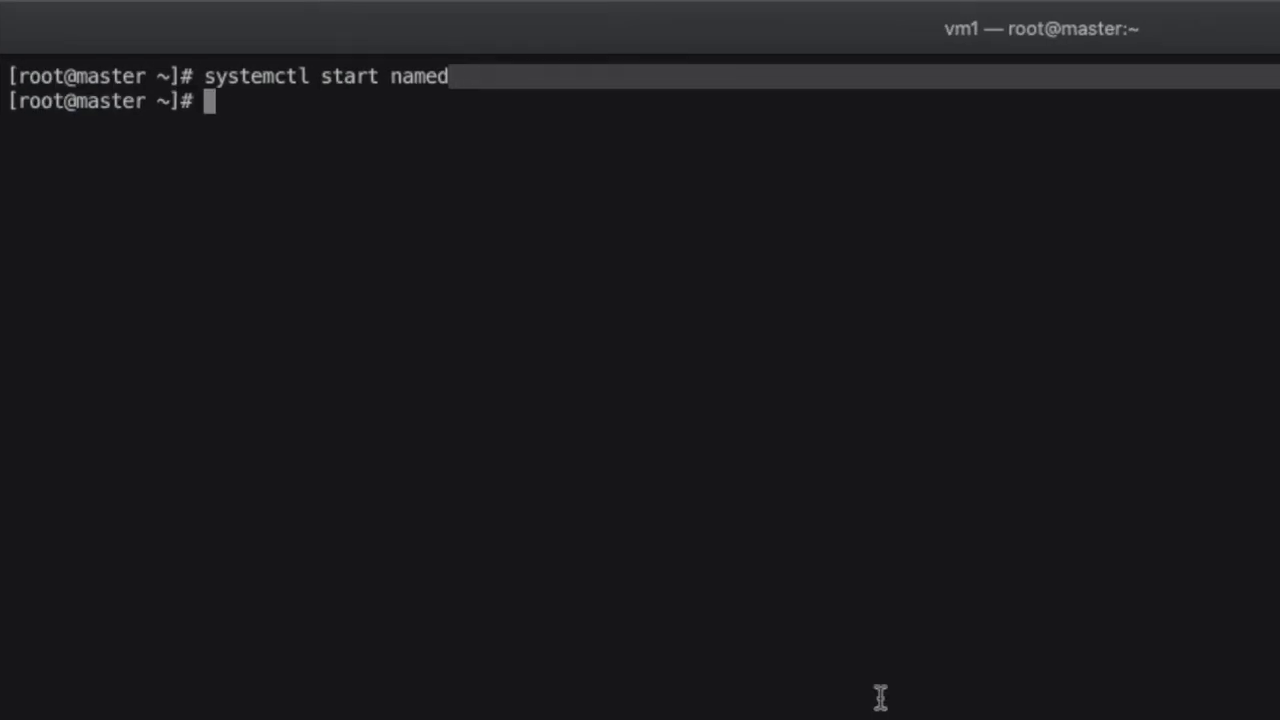
{"action": "type", "text": "clear"}
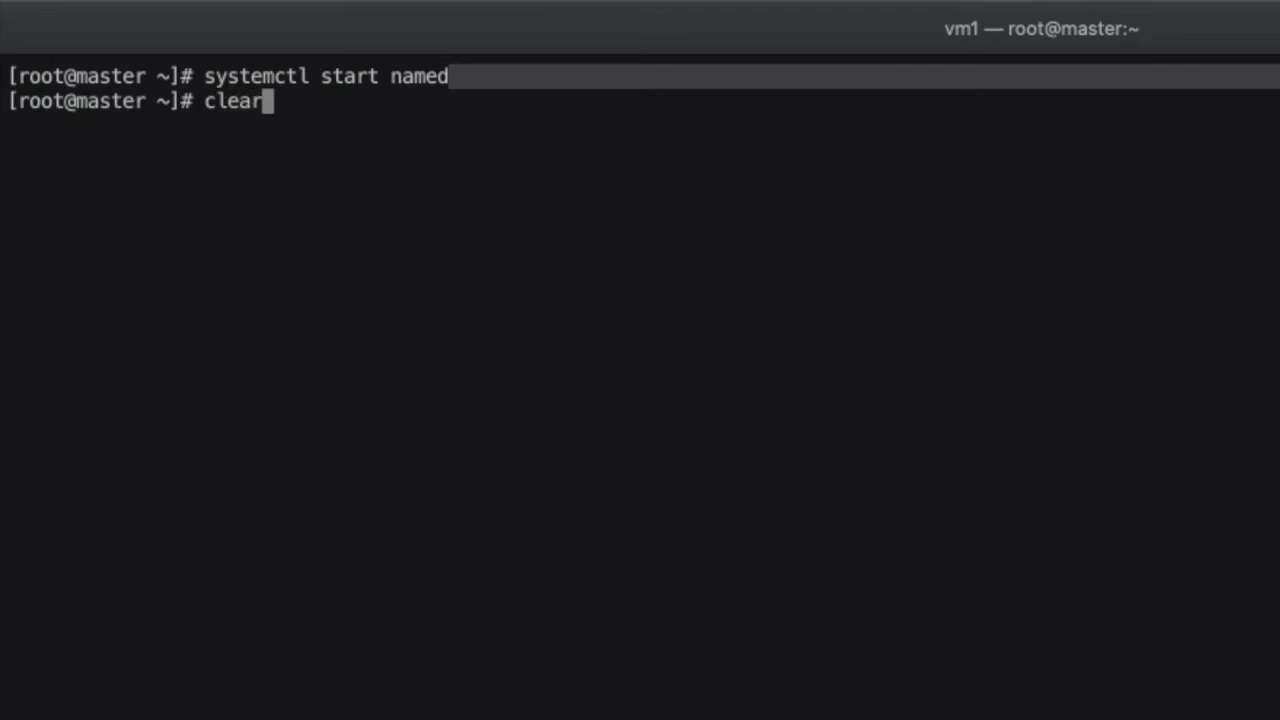
Clear the screen and open /etc/selinux/config in vim.
{"action": "key", "text": "Return"}
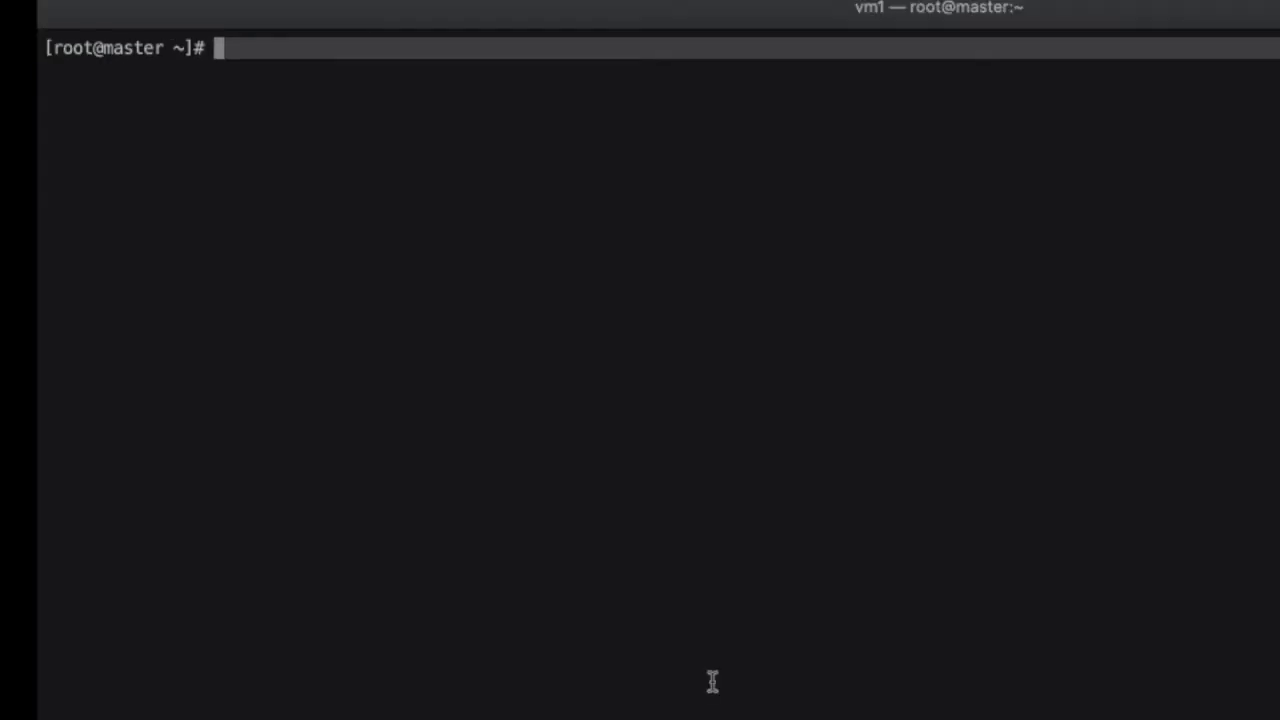
{"action": "type", "text": "vim /"}
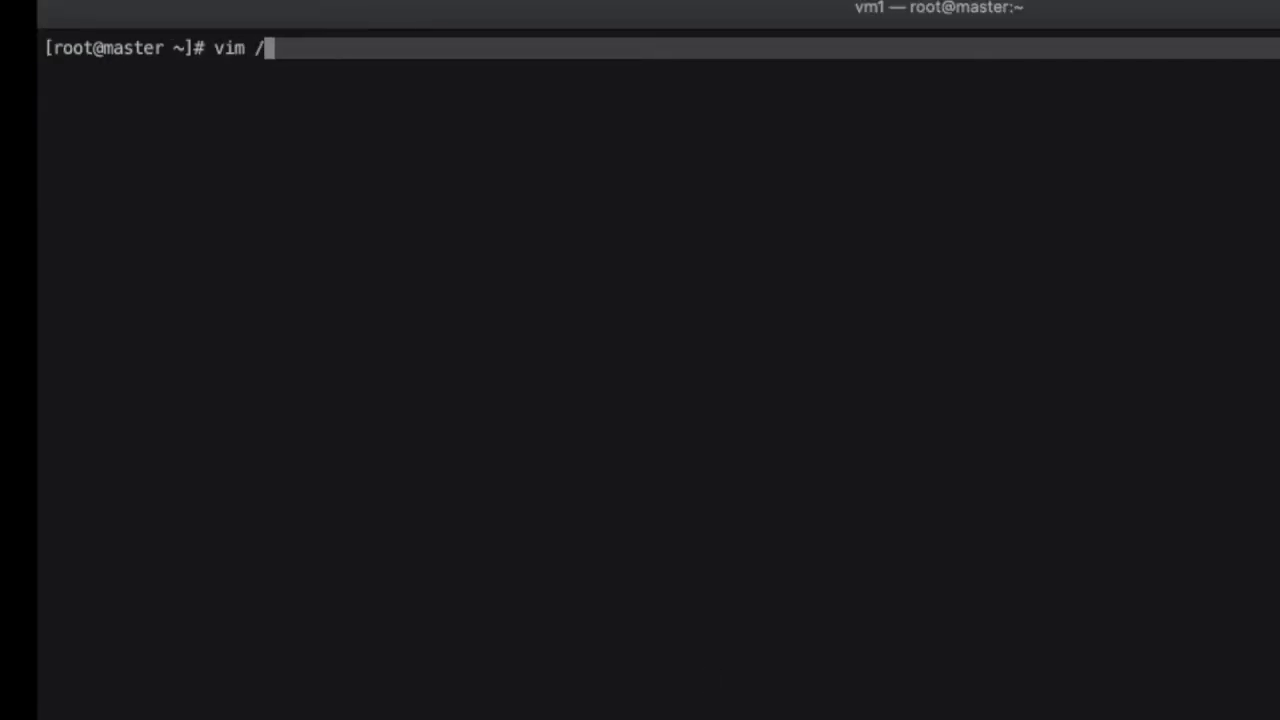
{"action": "type", "text": "etc/"}
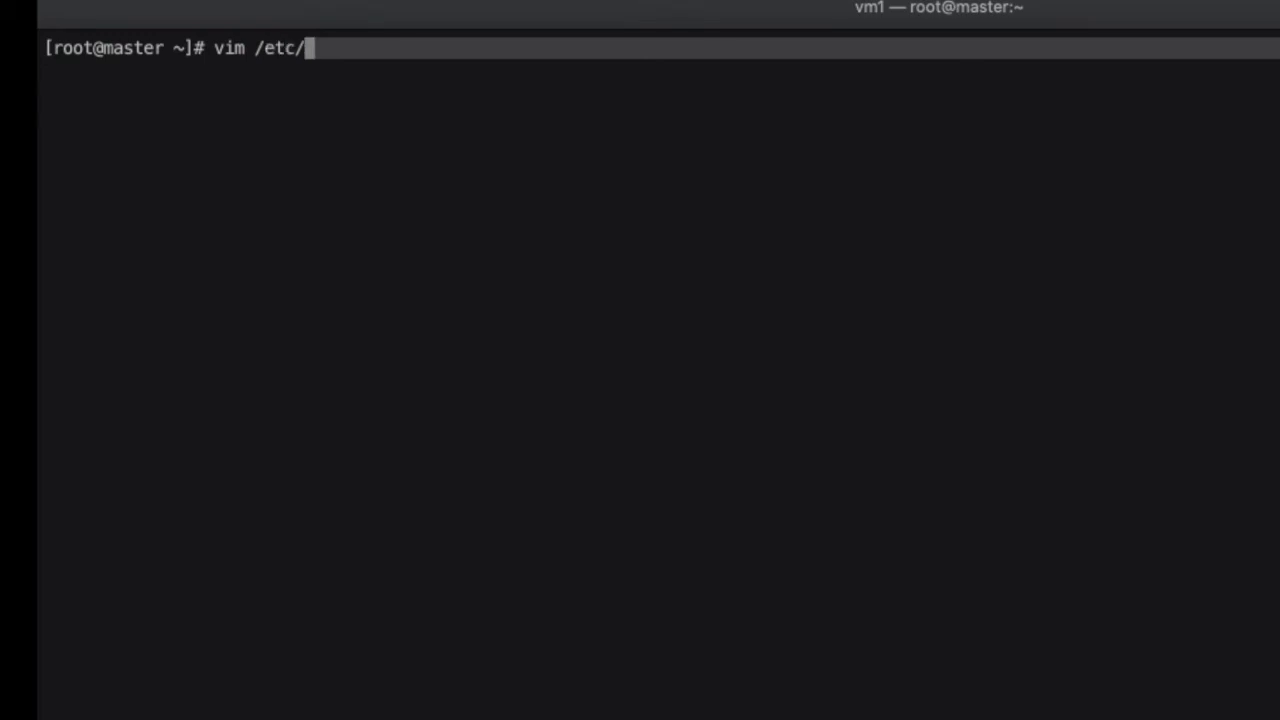
{"action": "type", "text": "selinux/"}
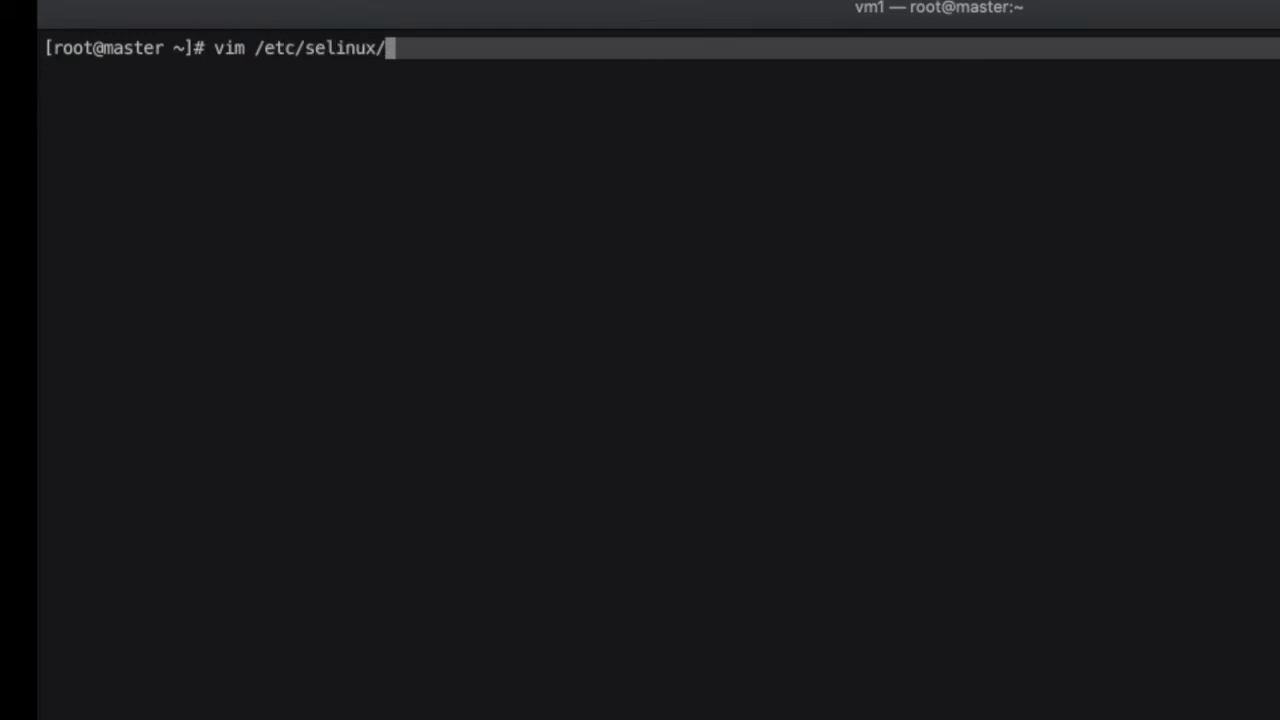
{"action": "type", "text": "co"}
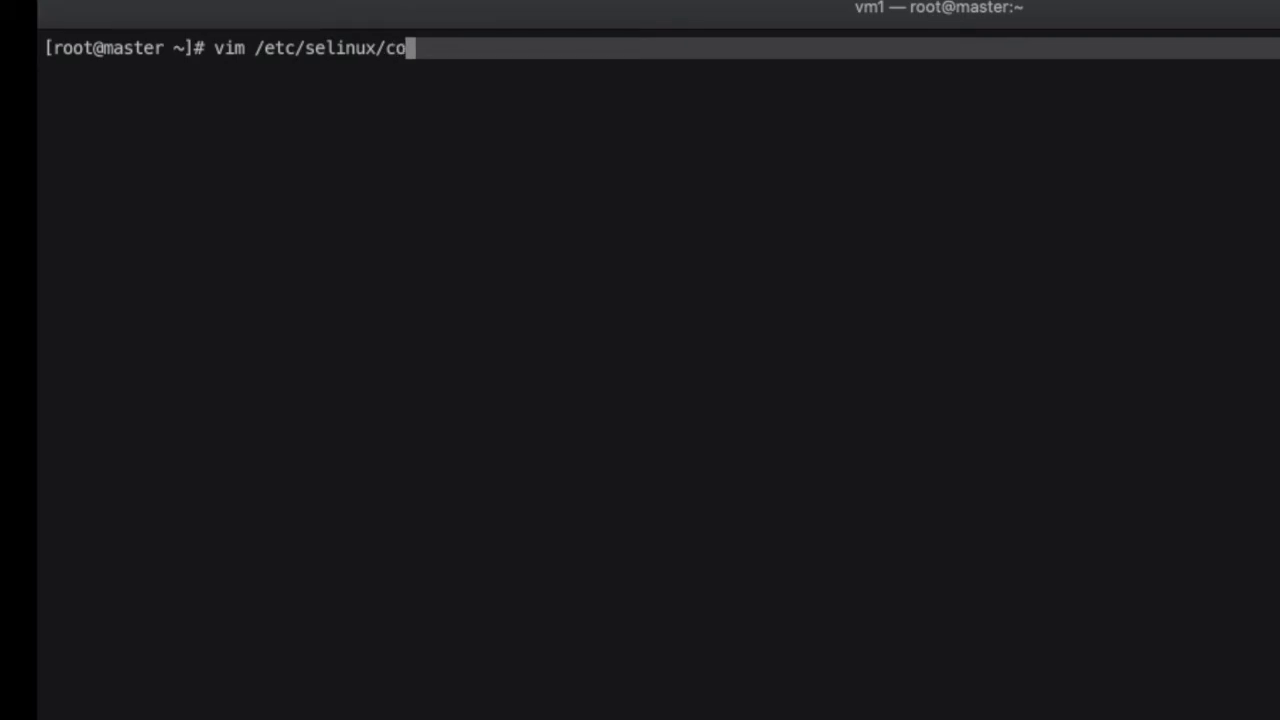
{"action": "key", "text": "Return"}
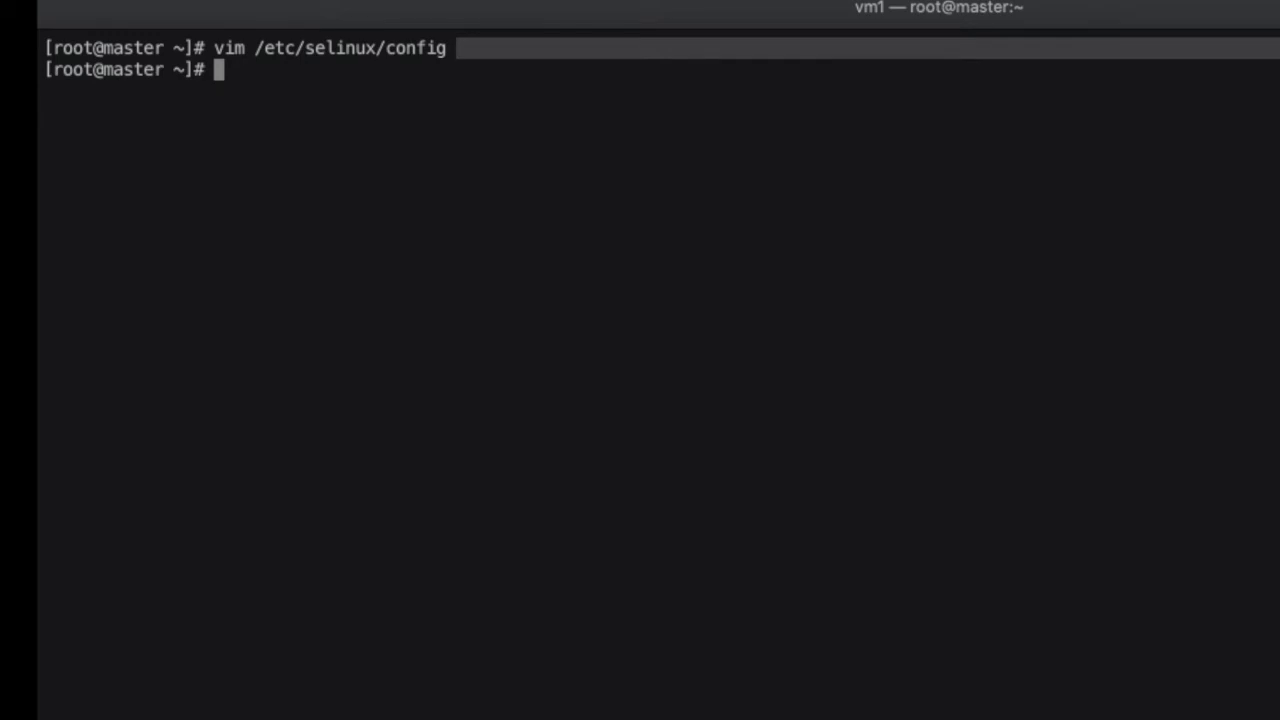
Browse earlier named commands in history, then clear the screen.
{"action": "type", "text": "systemctl start named"}
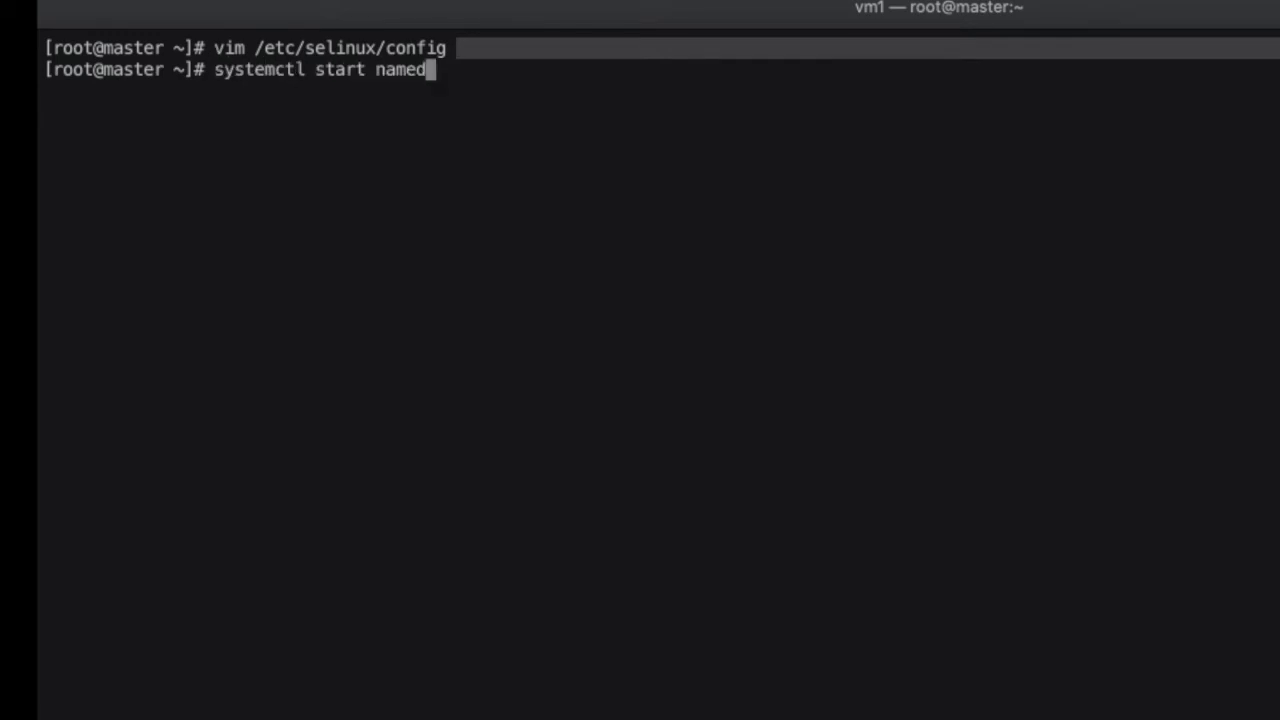
{"action": "key", "text": "Up"}
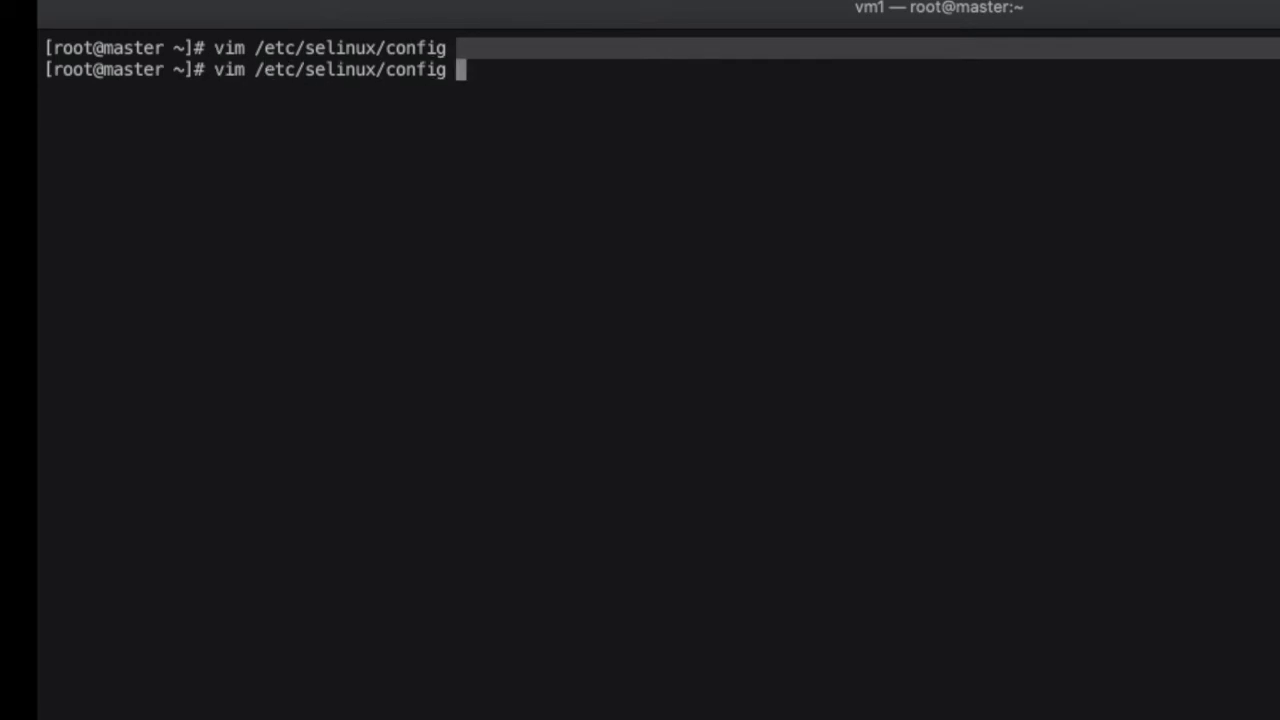
{"action": "type", "text": "vim /var/named/forward.sukhen"}
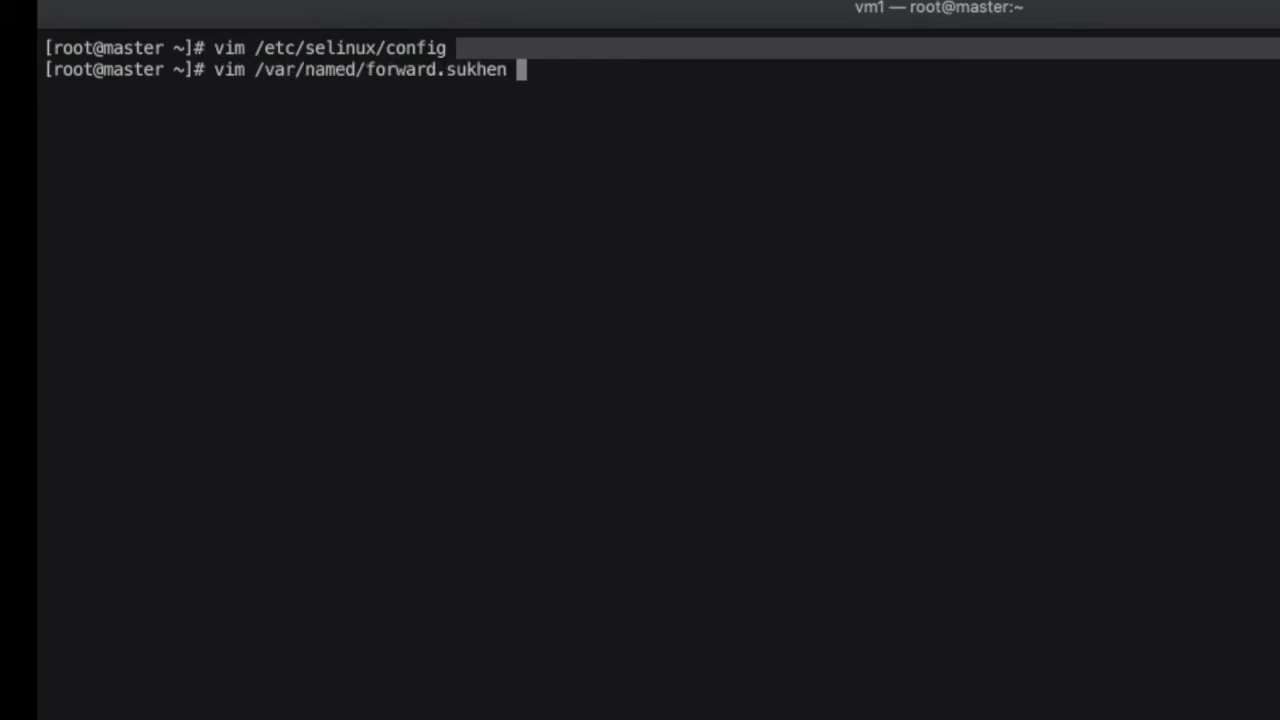
{"action": "type", "text": "vim /etc/named.conf"}
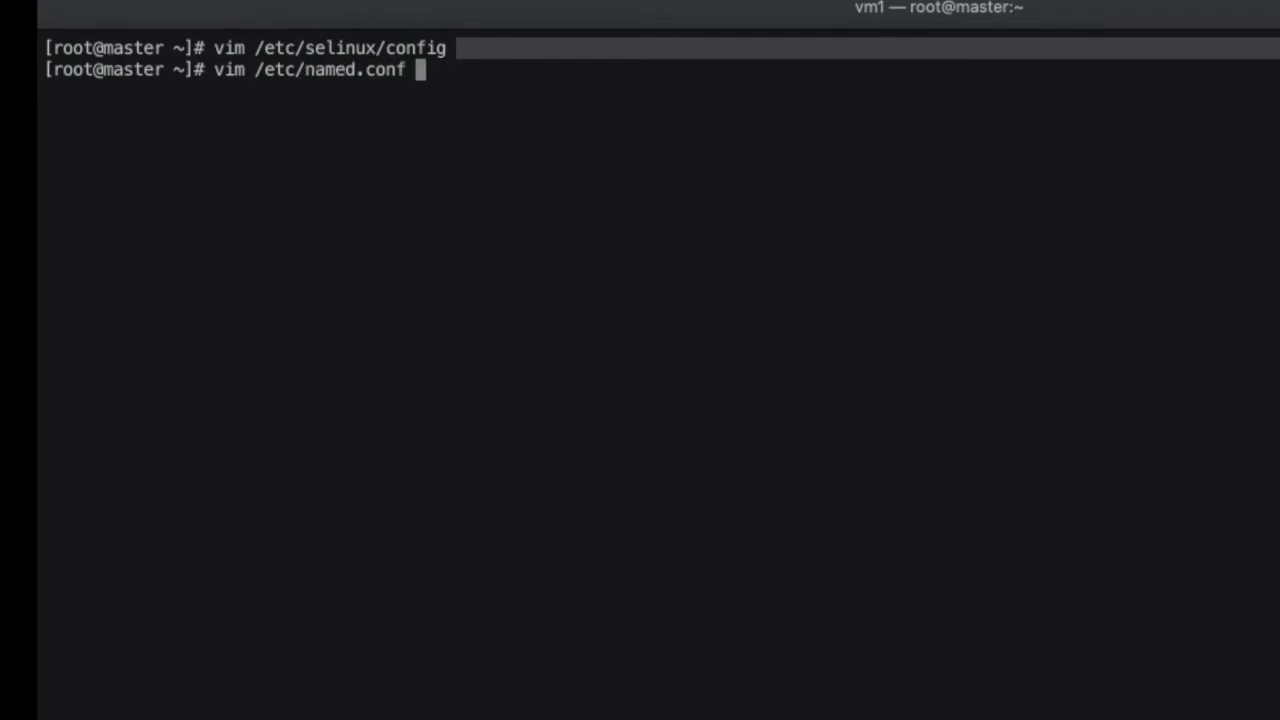
{"action": "type", "text": "clear"}
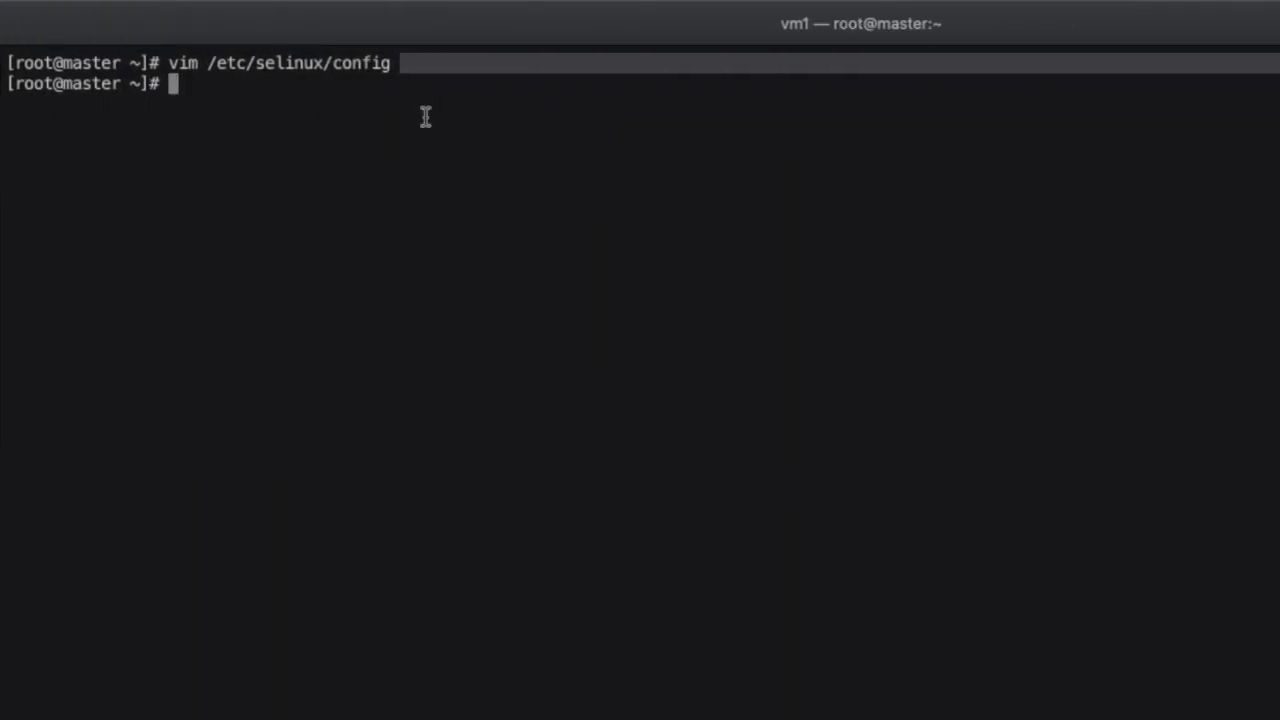
Set group named on /var/named recursively and root:named ownership on /etc/named.conf.
{"action": "type", "text": "chgrp named -R /var/named"}
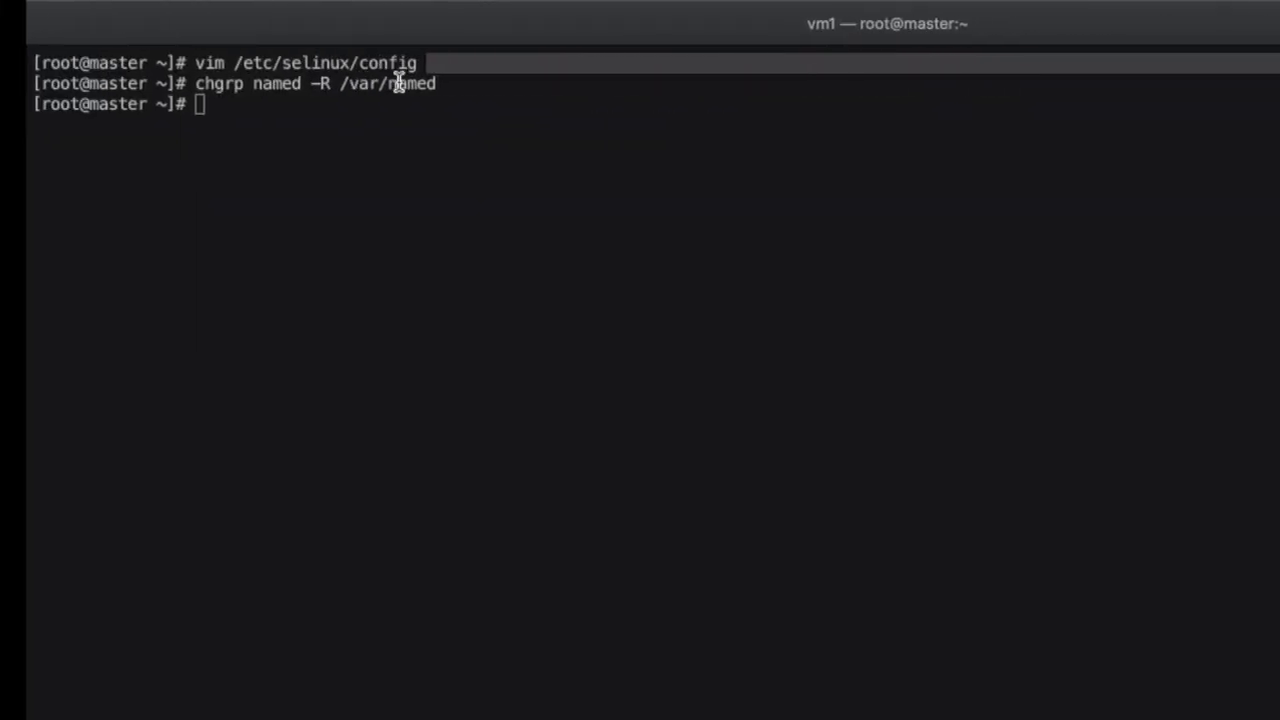
{"action": "type", "text": "chown -v root:named /etc/named.conf"}
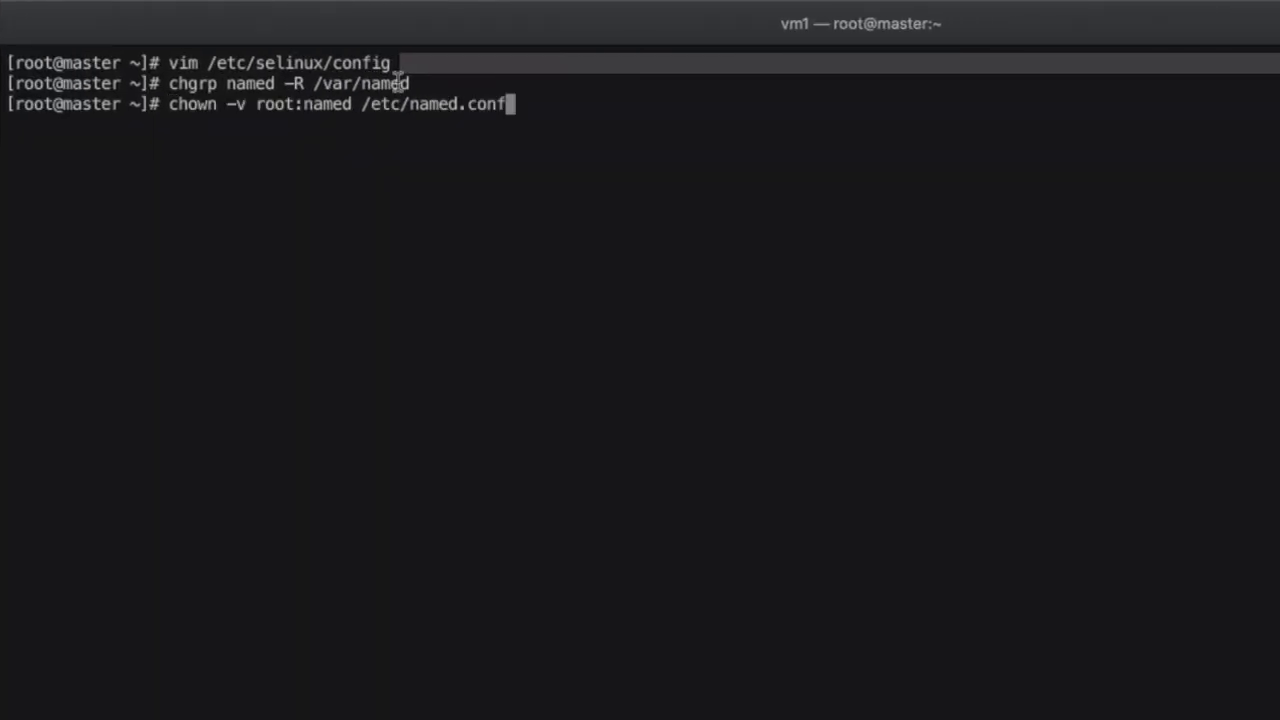
{"action": "mouse_move", "coordinate": [778, 217]}
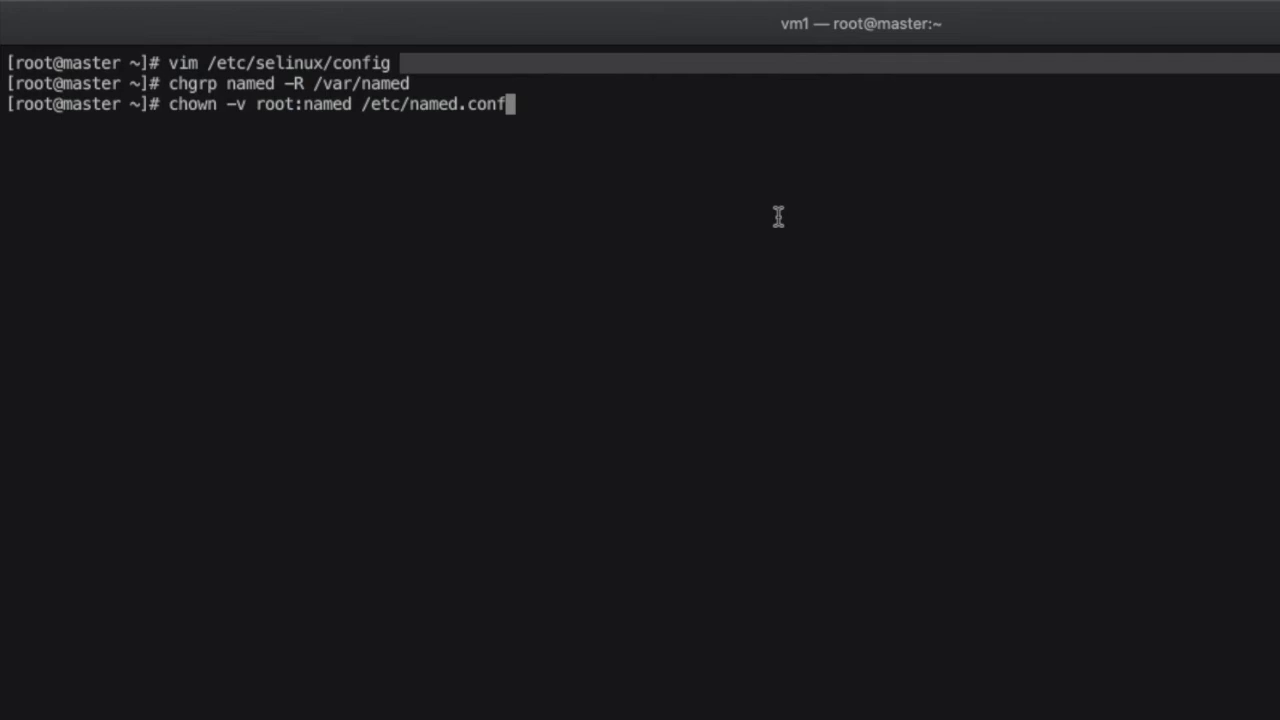
{"action": "key", "text": "Return"}
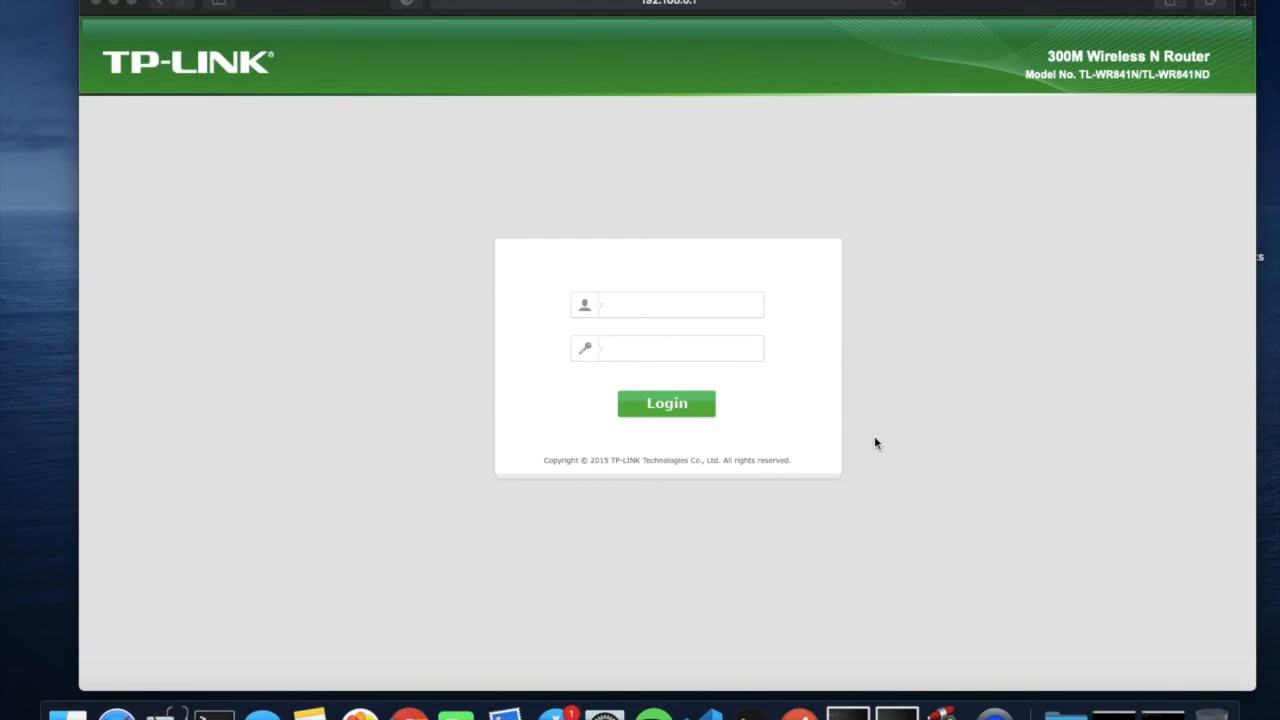
Log in to the TP-LINK router admin page and decline saving the password.
{"action": "left_click", "coordinate": [667, 305]}
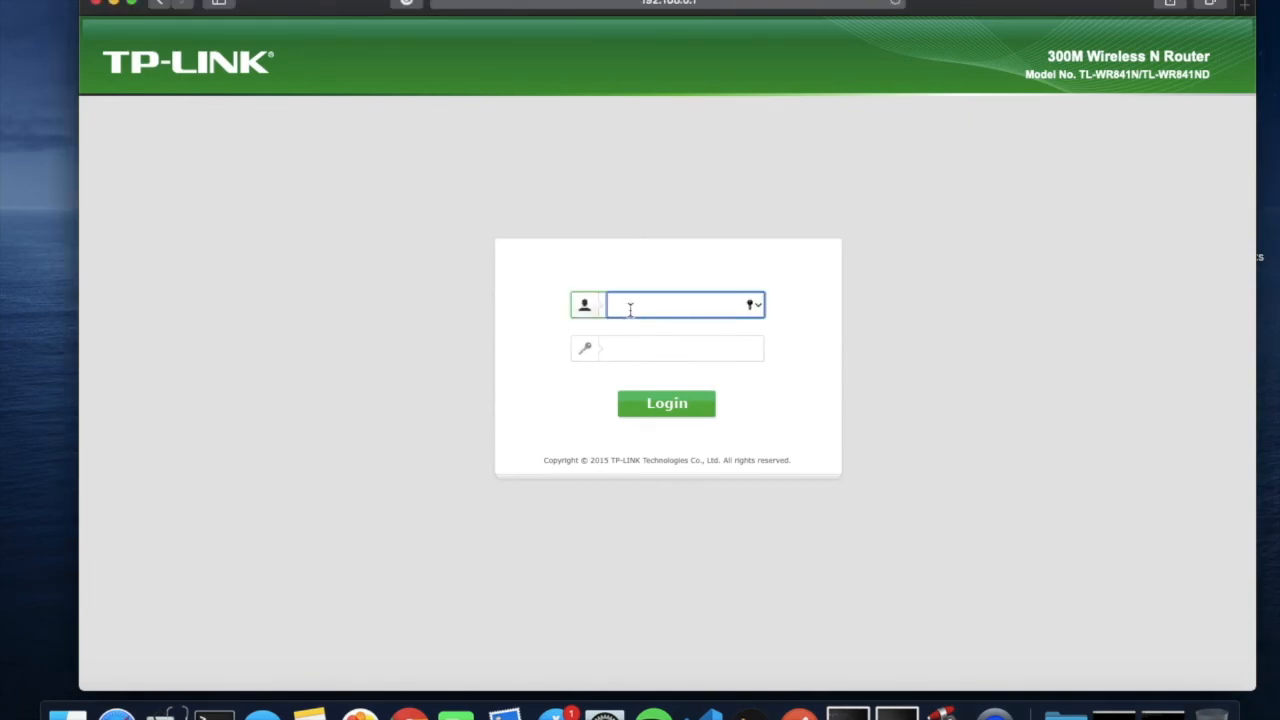
{"action": "type", "text": "wap"}
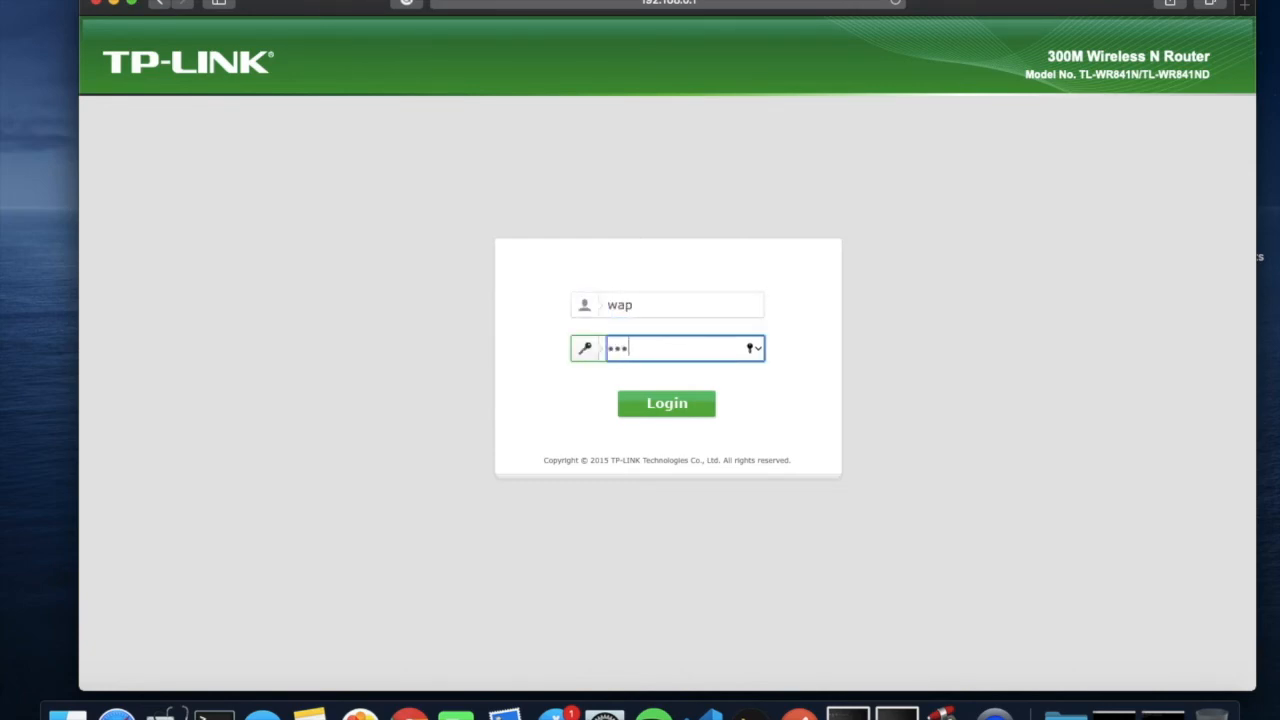
{"action": "left_click", "coordinate": [666, 403]}
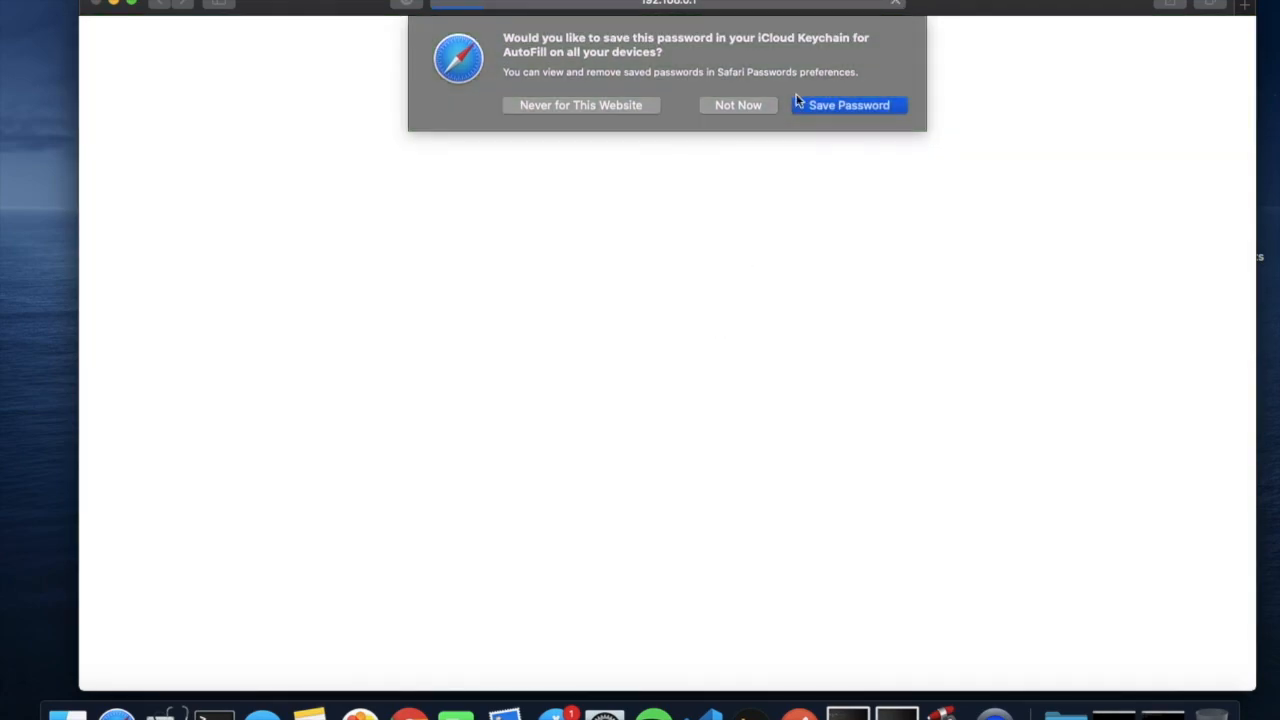
{"action": "left_click", "coordinate": [848, 105]}
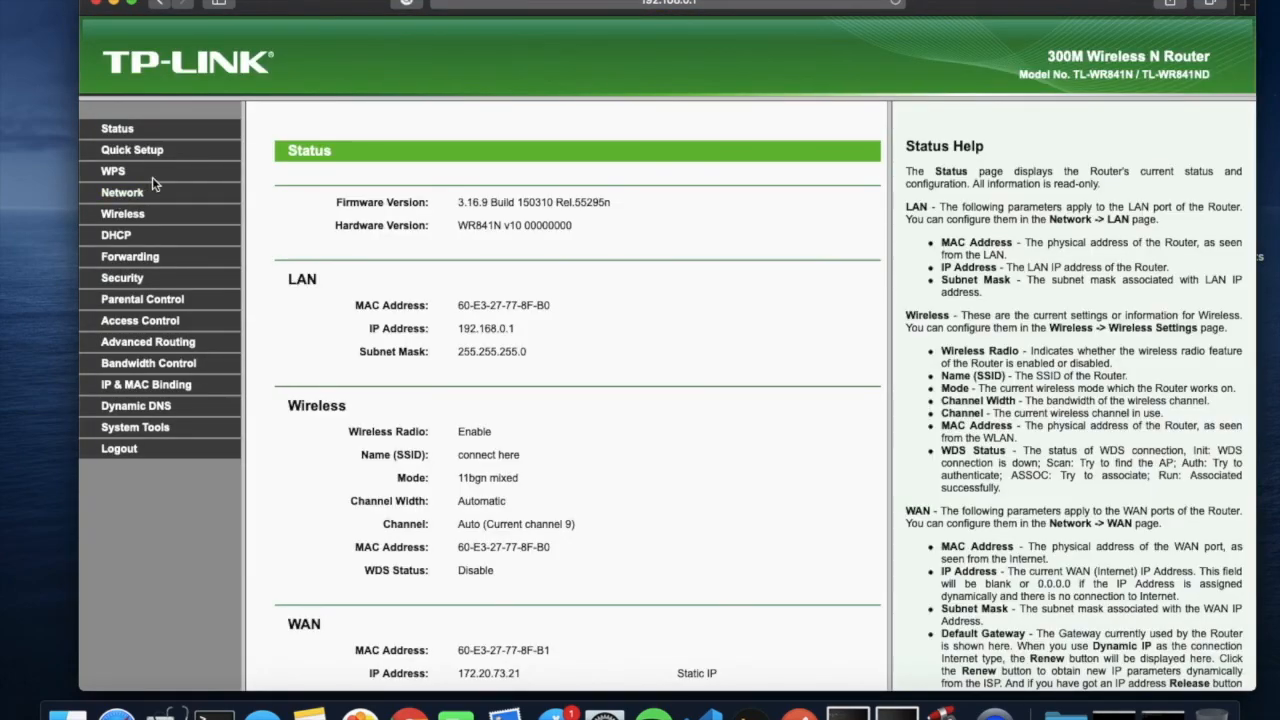
{"action": "mouse_move", "coordinate": [115, 234]}
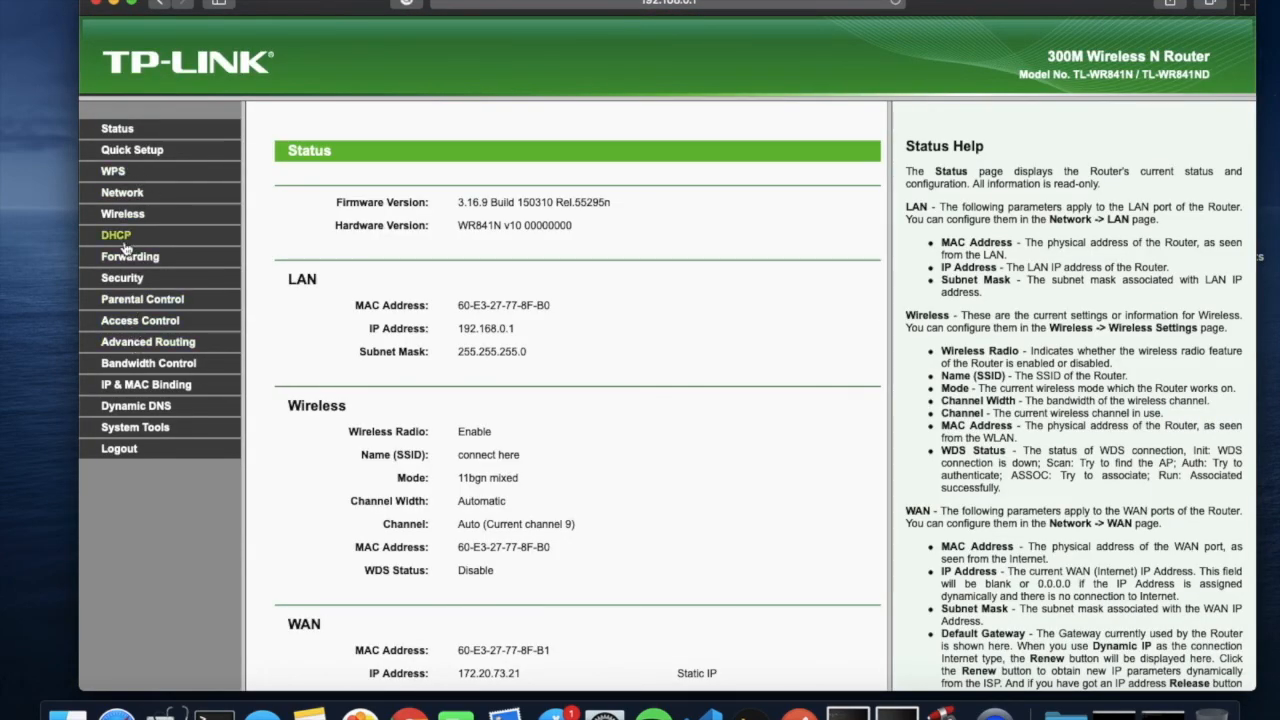
Open DHCP Settings to check Primary DNS 192.168.0.104 and Secondary DNS 8.8.8.8.
{"action": "left_click", "coordinate": [116, 234]}
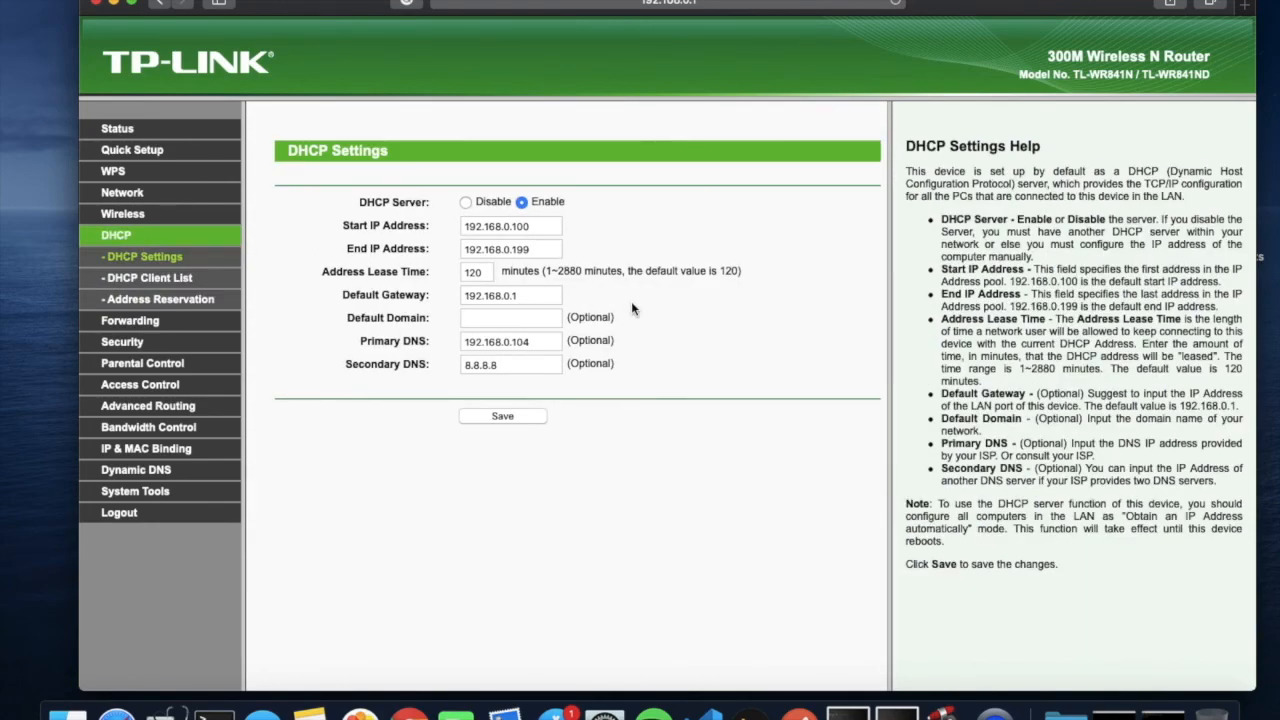
{"action": "mouse_move", "coordinate": [119, 512]}
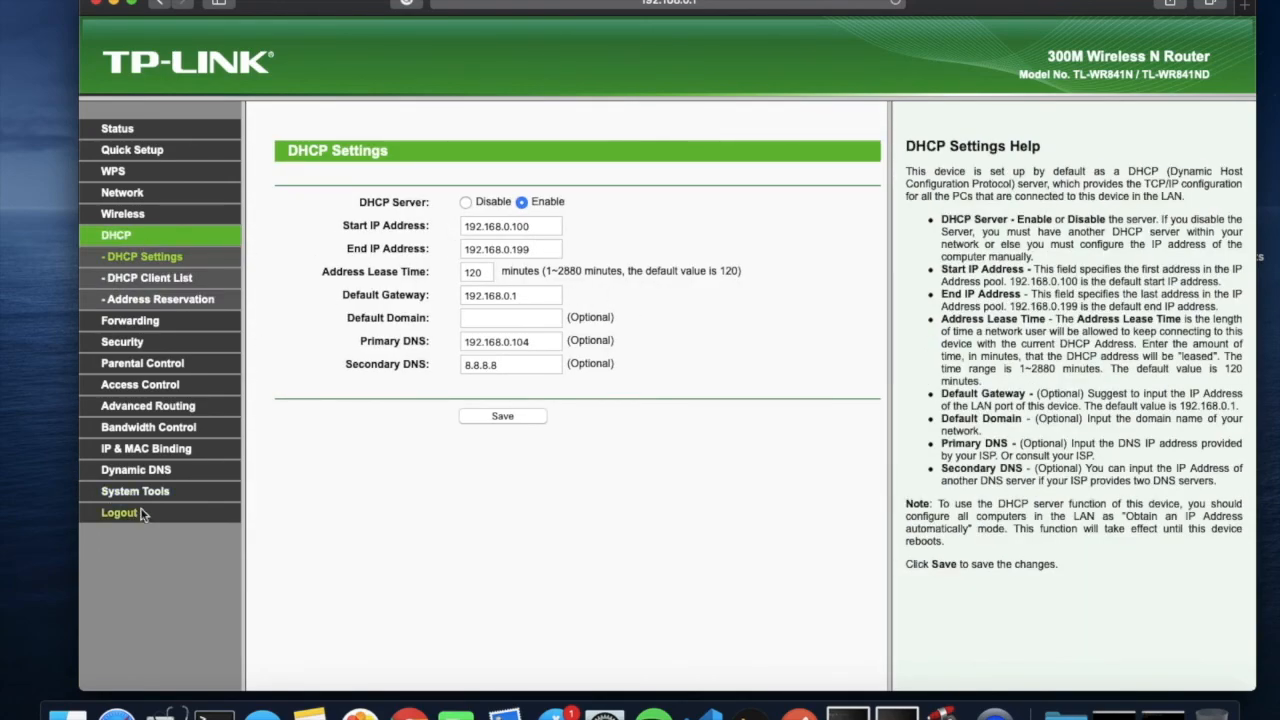
{"action": "mouse_move", "coordinate": [137, 521]}
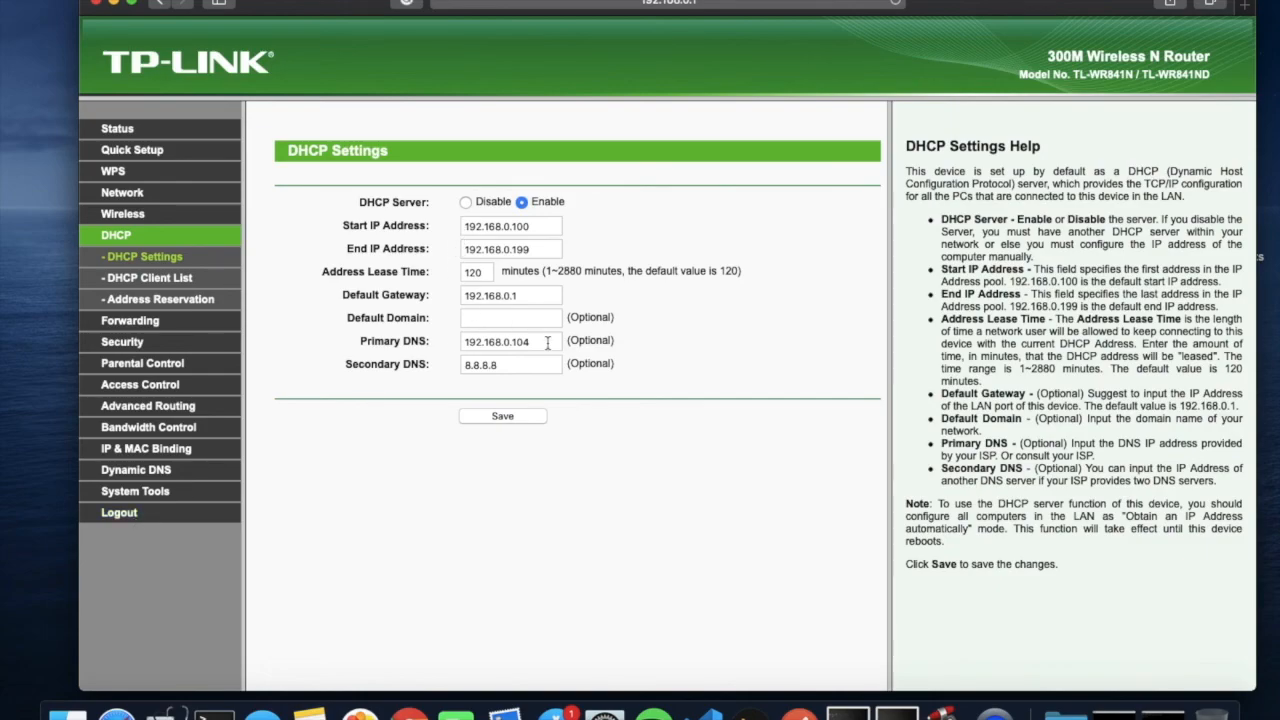
{"action": "mouse_move", "coordinate": [845, 372]}
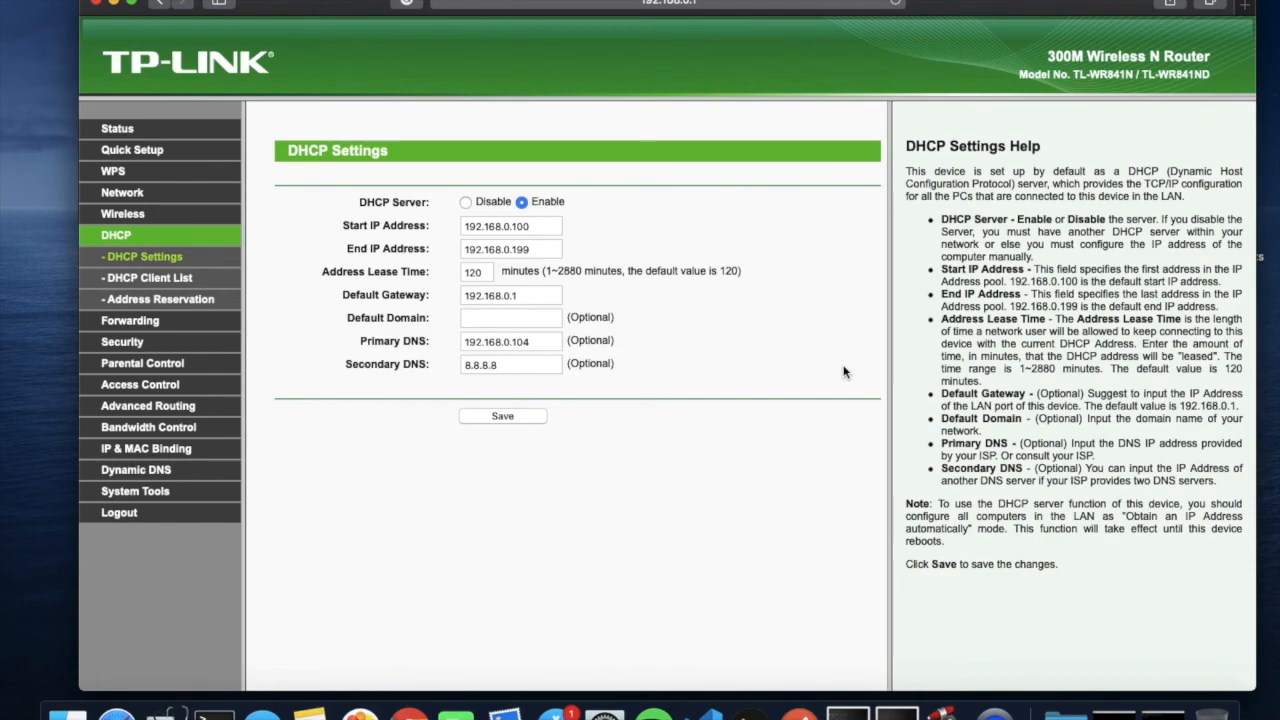
{"action": "mouse_move", "coordinate": [208, 705]}
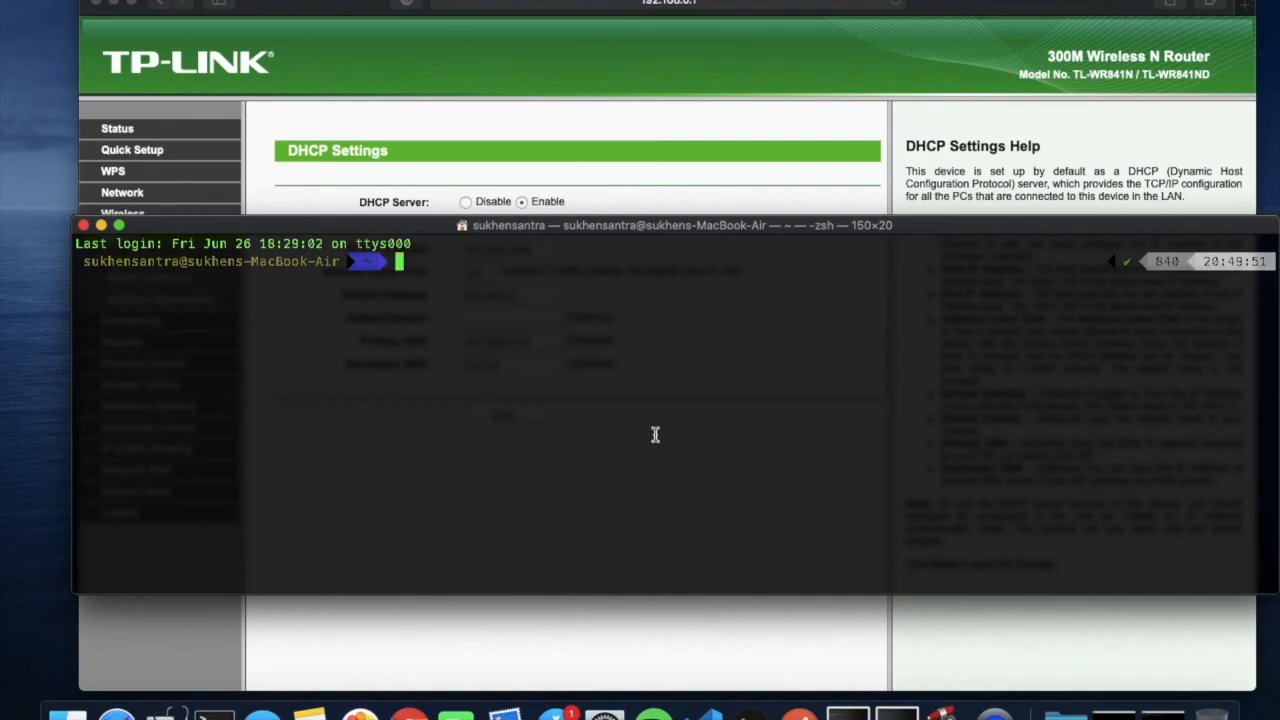
{"action": "mouse_move", "coordinate": [711, 276]}
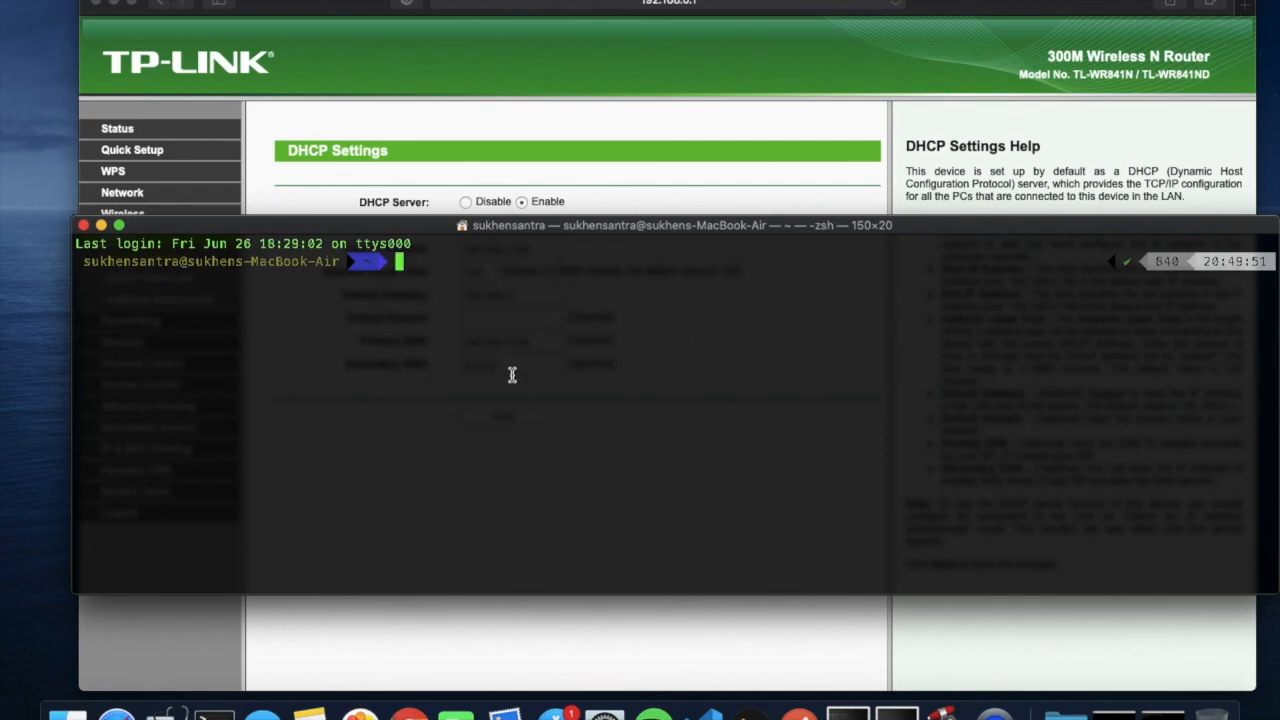
Ping sukhen.home from the Mac, confirming 192.168.0.110 with 0% packet loss.
{"action": "type", "text": "ping"}
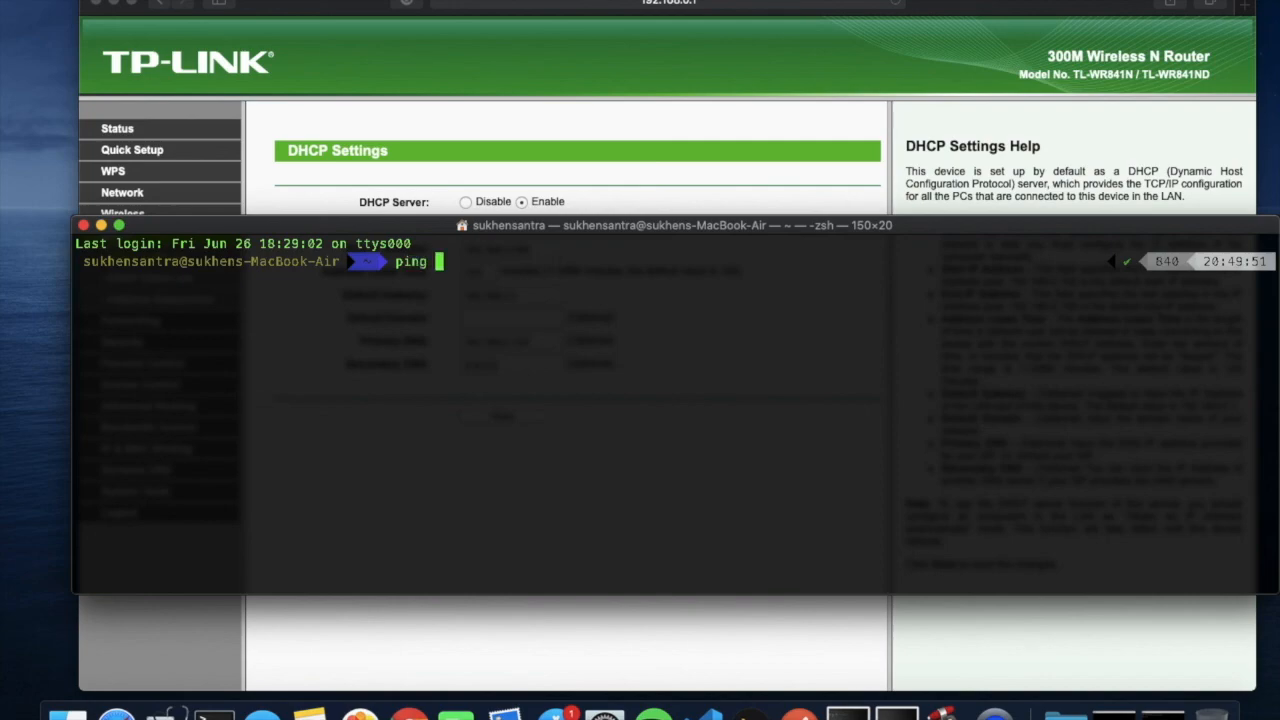
{"action": "type", "text": "1"}
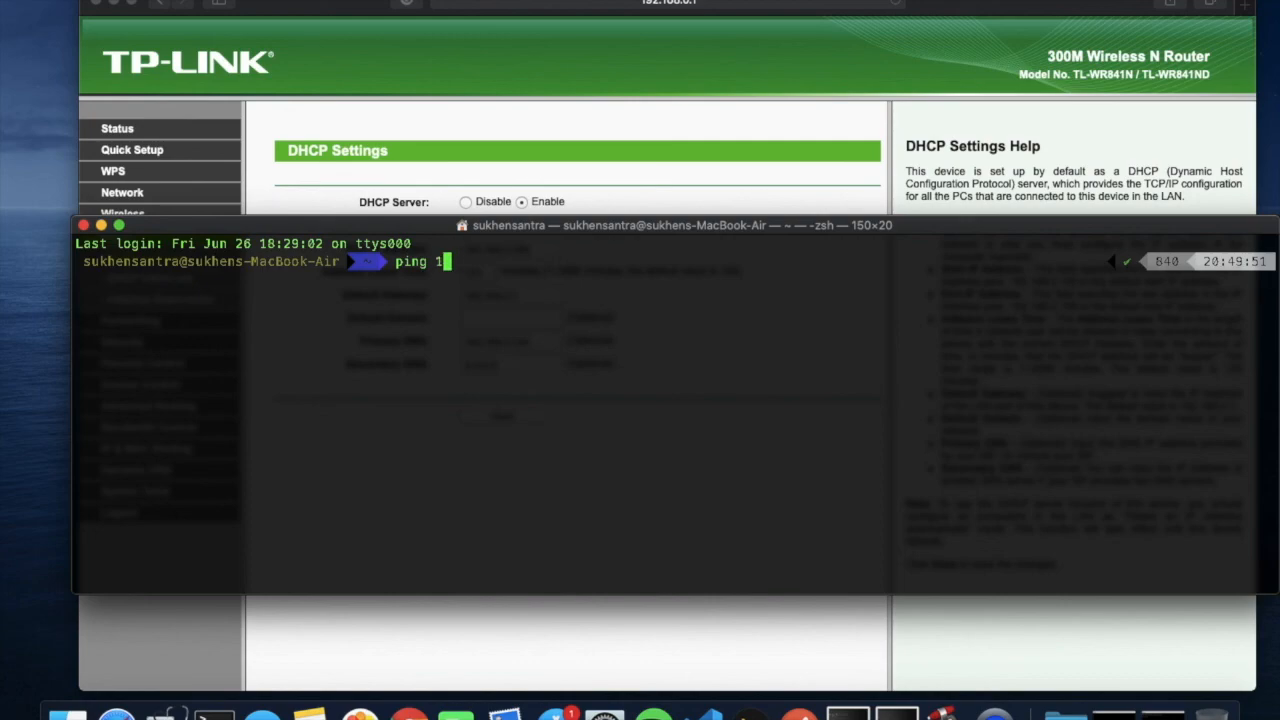
{"action": "type", "text": "sukhe"}
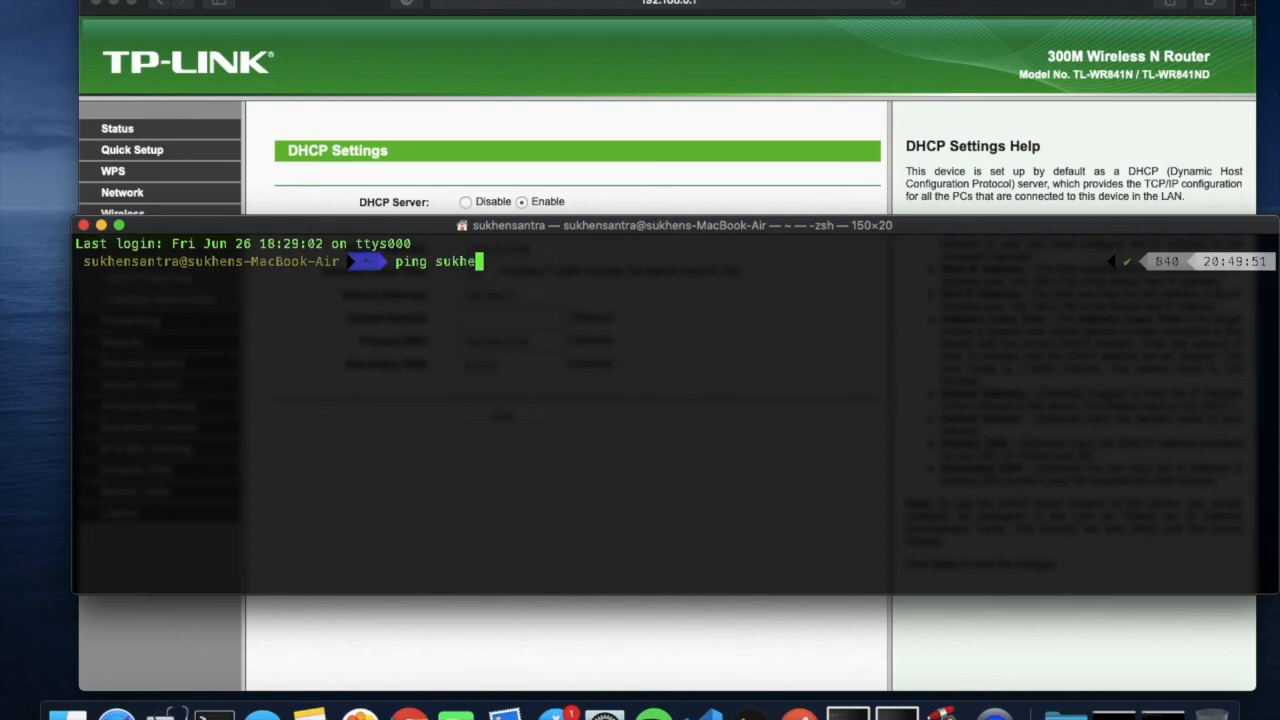
{"action": "type", "text": "n.home"}
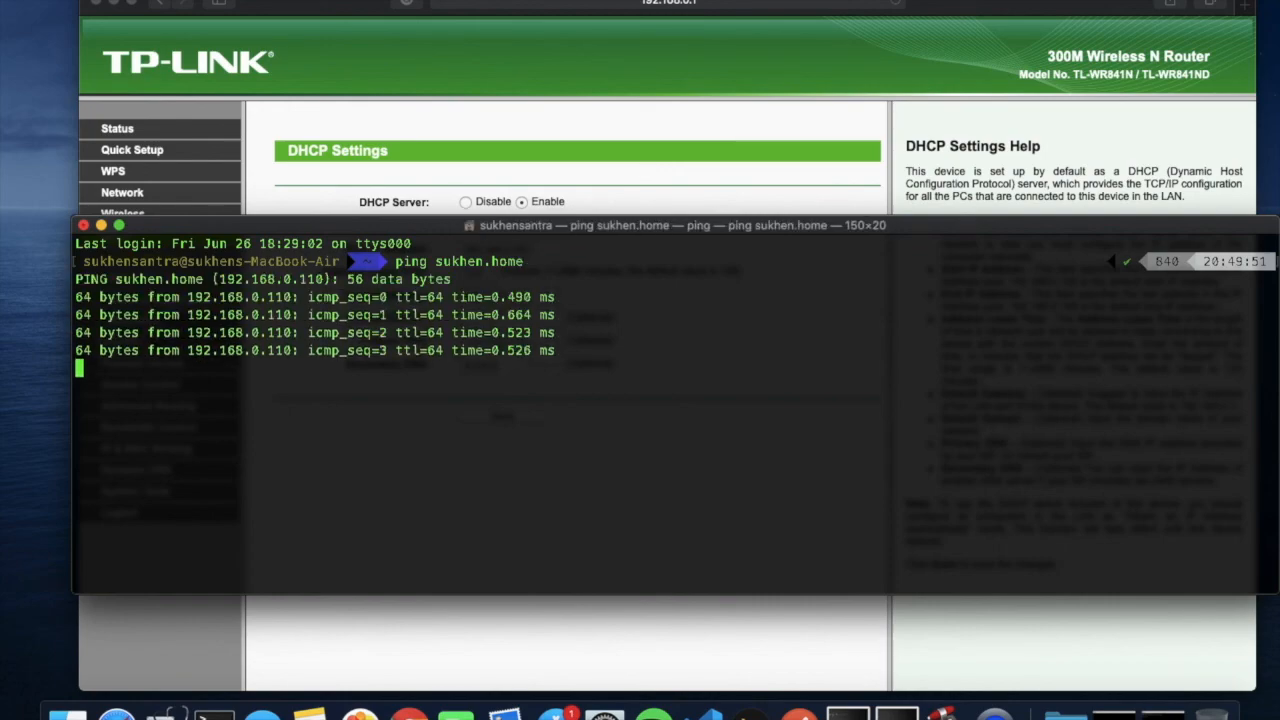
{"action": "key", "text": "ctrl+c"}
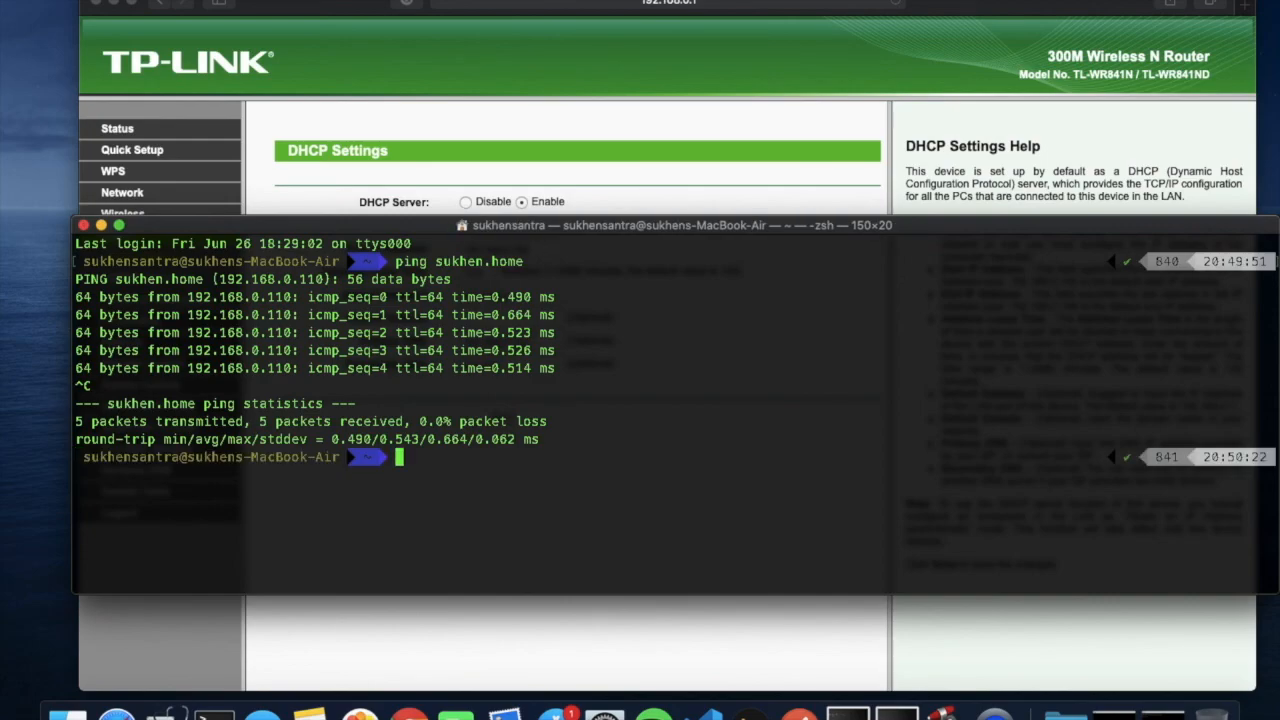
Ping google.com from the Mac, resolving to 172.217.26.238.
{"action": "type", "text": "ping su"}
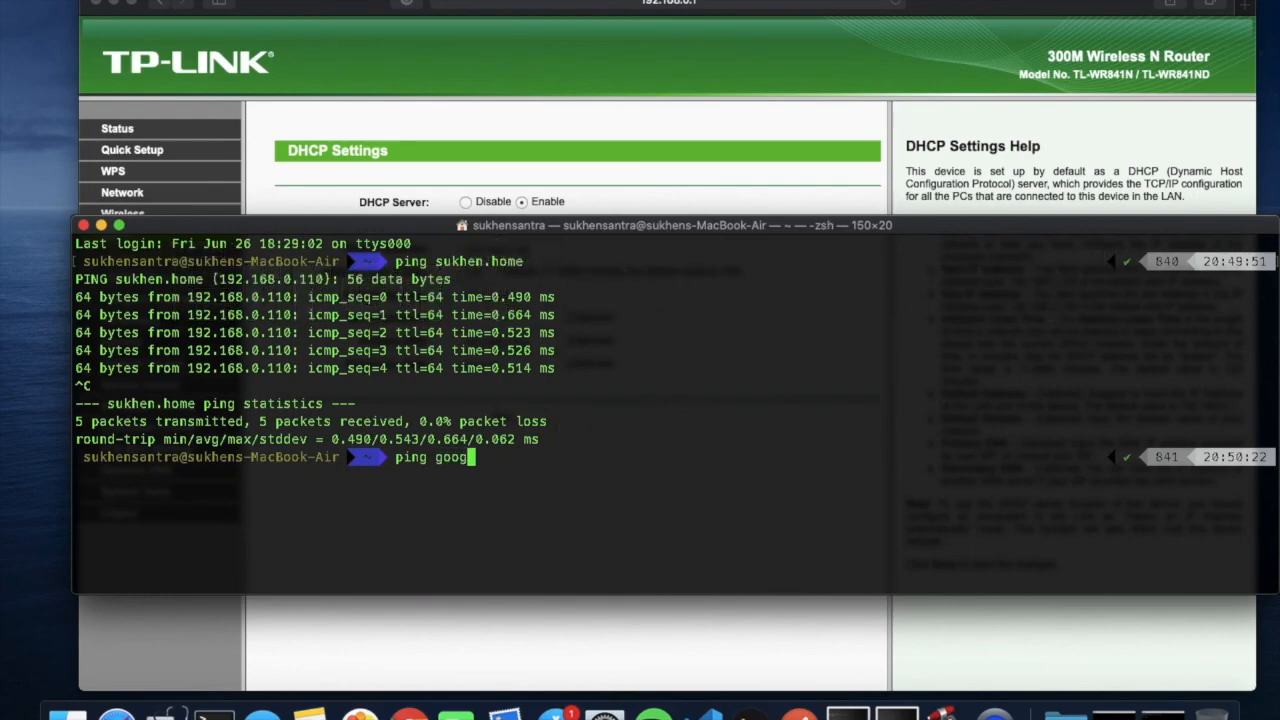
{"action": "type", "text": "le.com"}
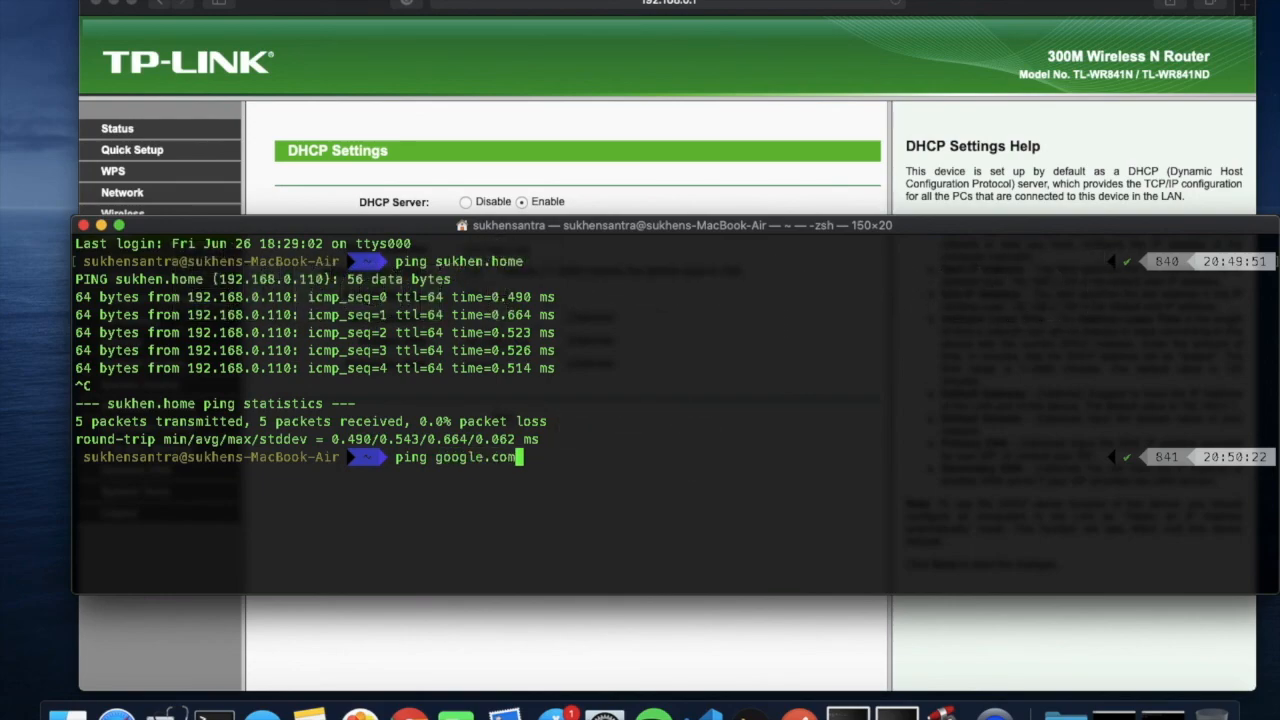
{"action": "key", "text": "Return"}
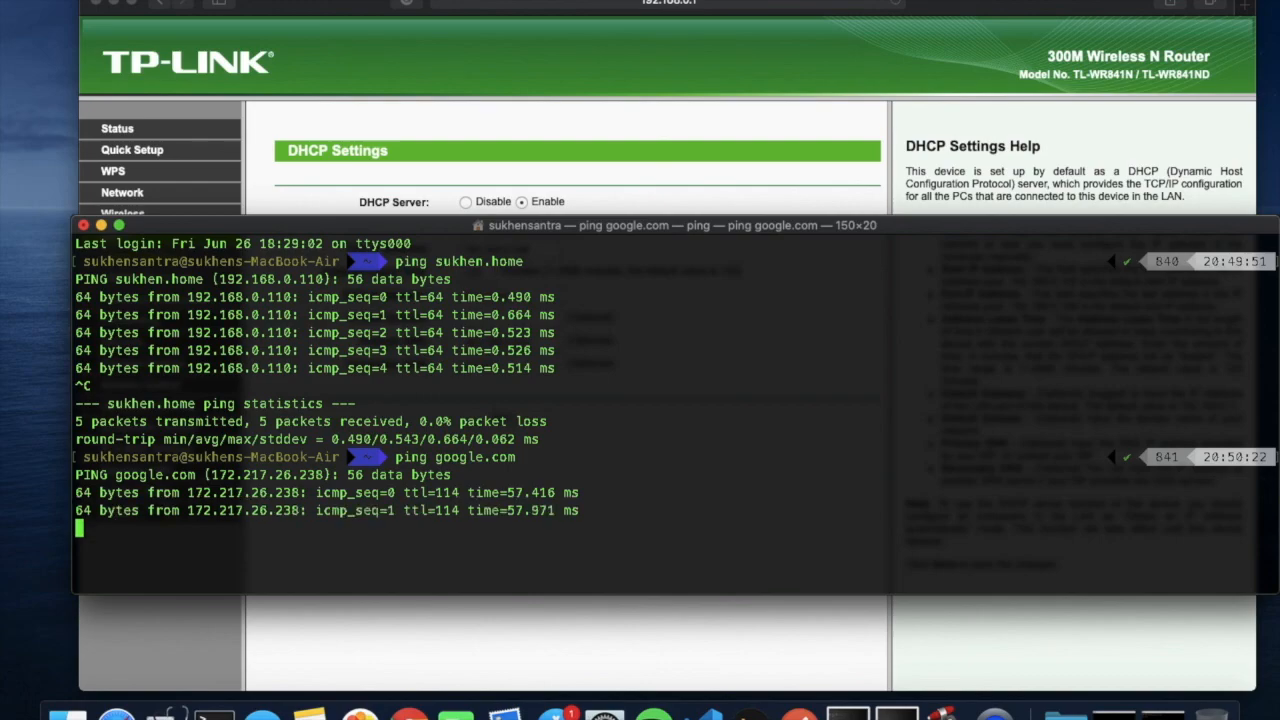